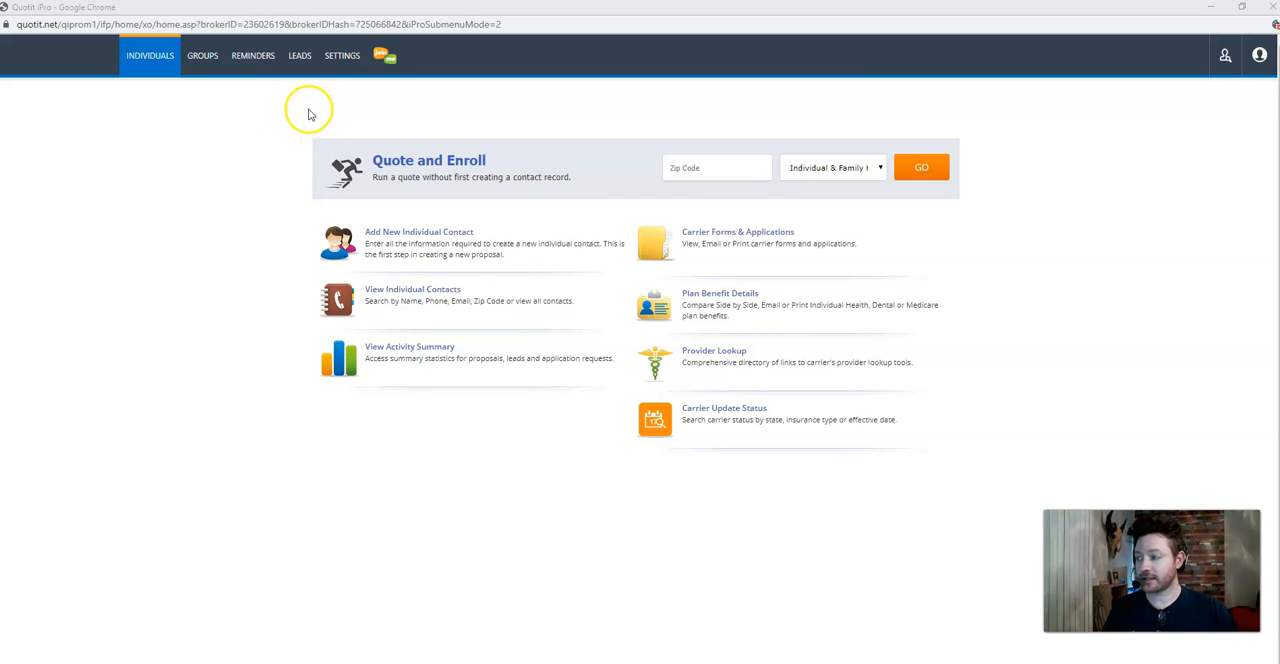
pyautogui.moveTo(342, 56)
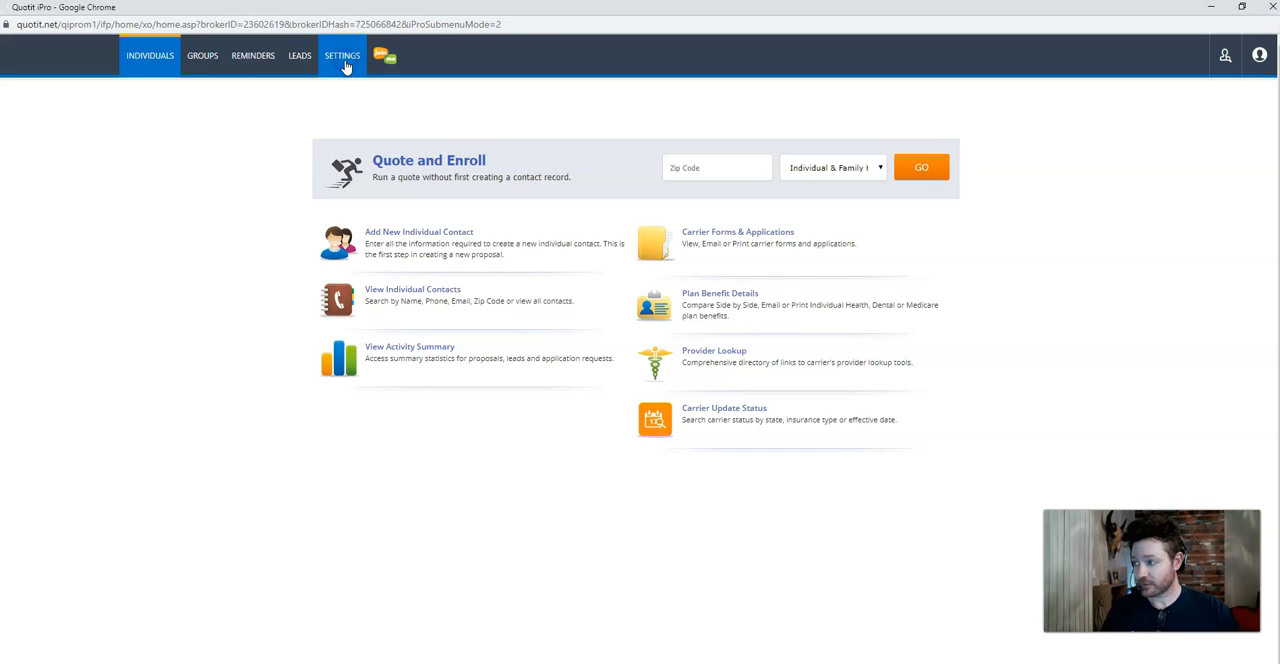
# - Navigate via Settings, Individuals, then Settings again to land on Settings & Preferences
pyautogui.click(342, 56)
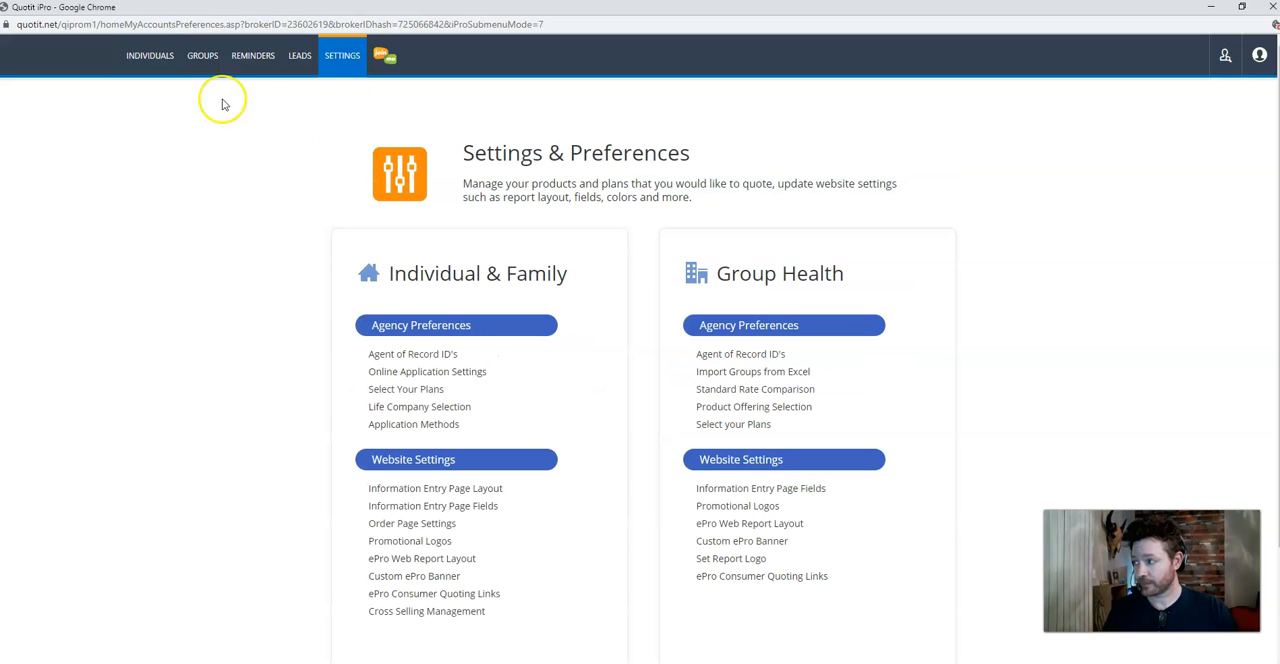
pyautogui.click(148, 56)
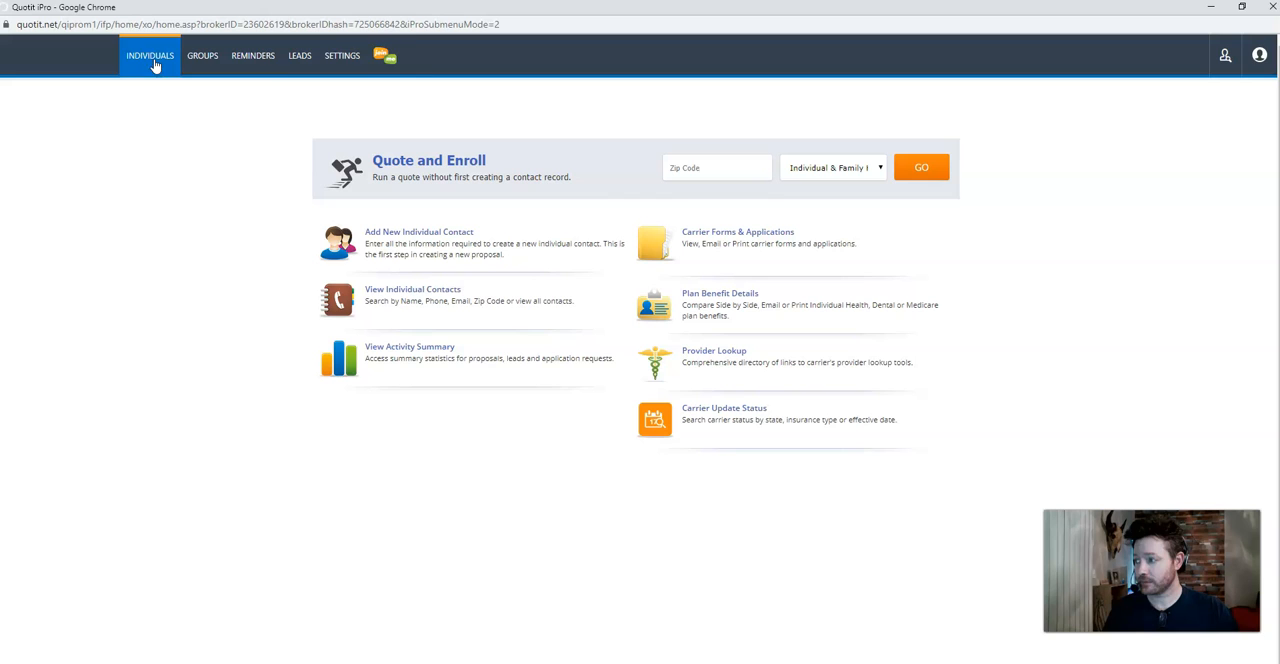
pyautogui.click(342, 56)
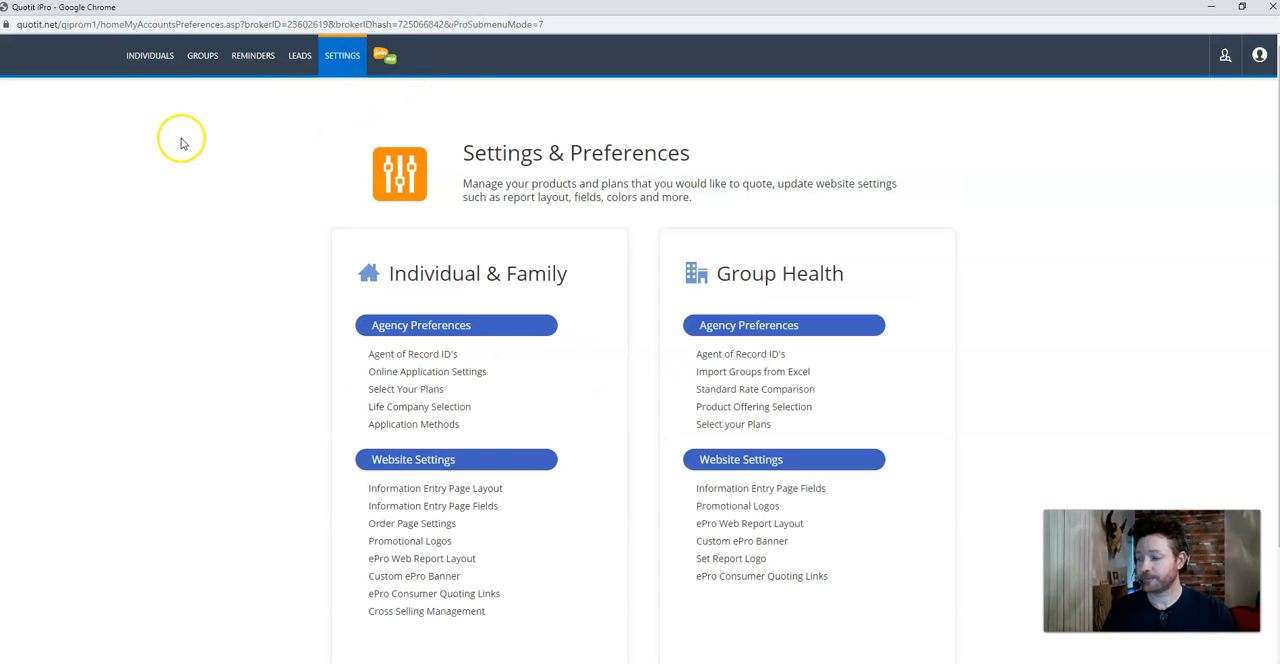
pyautogui.moveTo(418, 328)
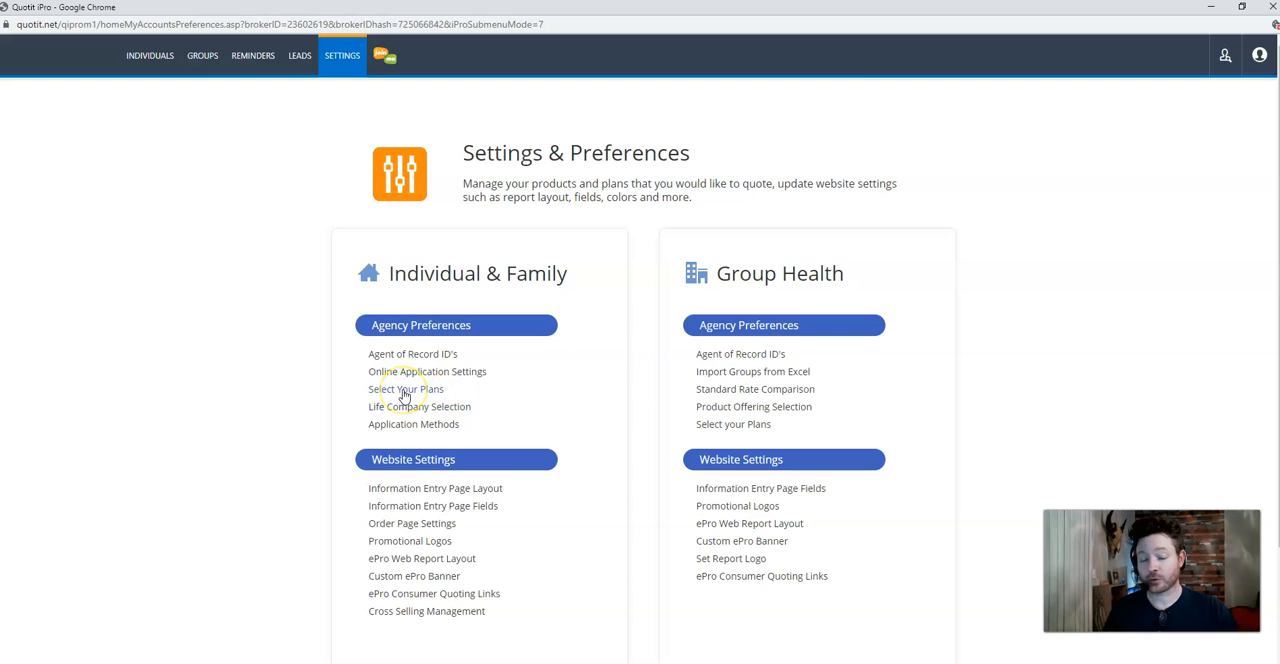
pyautogui.moveTo(378, 360)
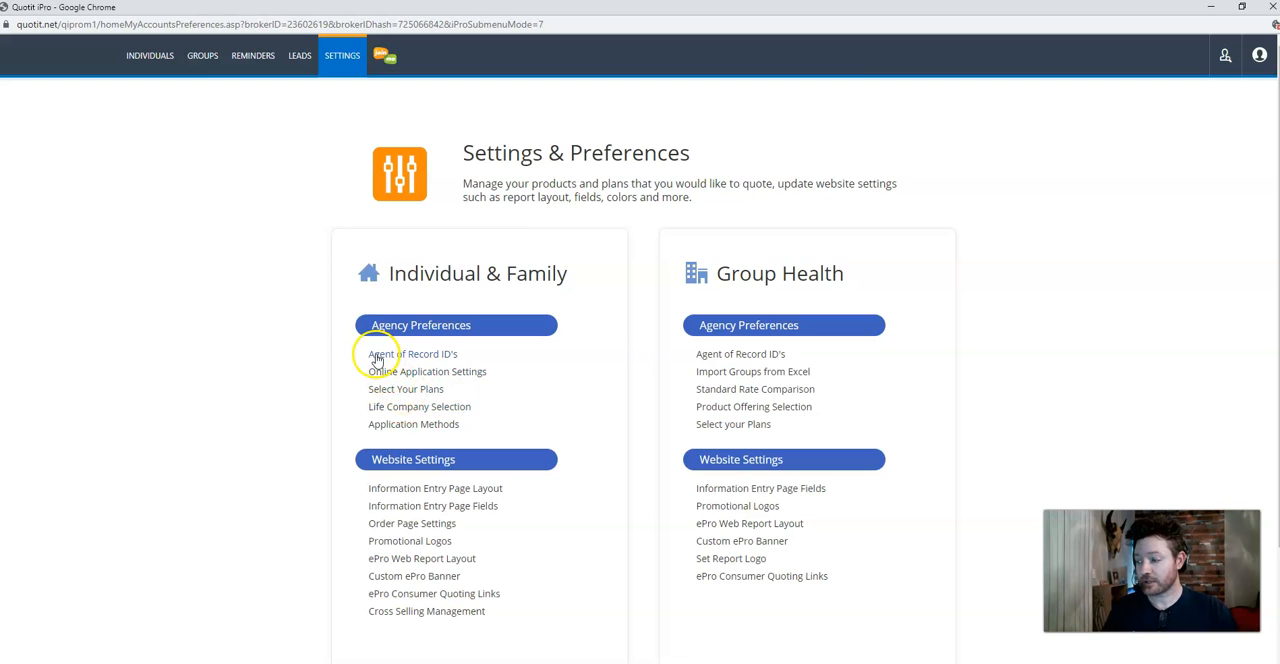
pyautogui.moveTo(444, 356)
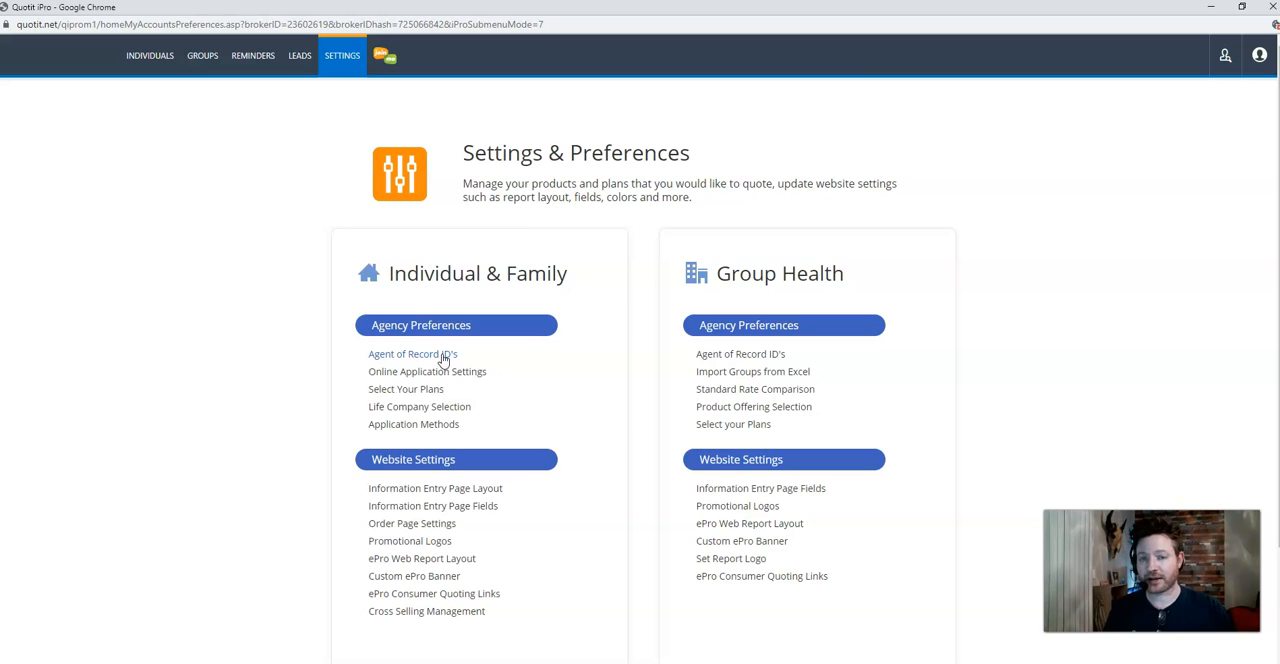
pyautogui.moveTo(444, 364)
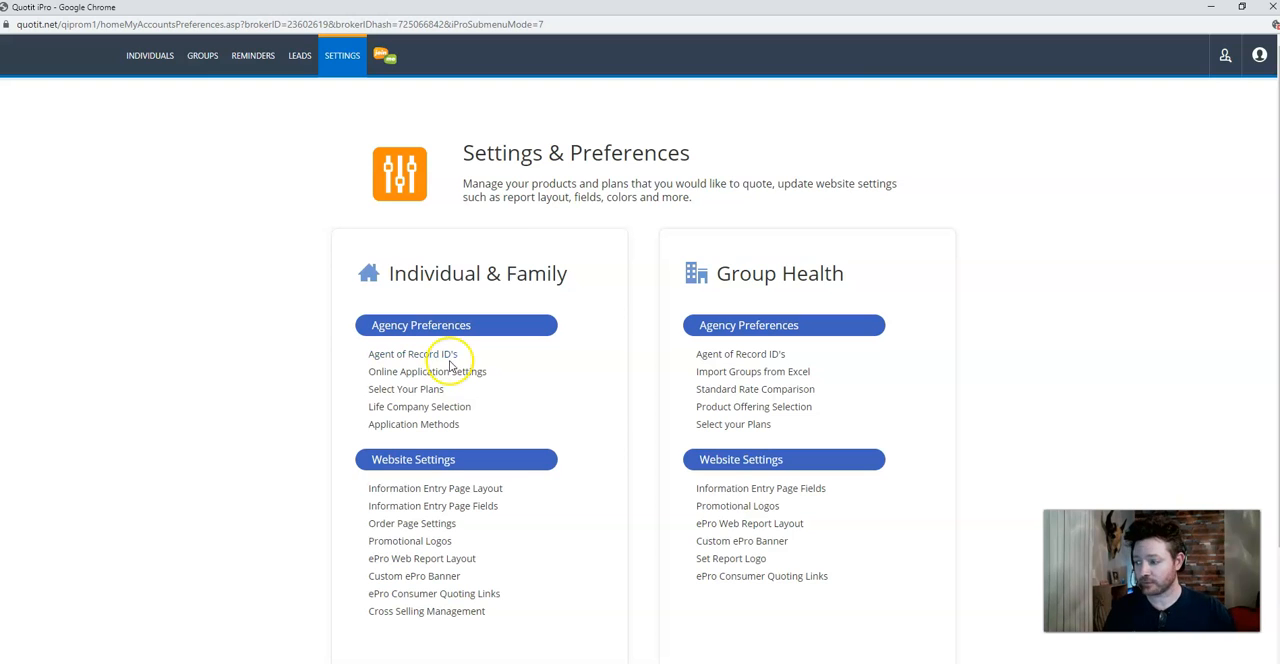
pyautogui.moveTo(388, 376)
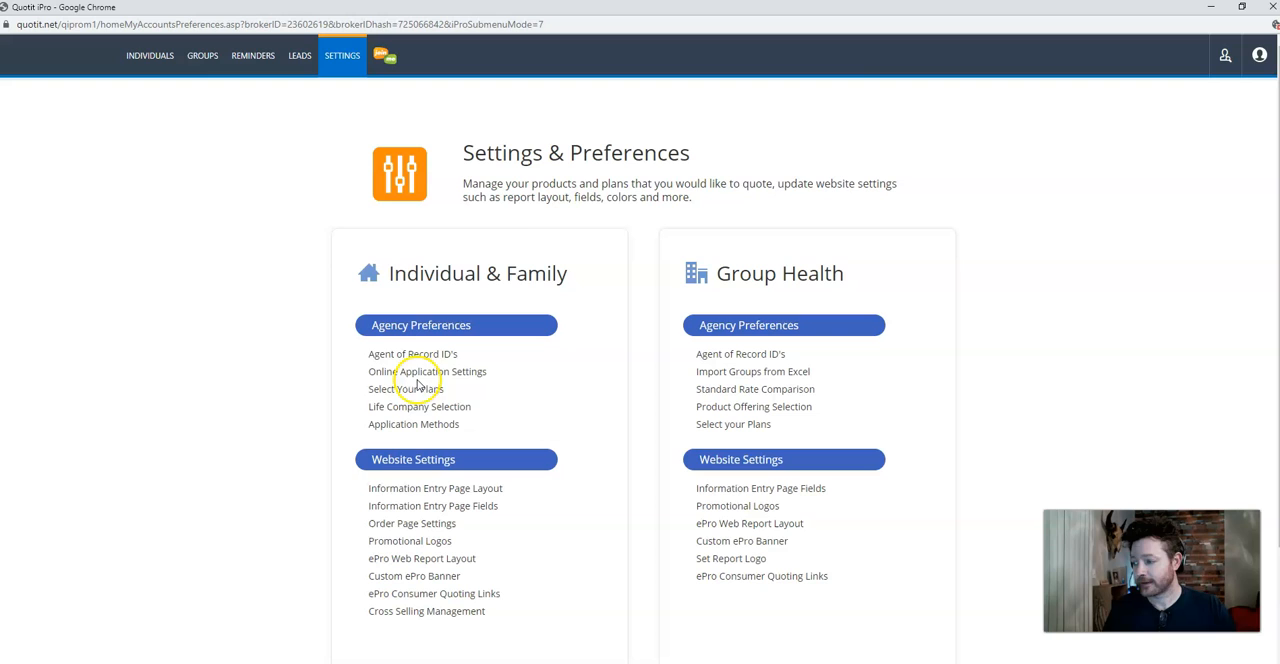
pyautogui.moveTo(416, 394)
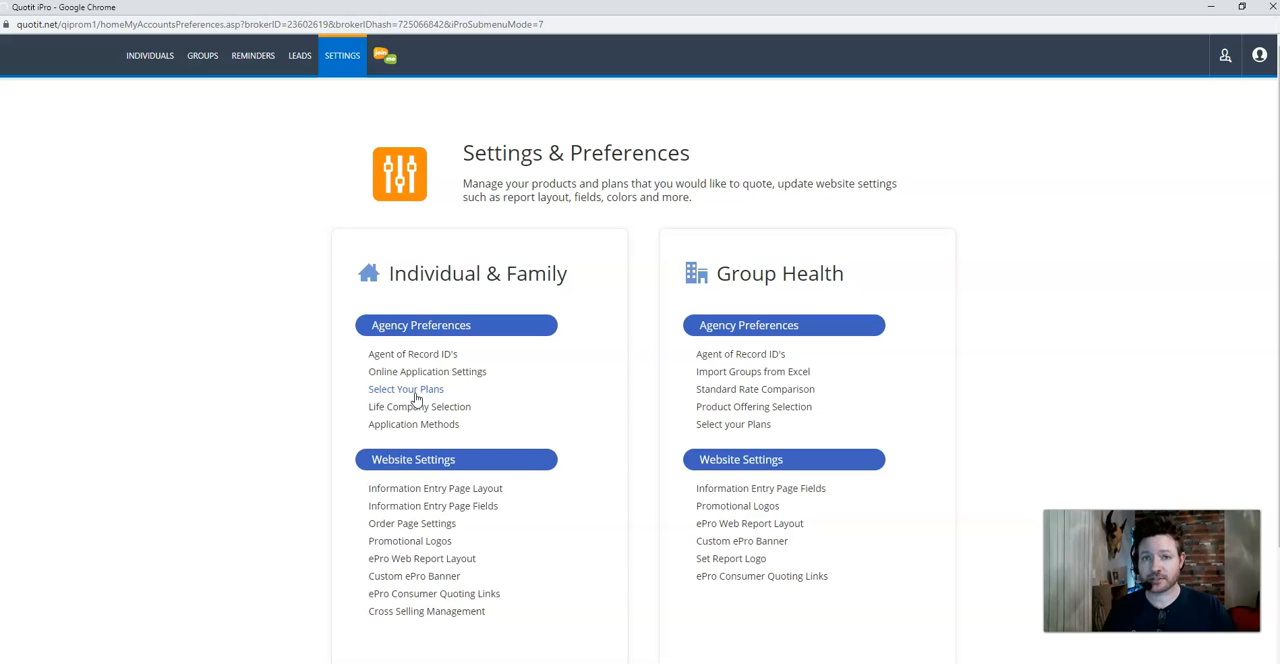
# - Open Select Your Plans and show the ePro company list with Alabama's plan categories
pyautogui.click(406, 388)
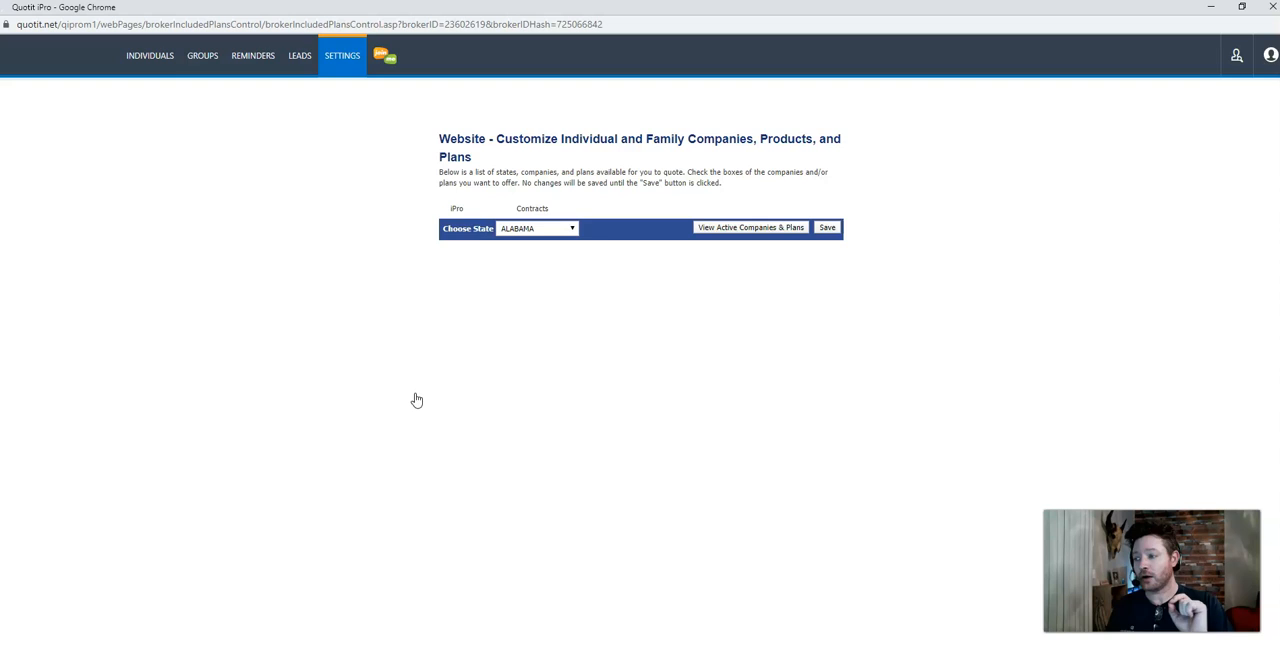
pyautogui.click(488, 208)
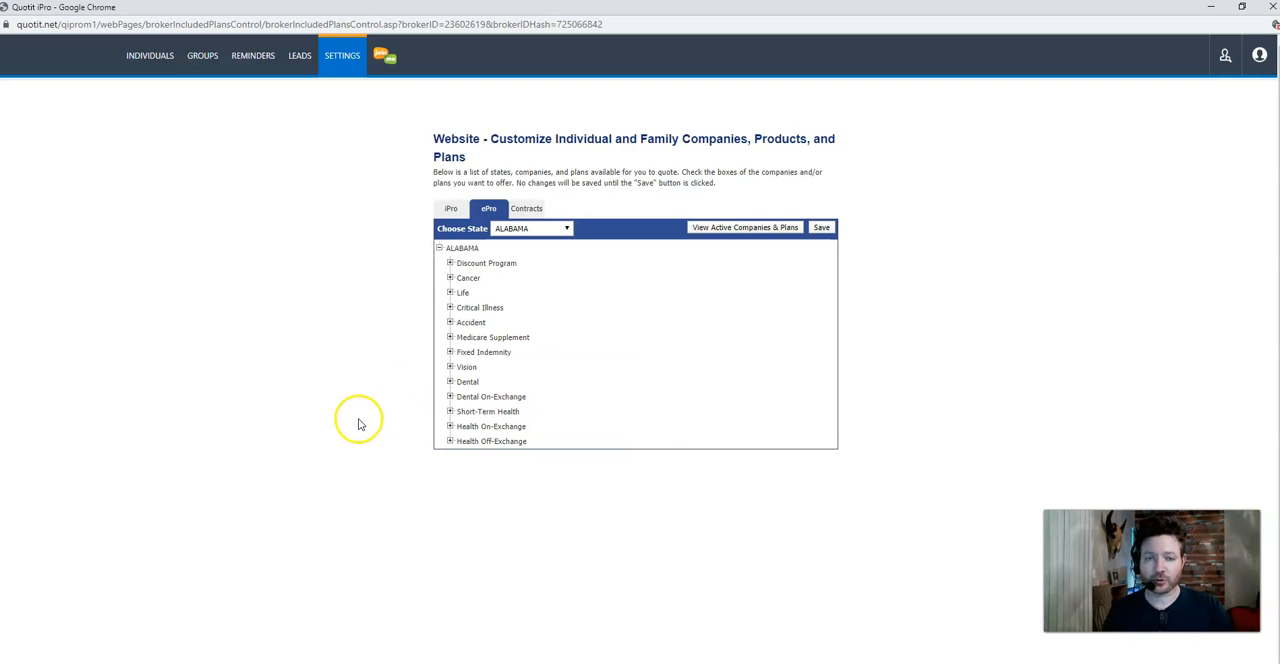
pyautogui.moveTo(256, 362)
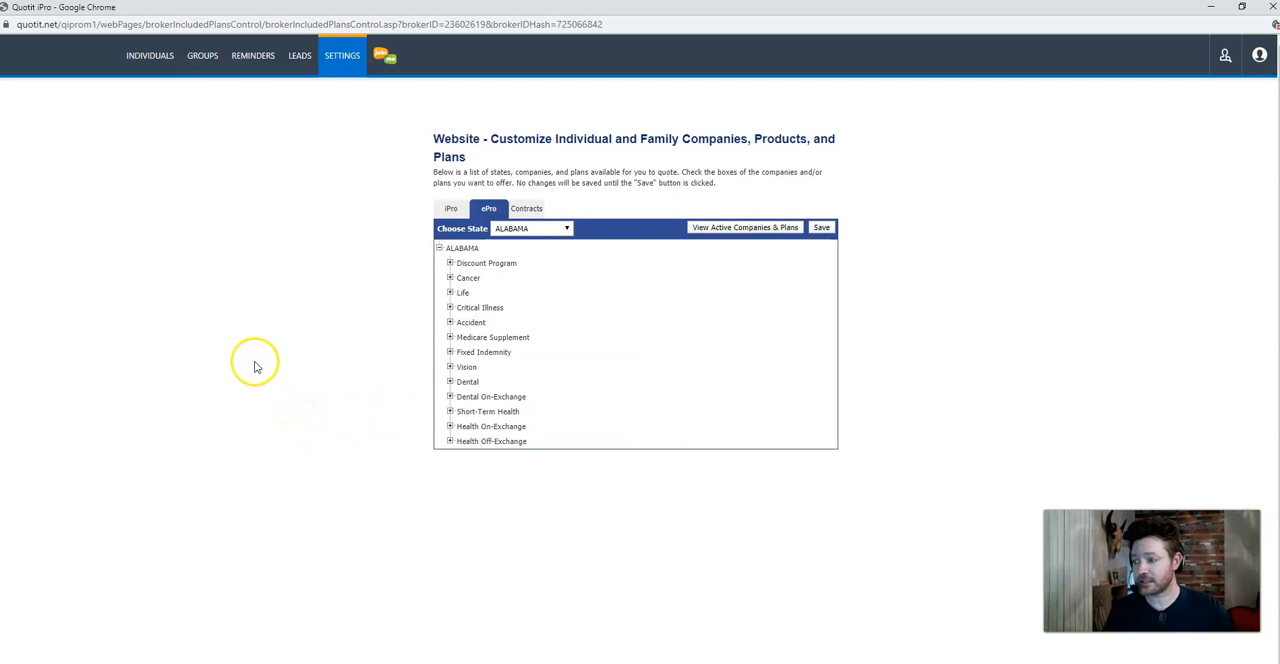
pyautogui.moveTo(180, 404)
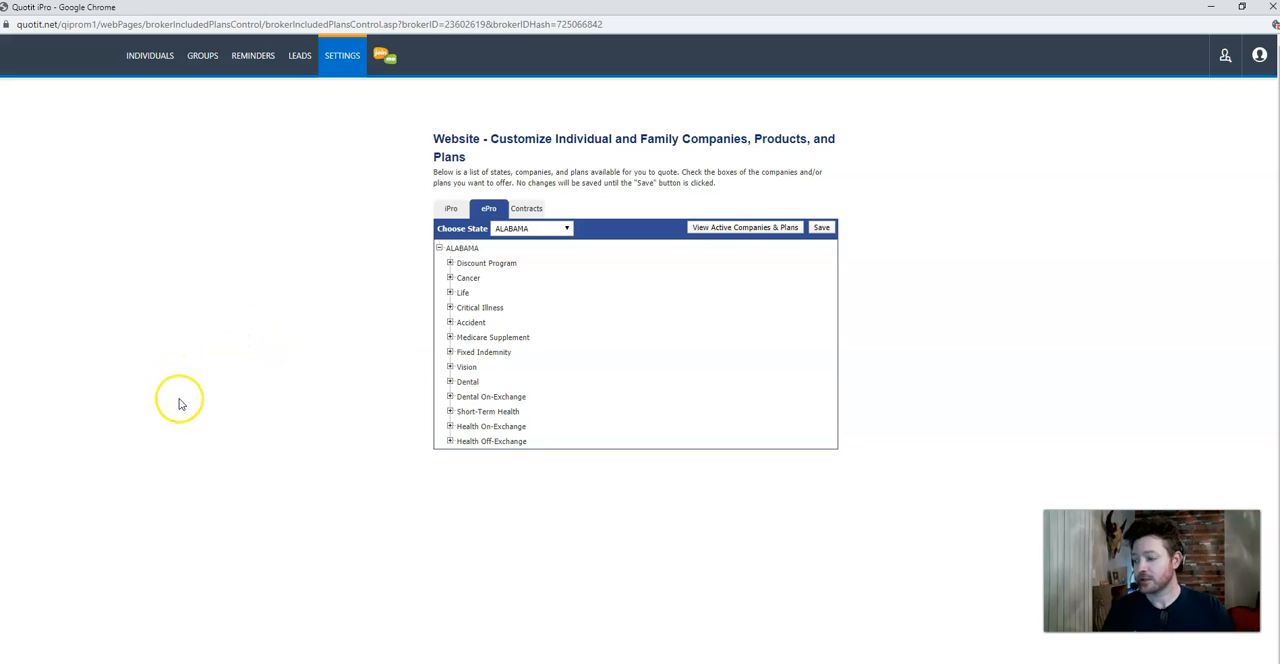
pyautogui.moveTo(180, 400)
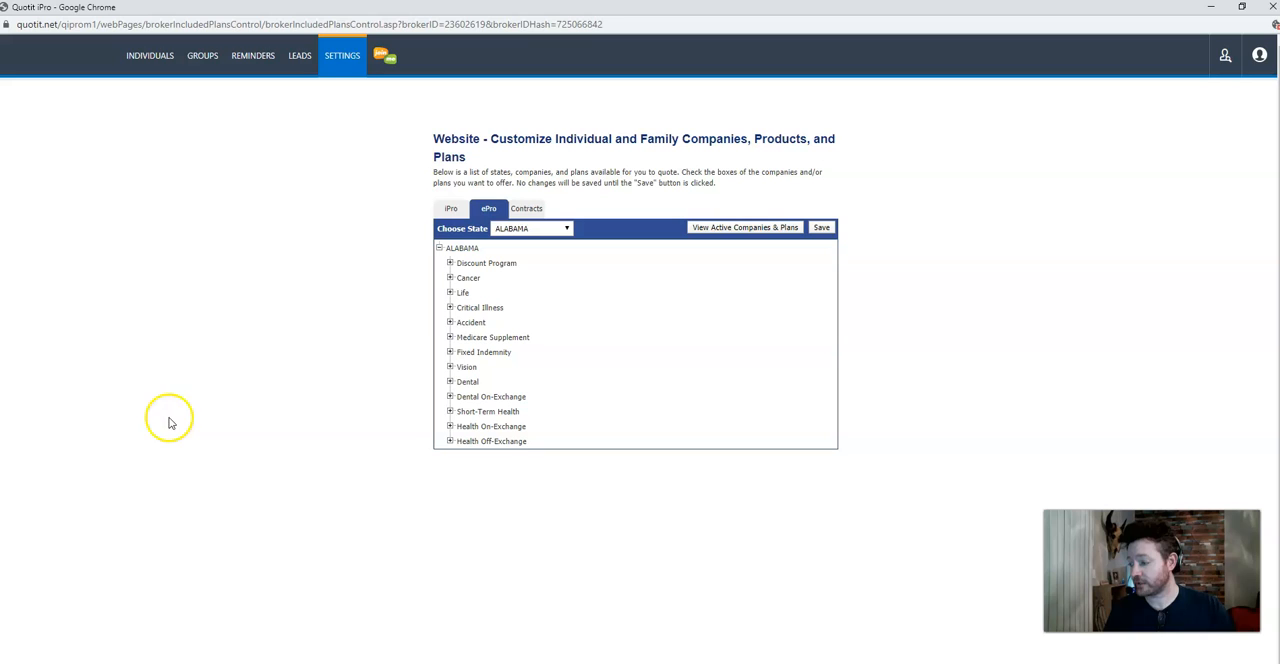
pyautogui.moveTo(504, 274)
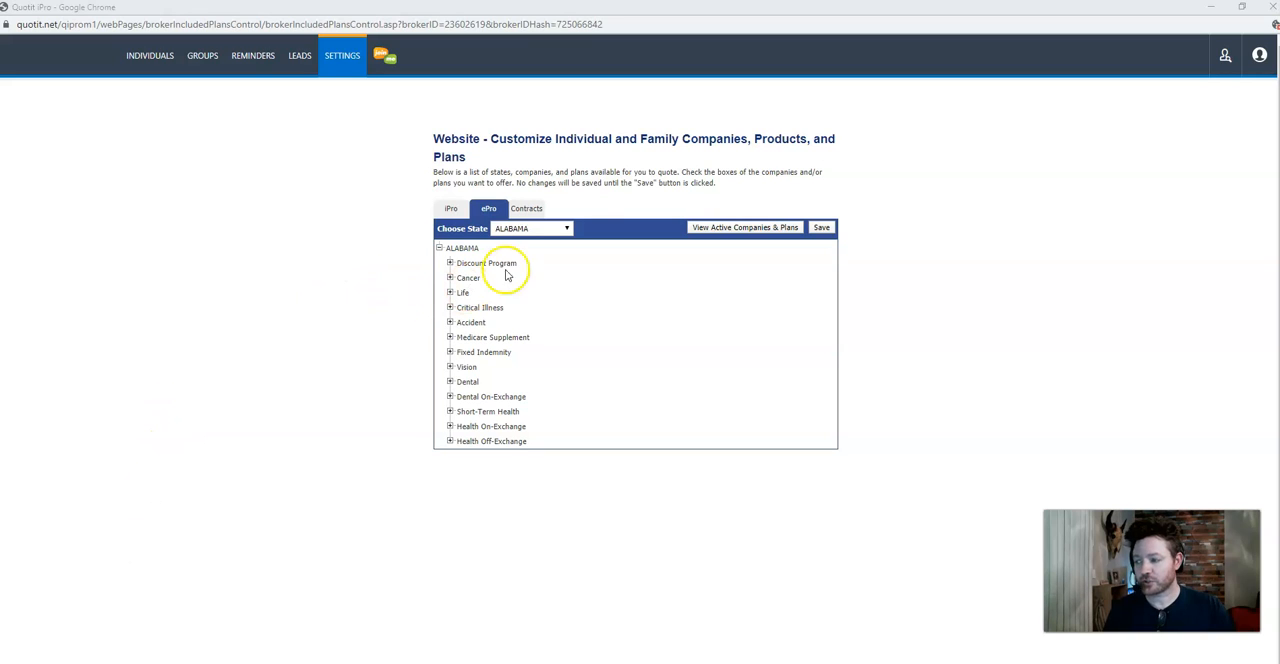
# - Choose California in the state list and reload its ePro plan categories
pyautogui.click(566, 228)
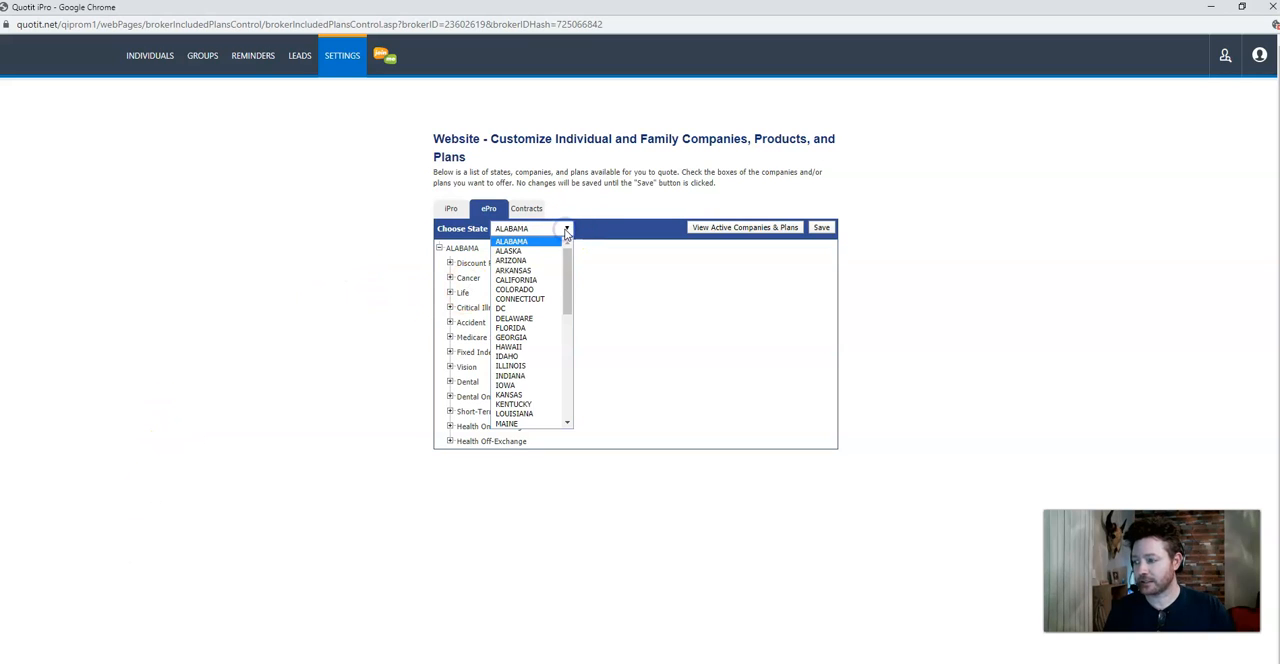
pyautogui.moveTo(396, 150)
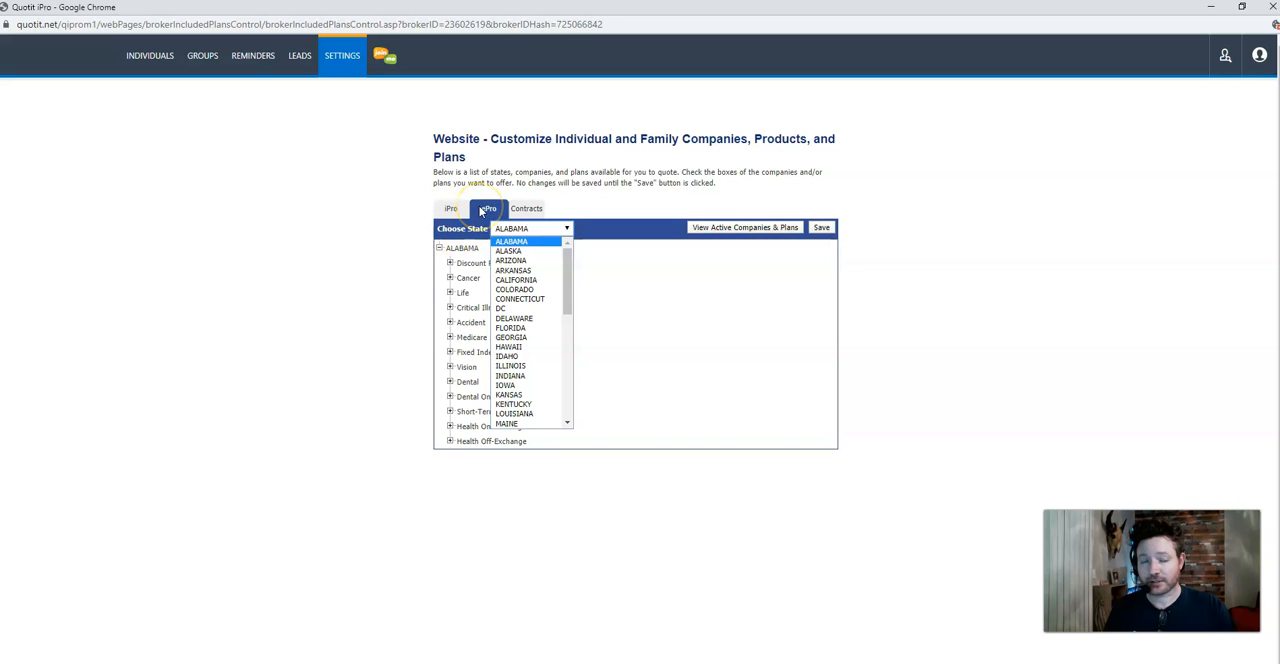
pyautogui.click(516, 280)
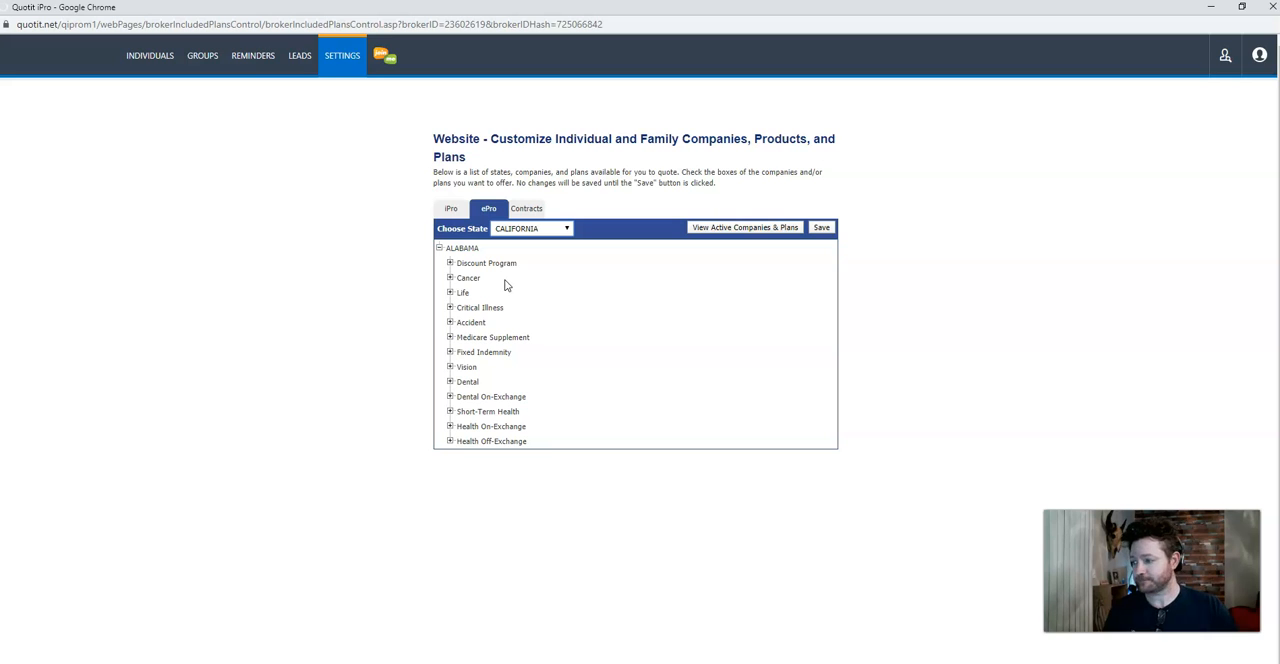
pyautogui.click(488, 208)
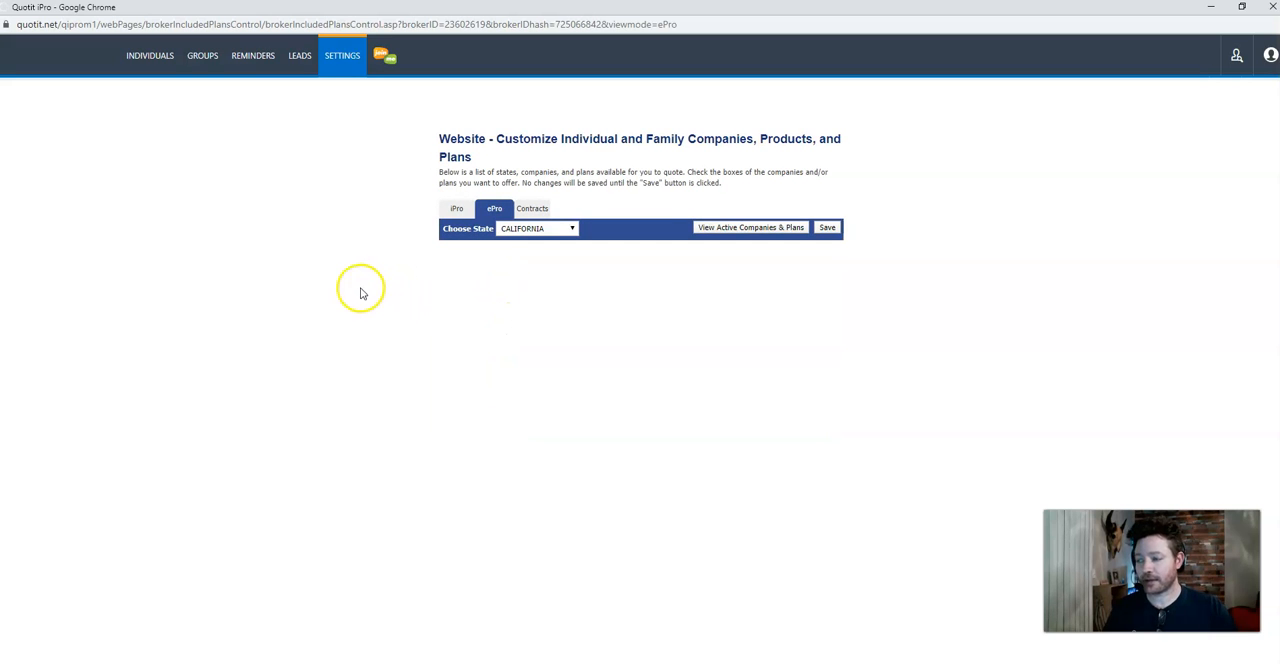
pyautogui.click(750, 226)
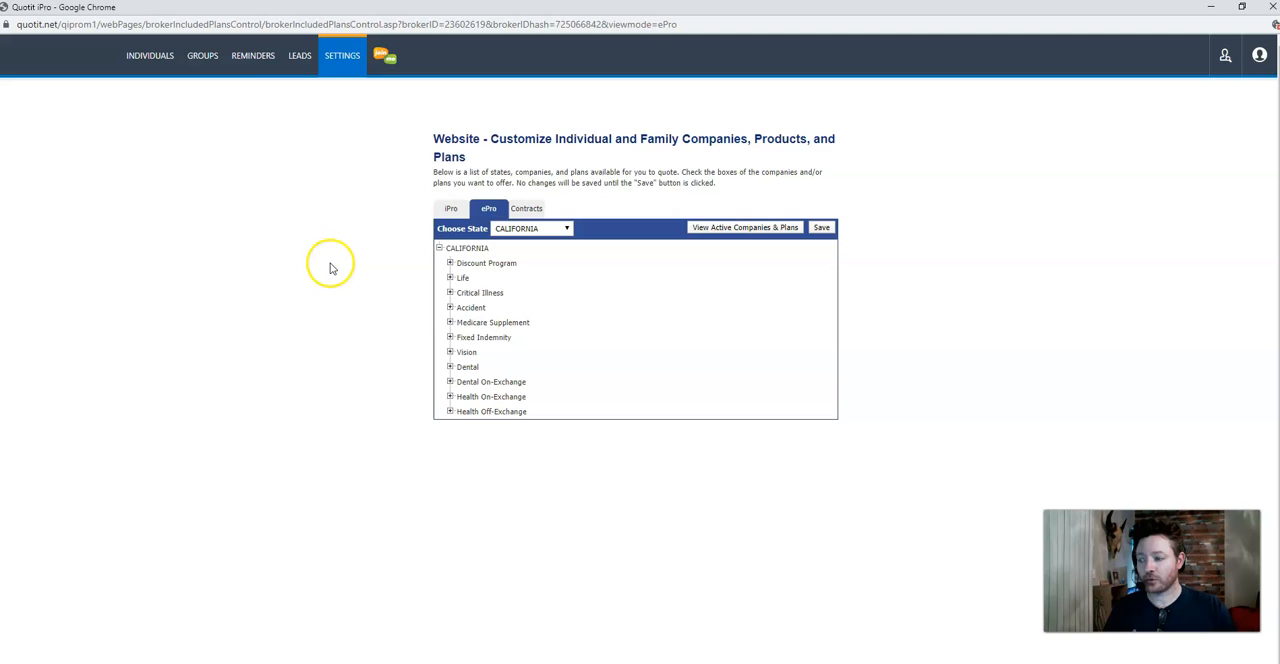
pyautogui.moveTo(320, 264)
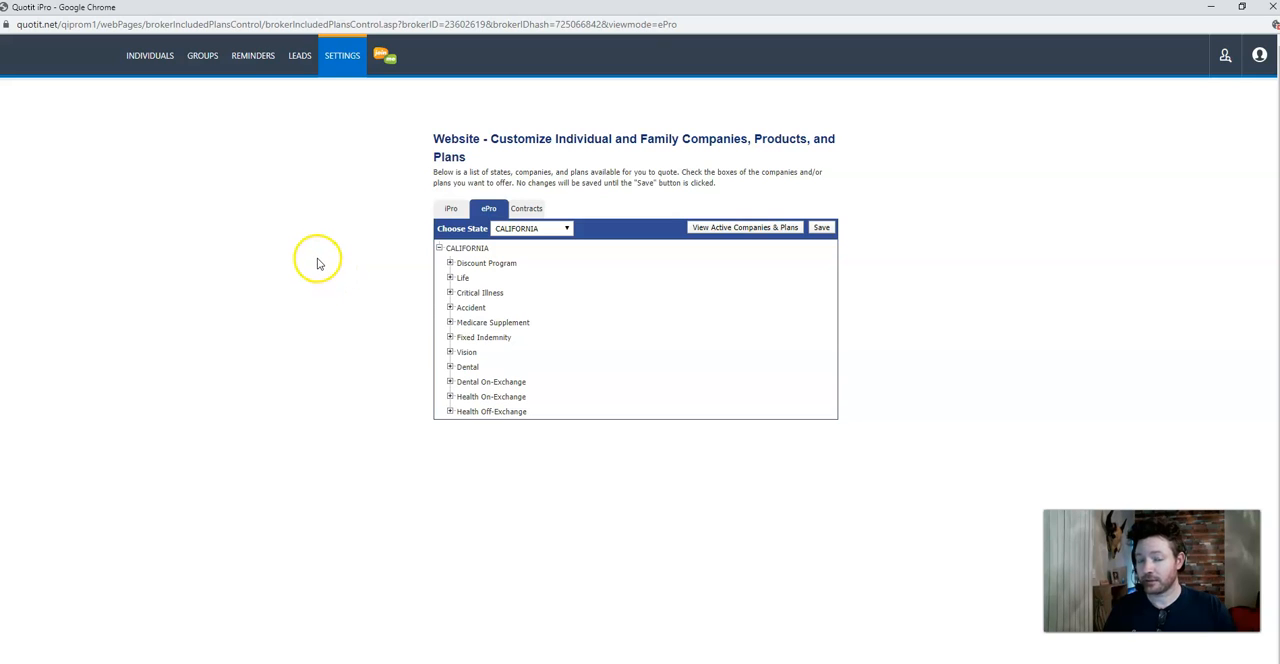
pyautogui.moveTo(308, 258)
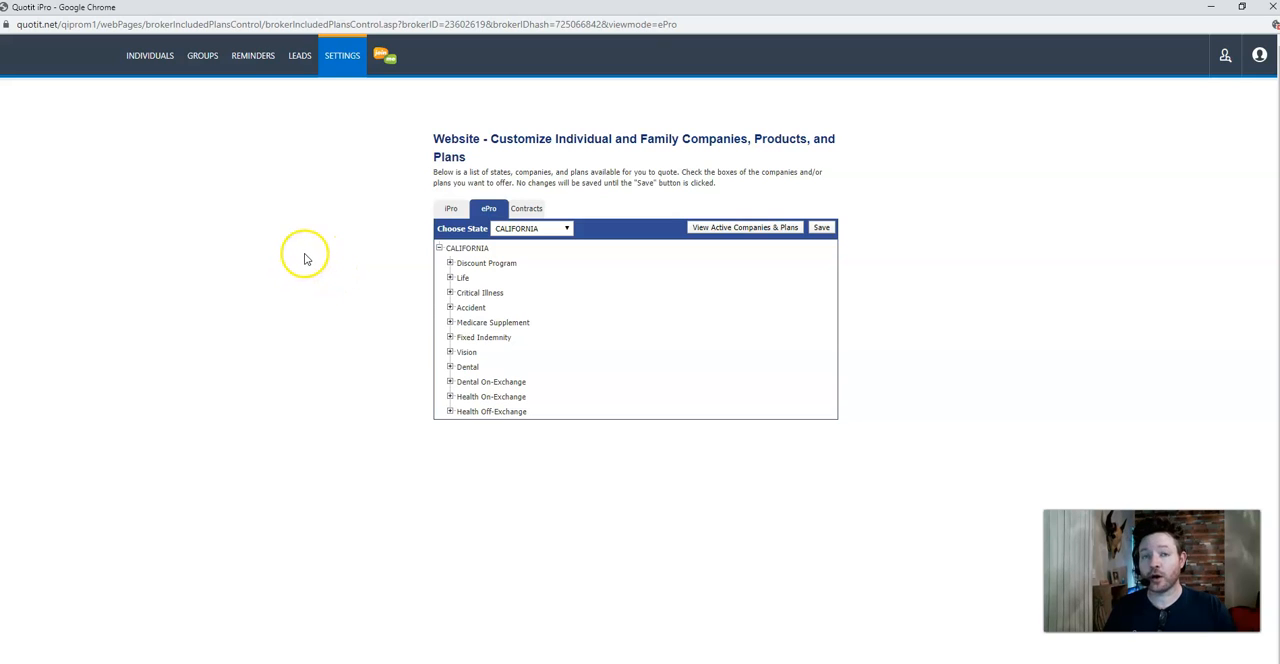
pyautogui.moveTo(440, 412)
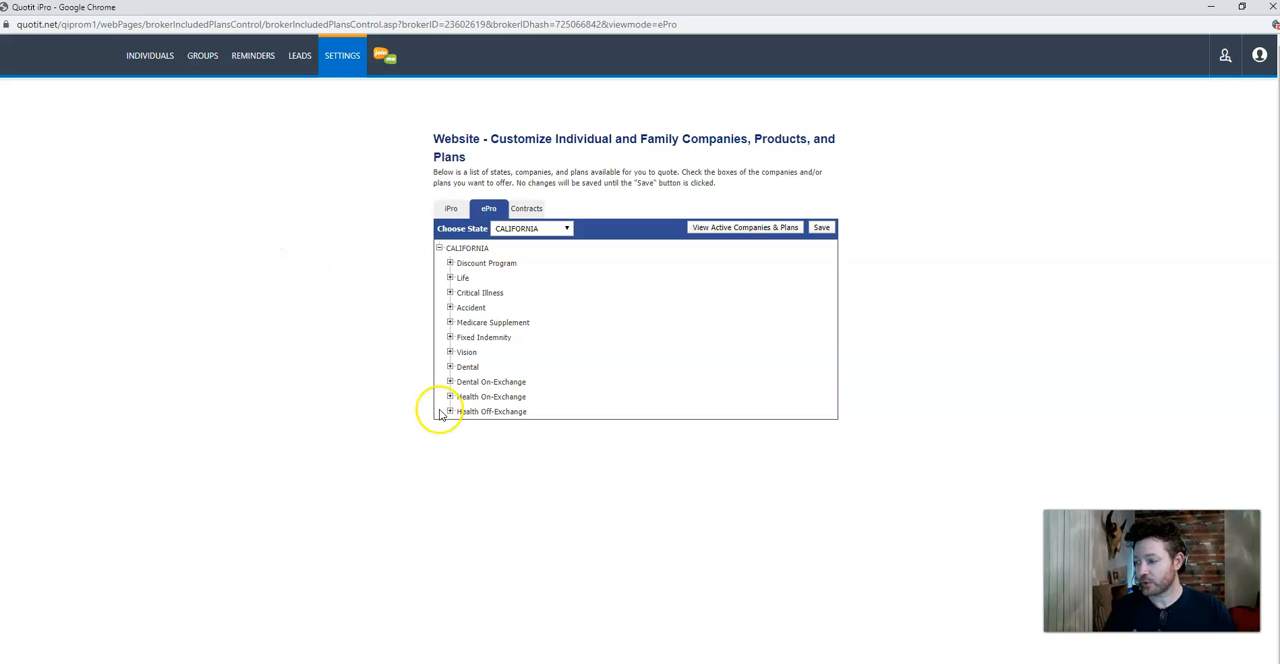
# - Expand Health Off-Exchange and uncheck both Health Net carriers for California ePro
pyautogui.click(450, 412)
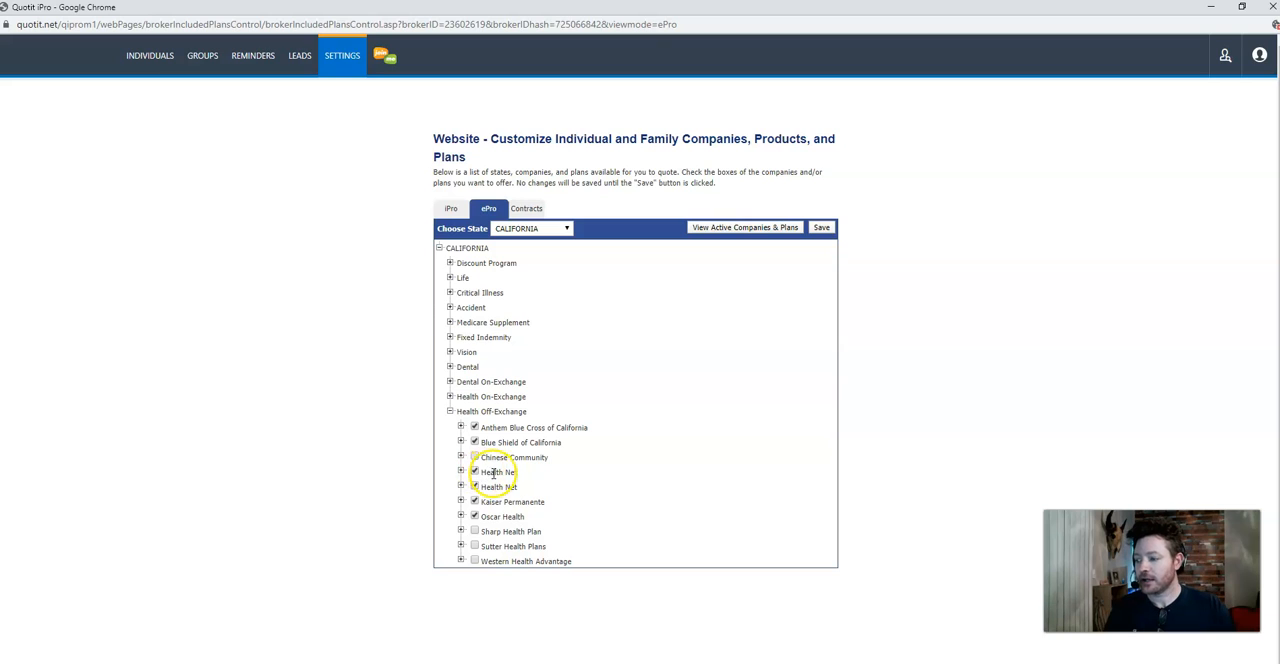
pyautogui.click(474, 456)
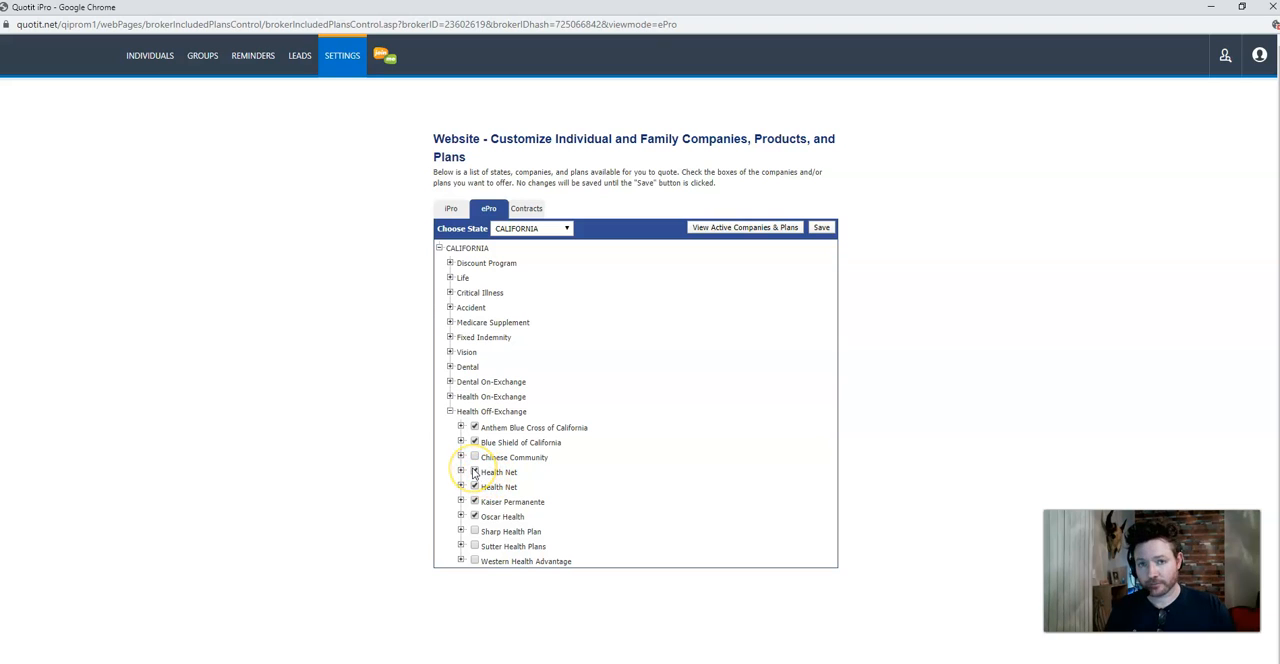
pyautogui.click(474, 472)
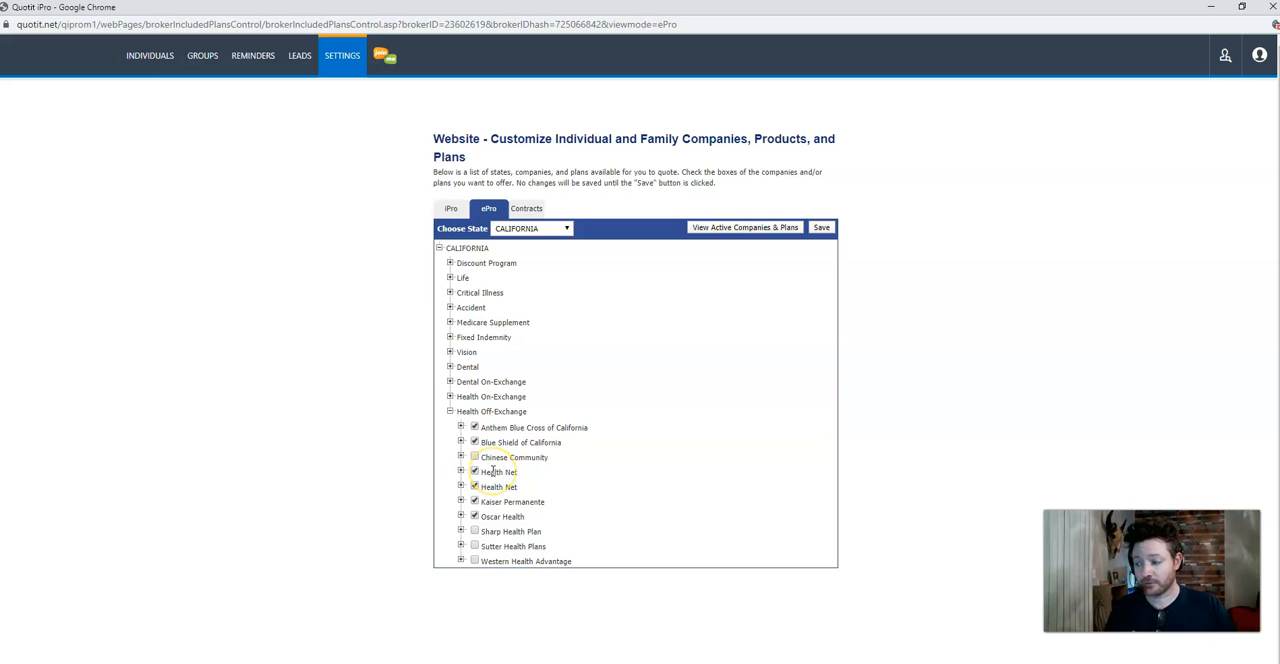
pyautogui.click(474, 456)
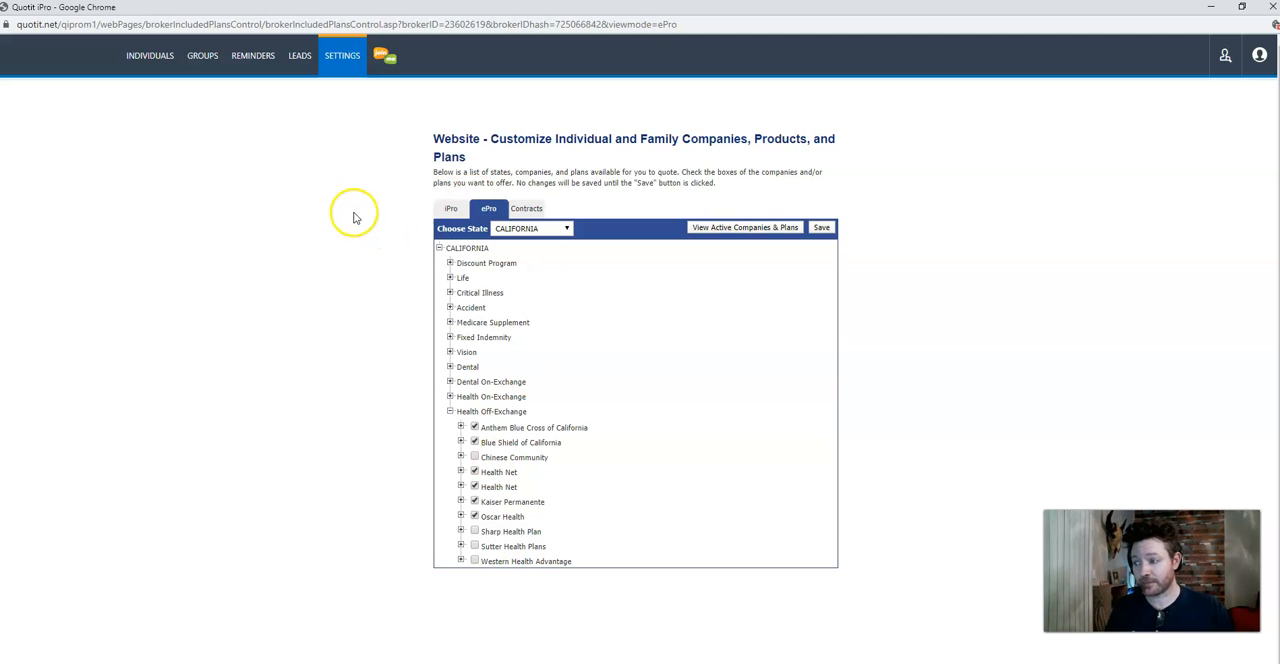
pyautogui.moveTo(378, 220)
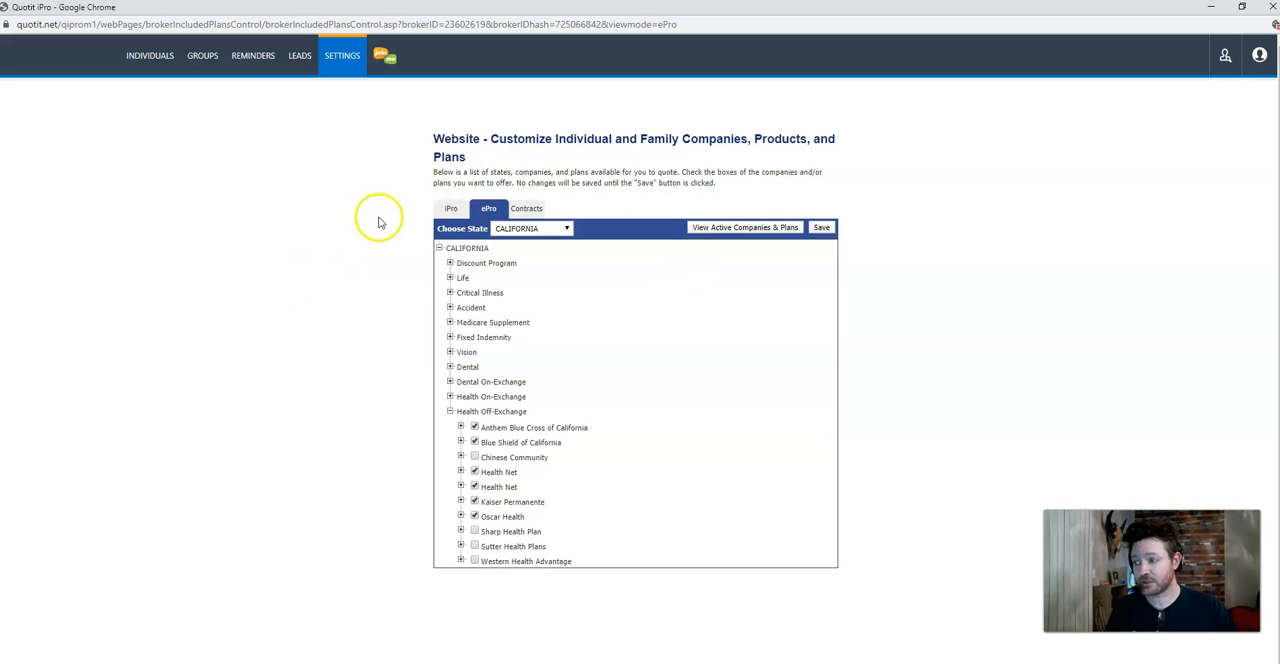
pyautogui.moveTo(350, 240)
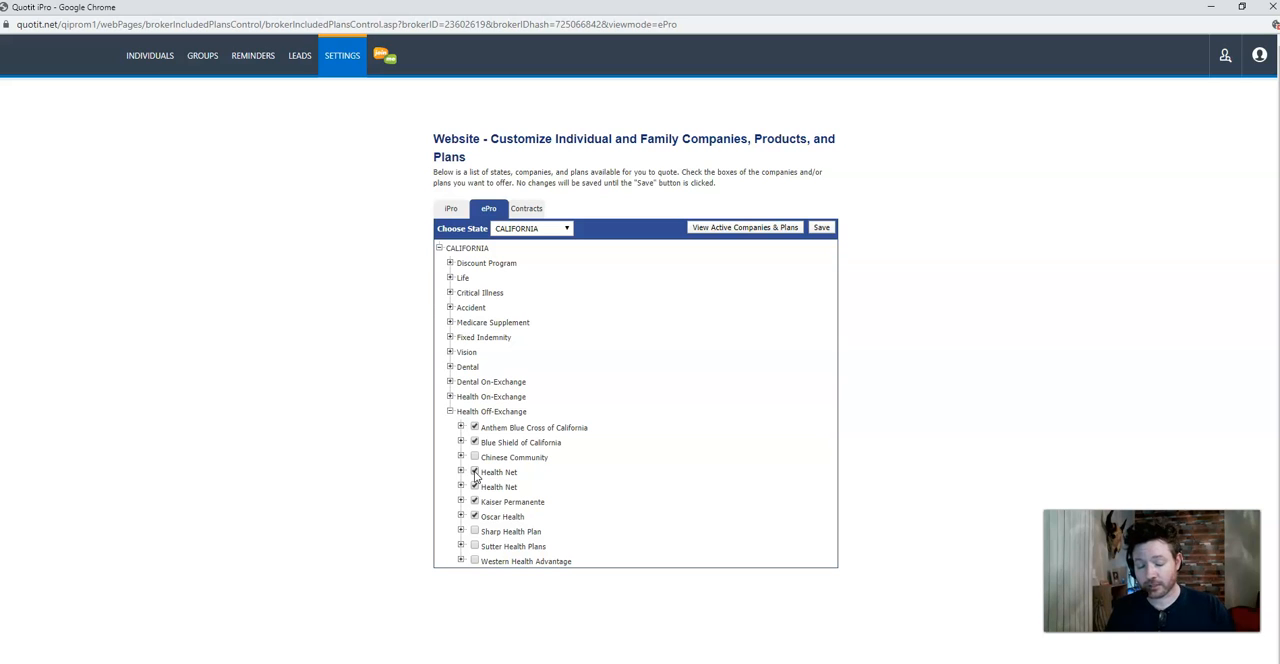
pyautogui.click(474, 472)
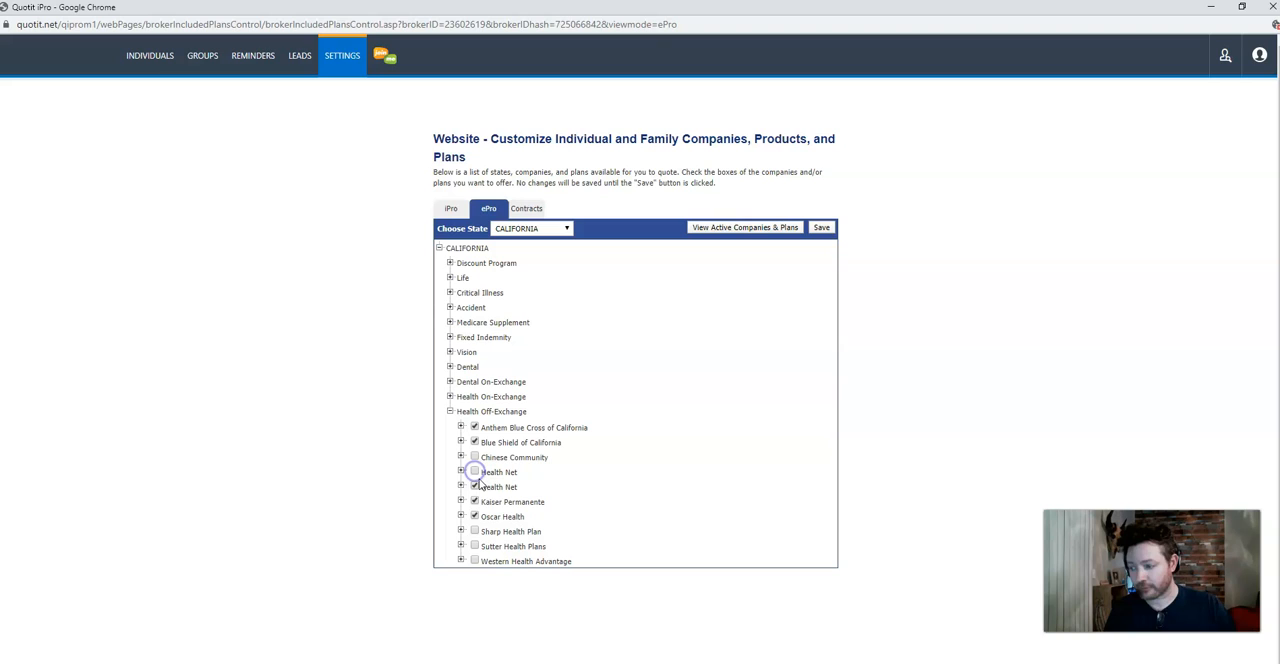
pyautogui.click(474, 472)
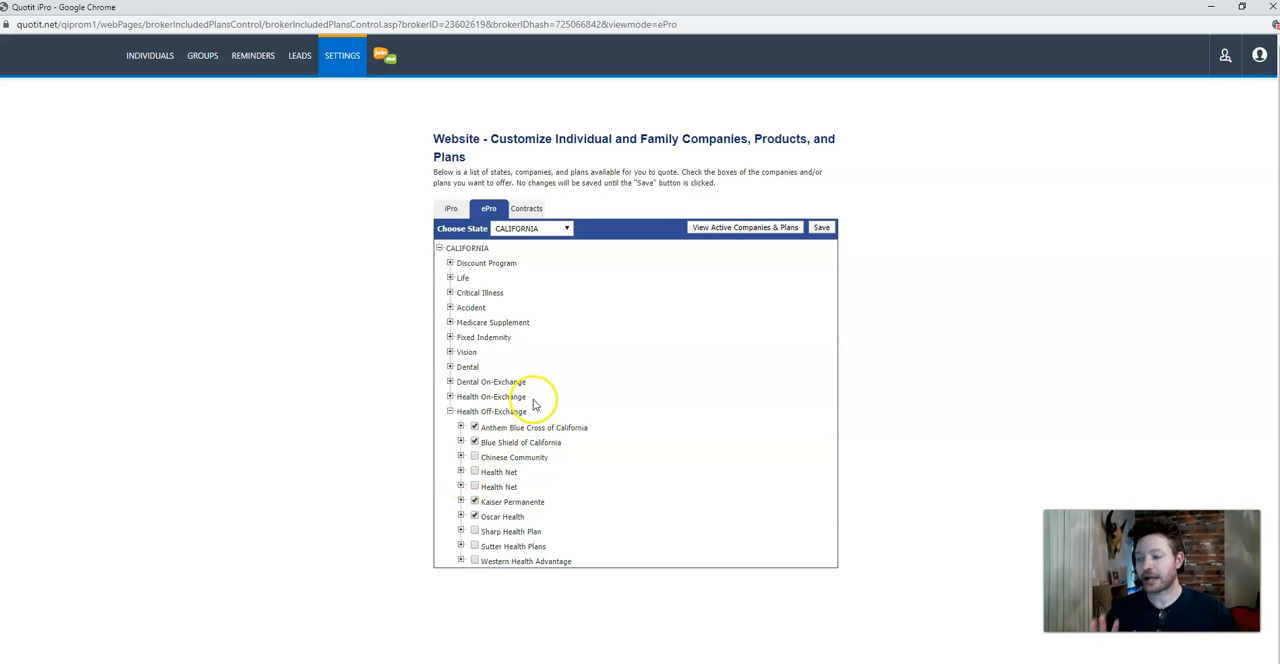
pyautogui.moveTo(540, 374)
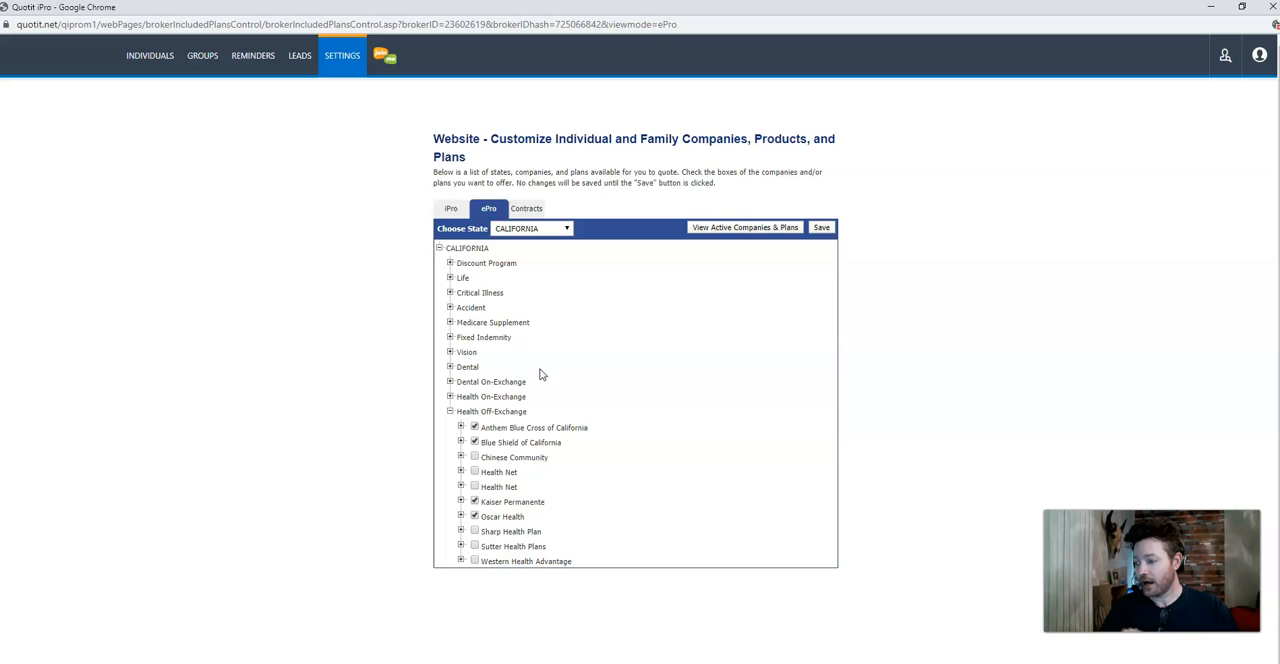
pyautogui.moveTo(656, 488)
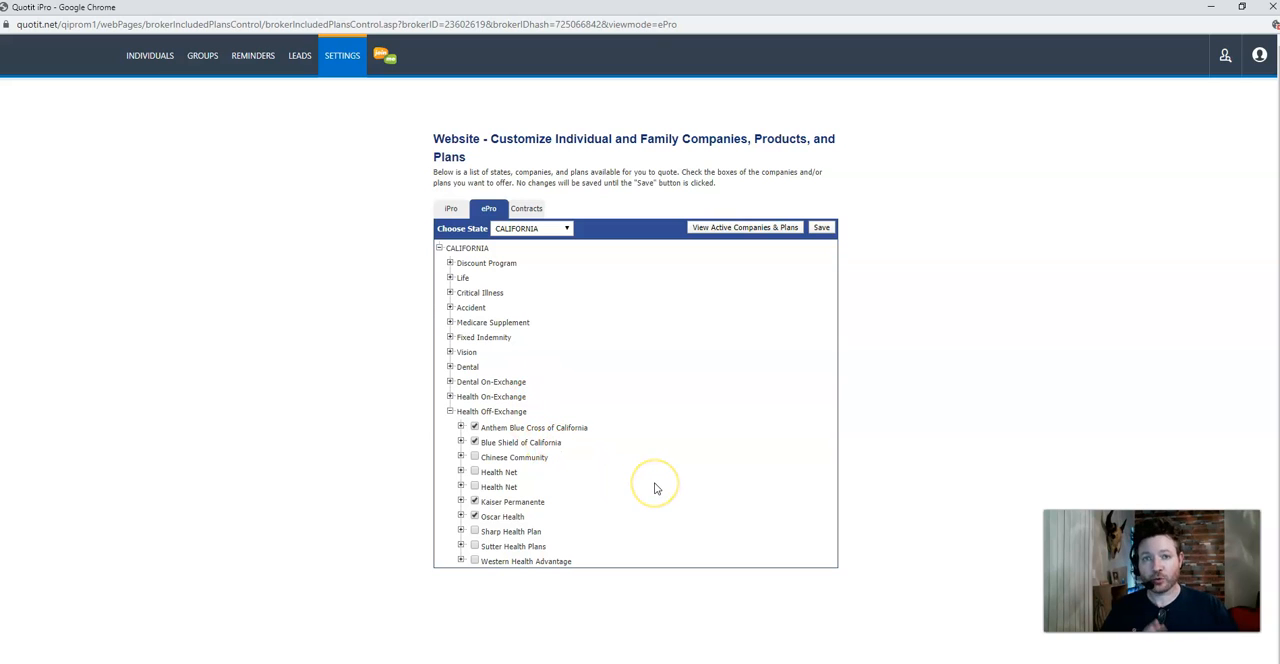
pyautogui.moveTo(656, 488)
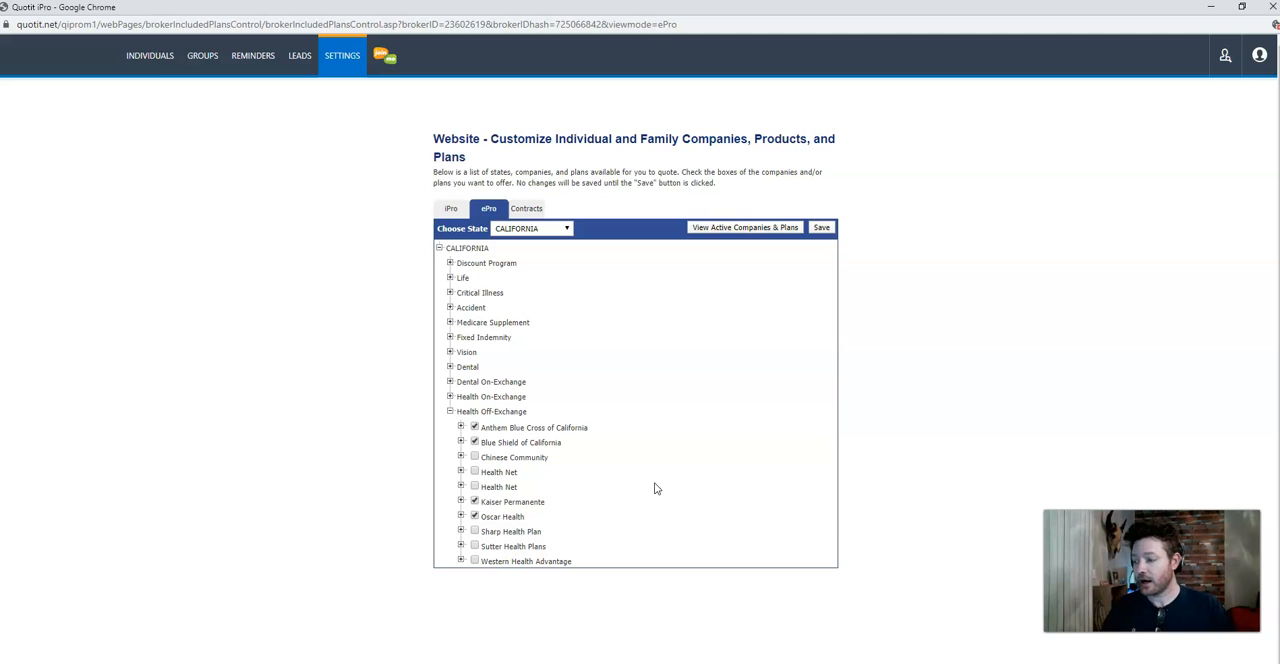
# - Recheck the two Health Net carriers under California's Health Off-Exchange
pyautogui.click(474, 472)
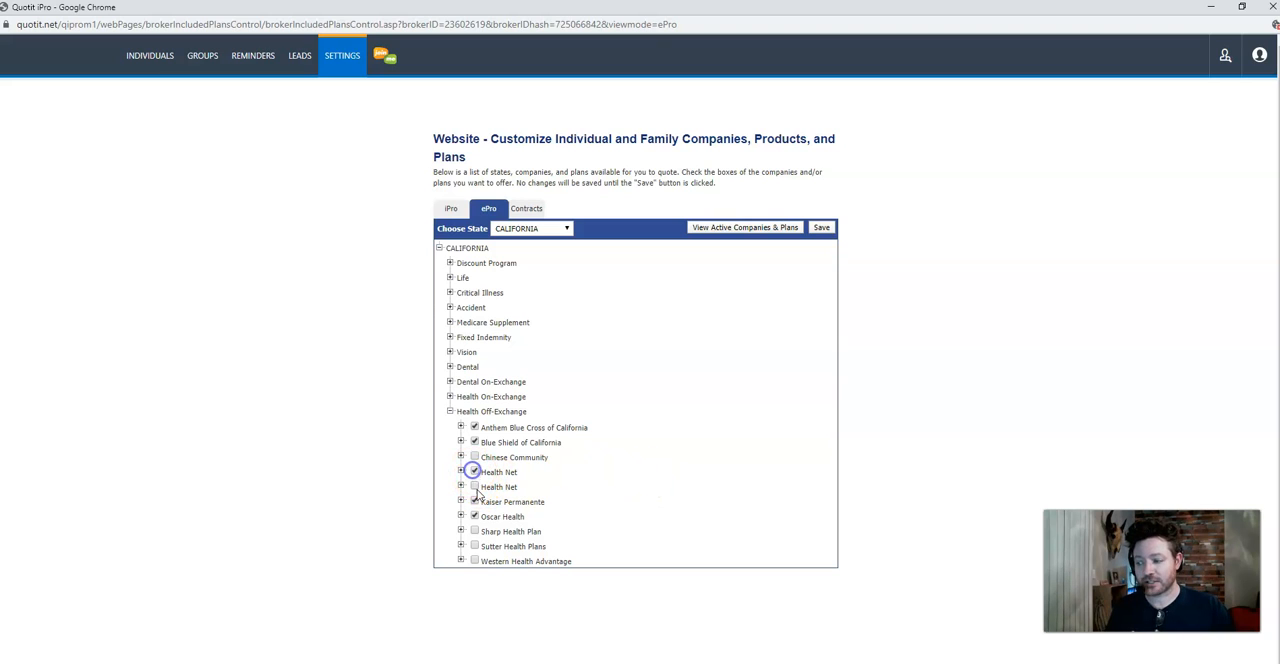
pyautogui.click(474, 472)
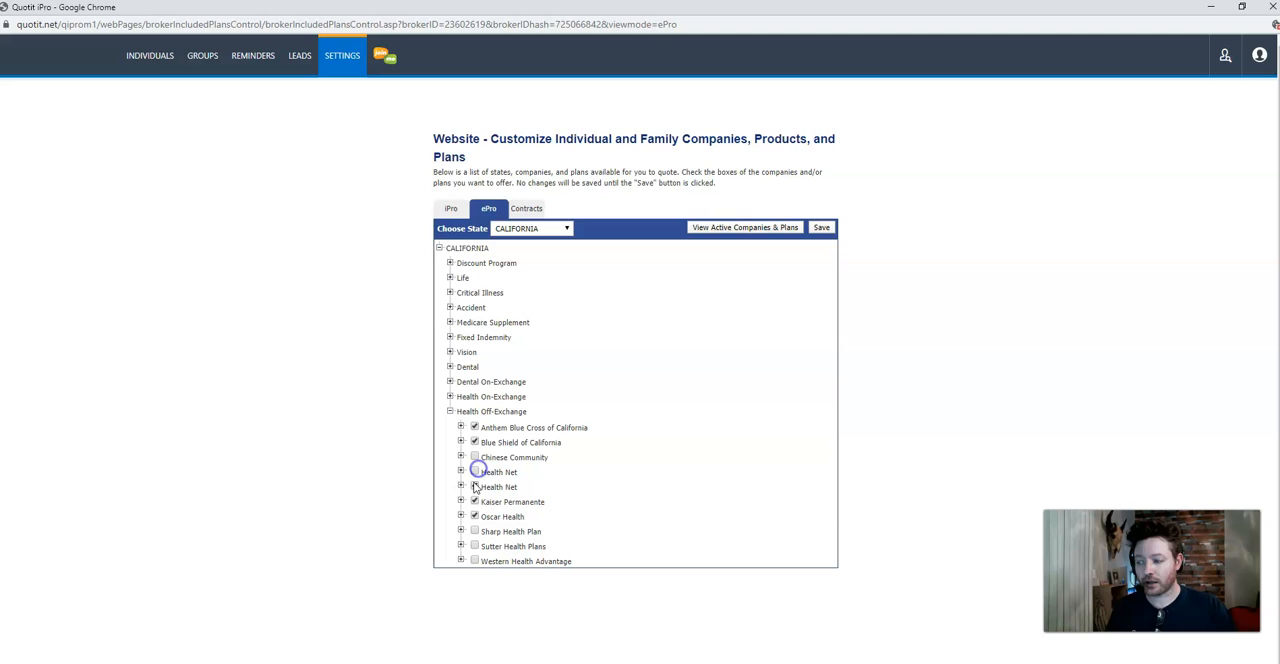
pyautogui.click(476, 472)
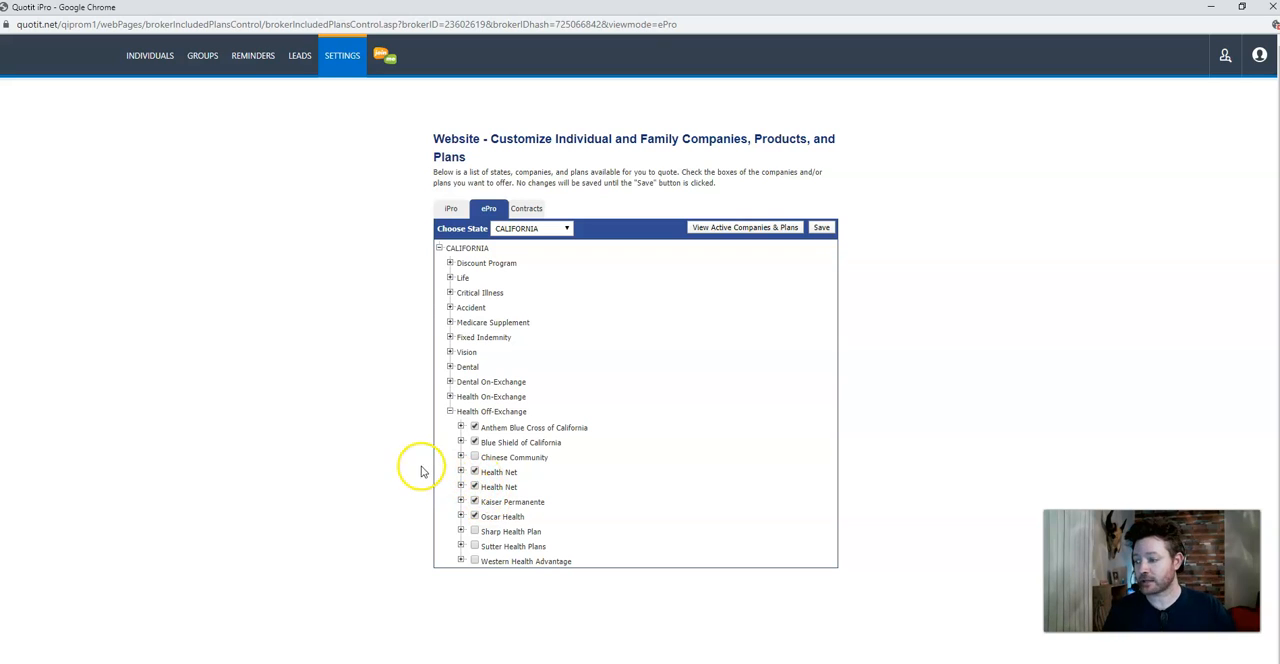
pyautogui.moveTo(350, 440)
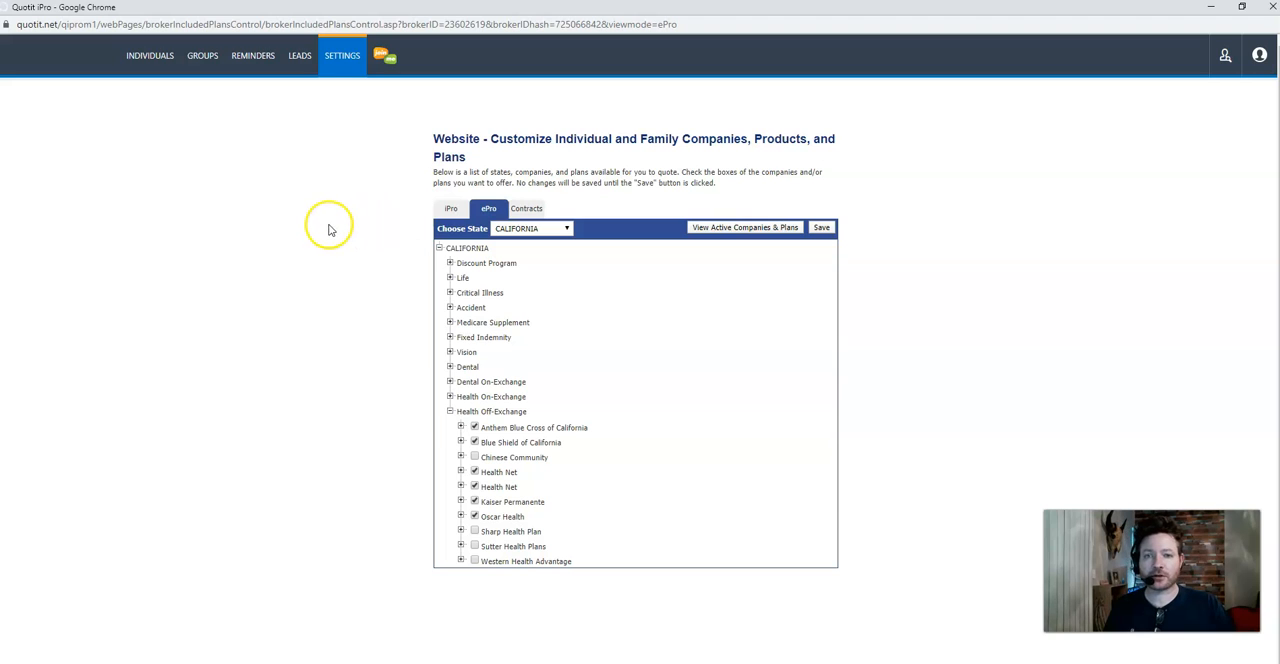
pyautogui.moveTo(458, 224)
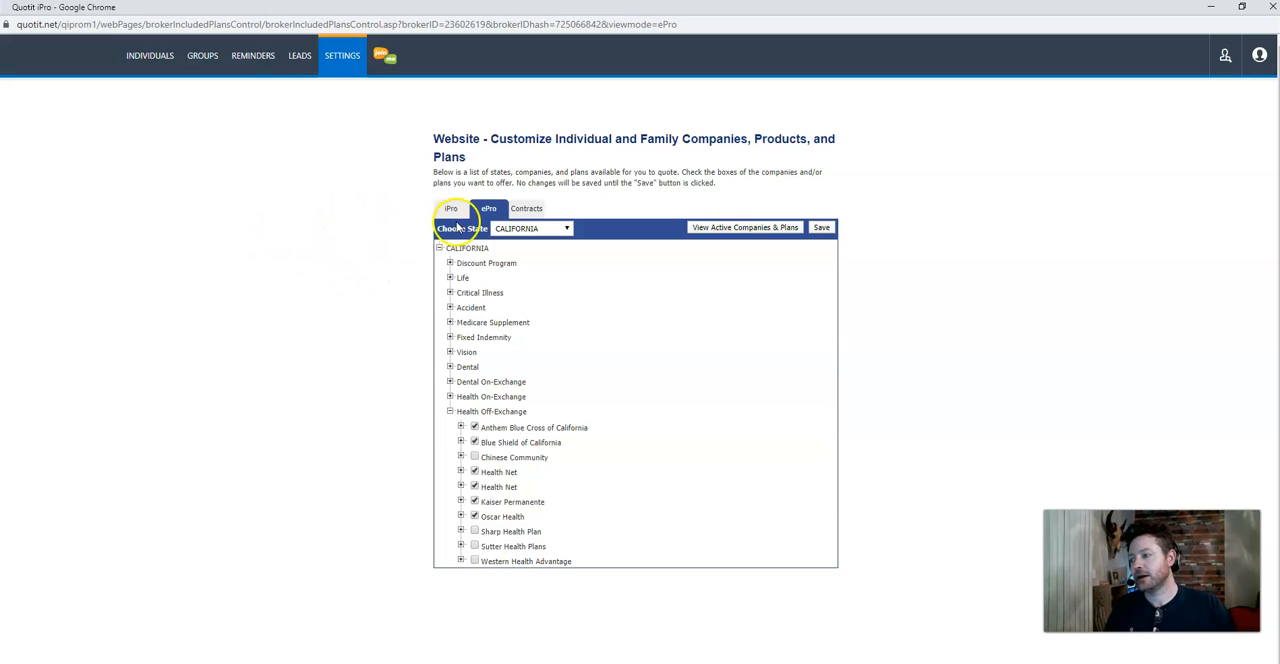
# - On the iPro list, expand Health Off-Exchange and uncheck Blue Shield of California
pyautogui.click(450, 208)
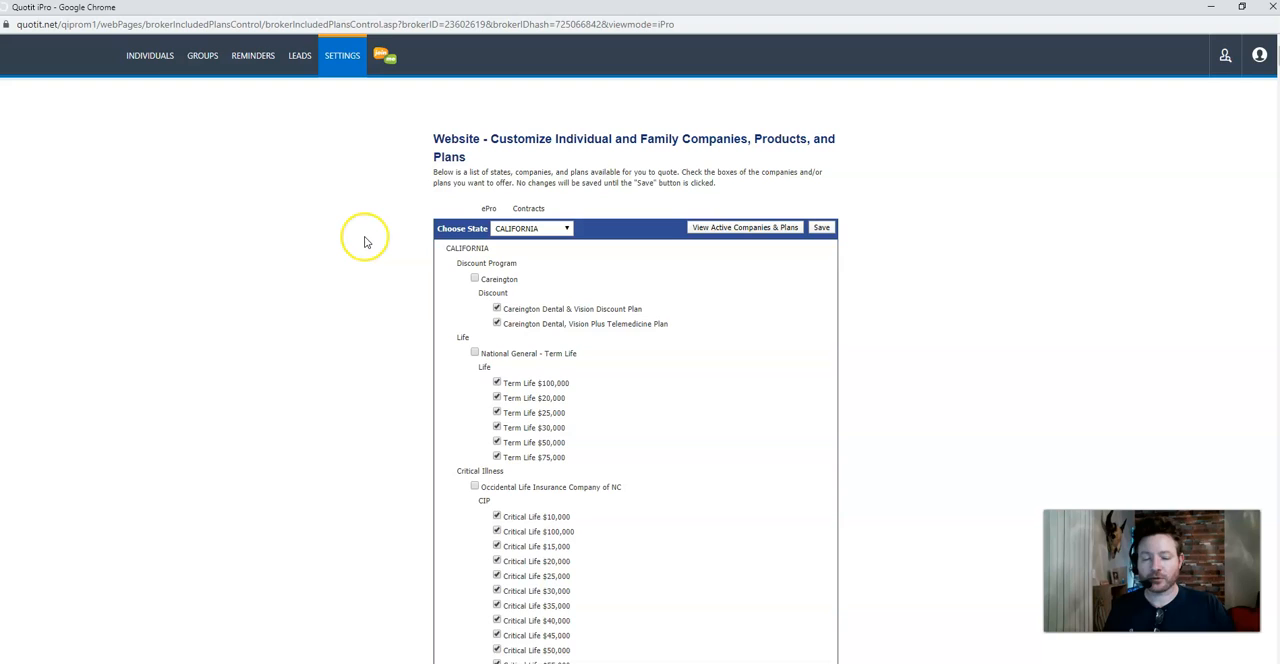
pyautogui.click(450, 208)
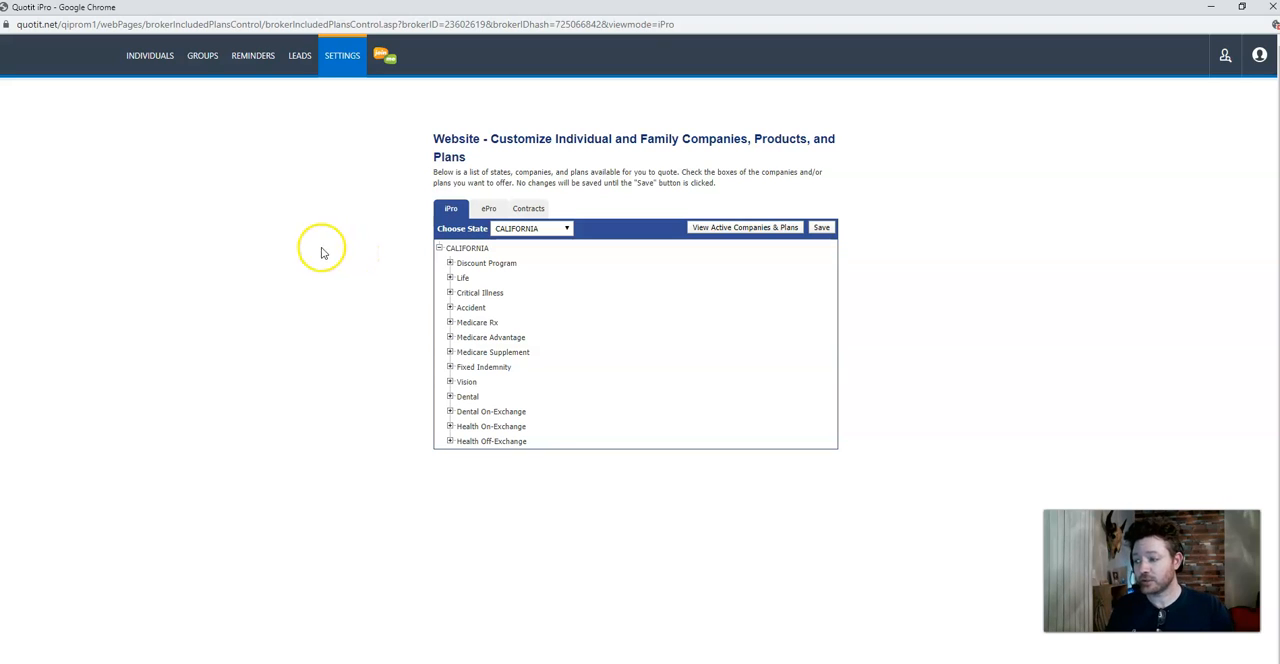
pyautogui.moveTo(370, 290)
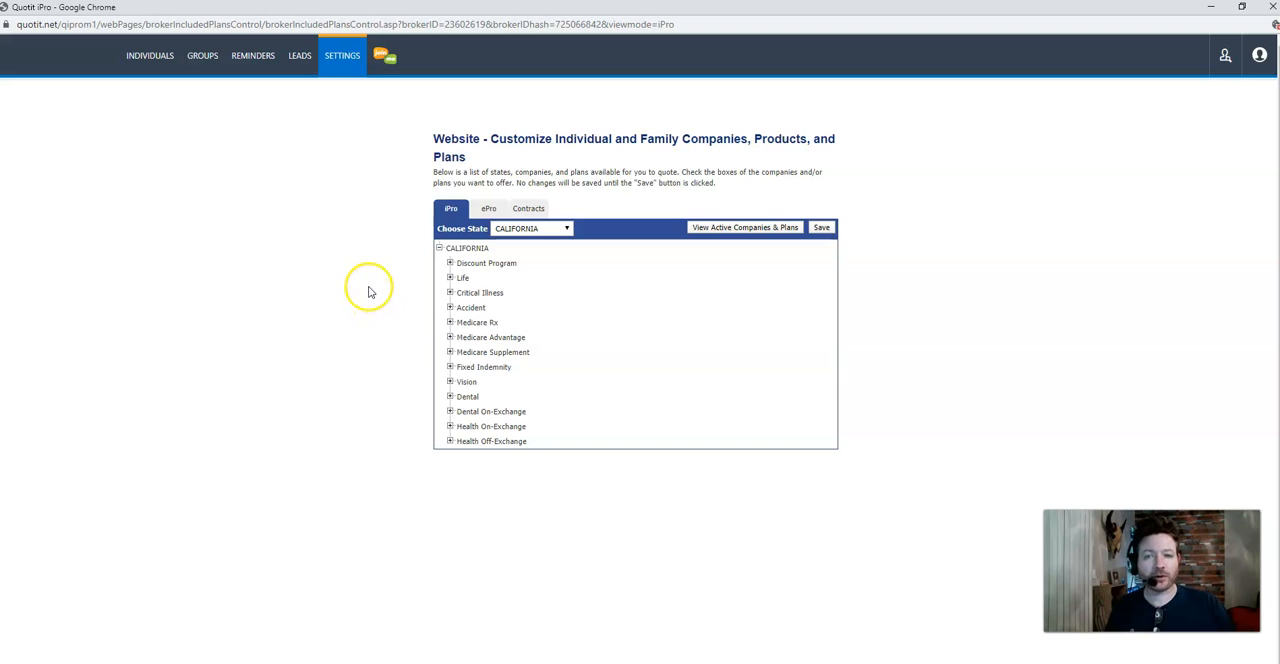
pyautogui.moveTo(376, 278)
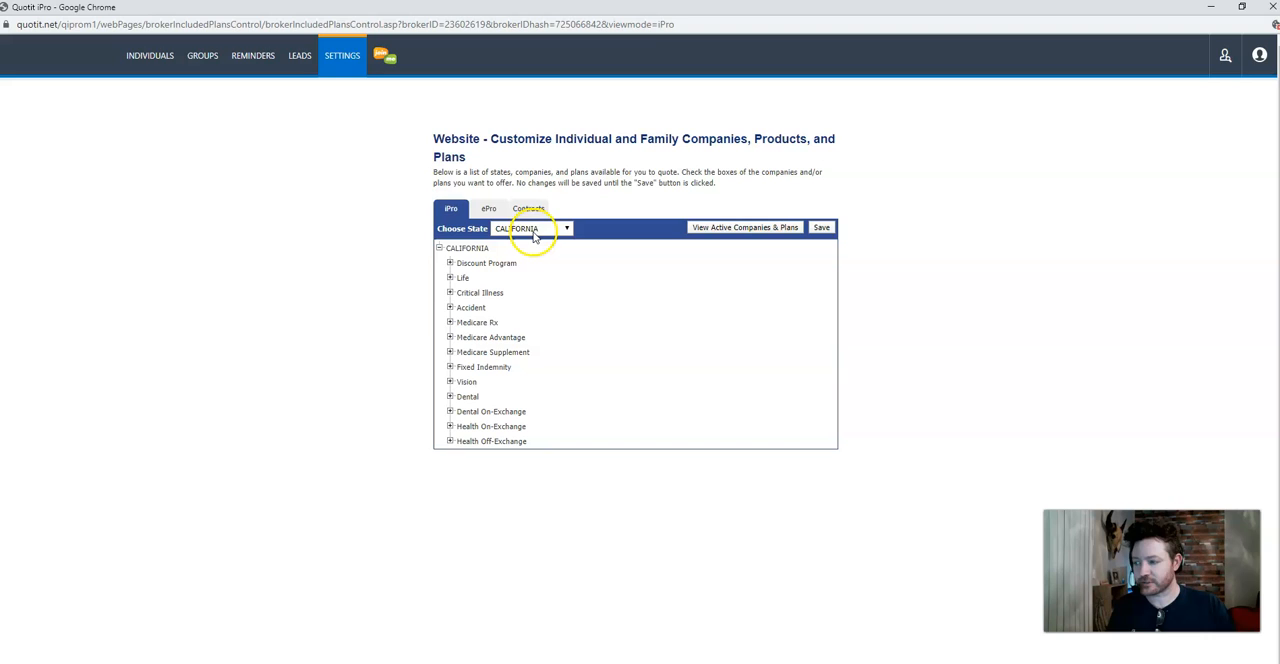
pyautogui.click(450, 440)
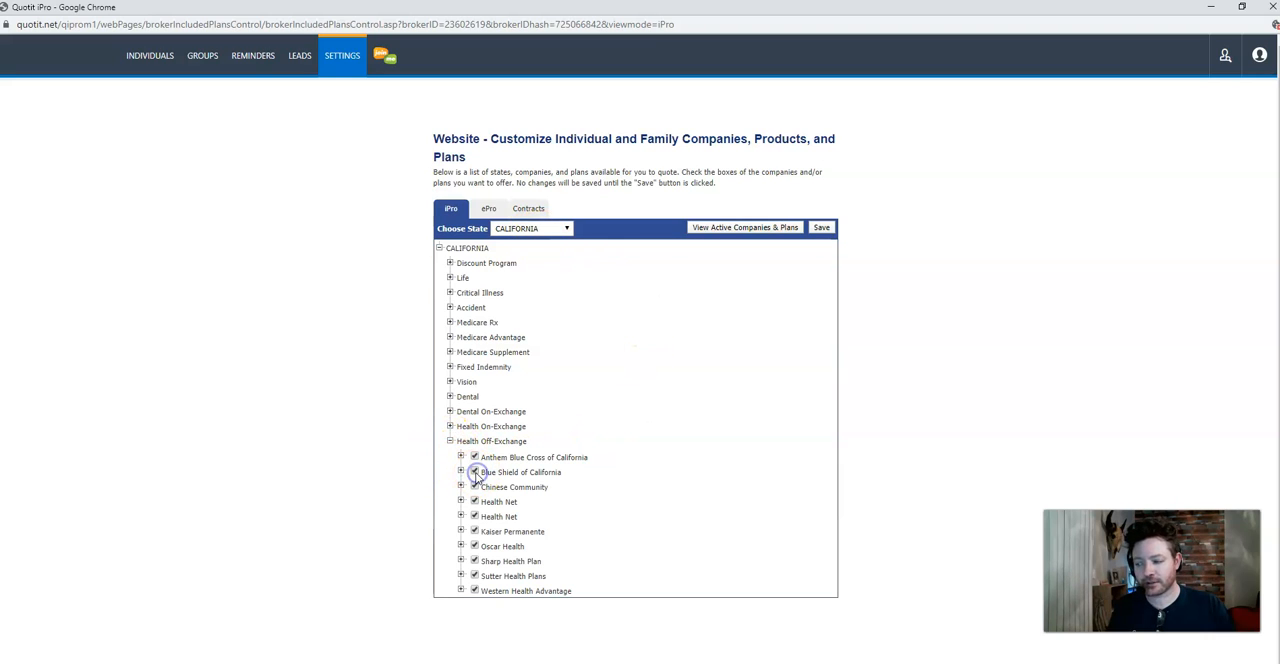
pyautogui.click(474, 472)
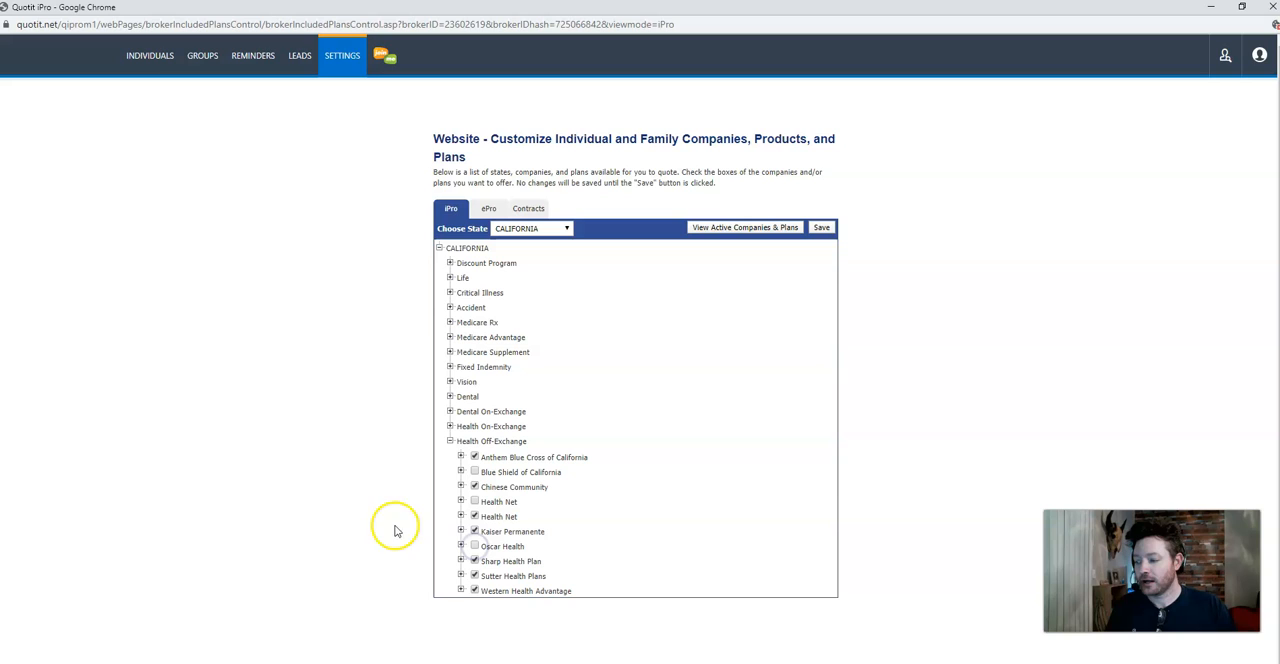
pyautogui.moveTo(420, 470)
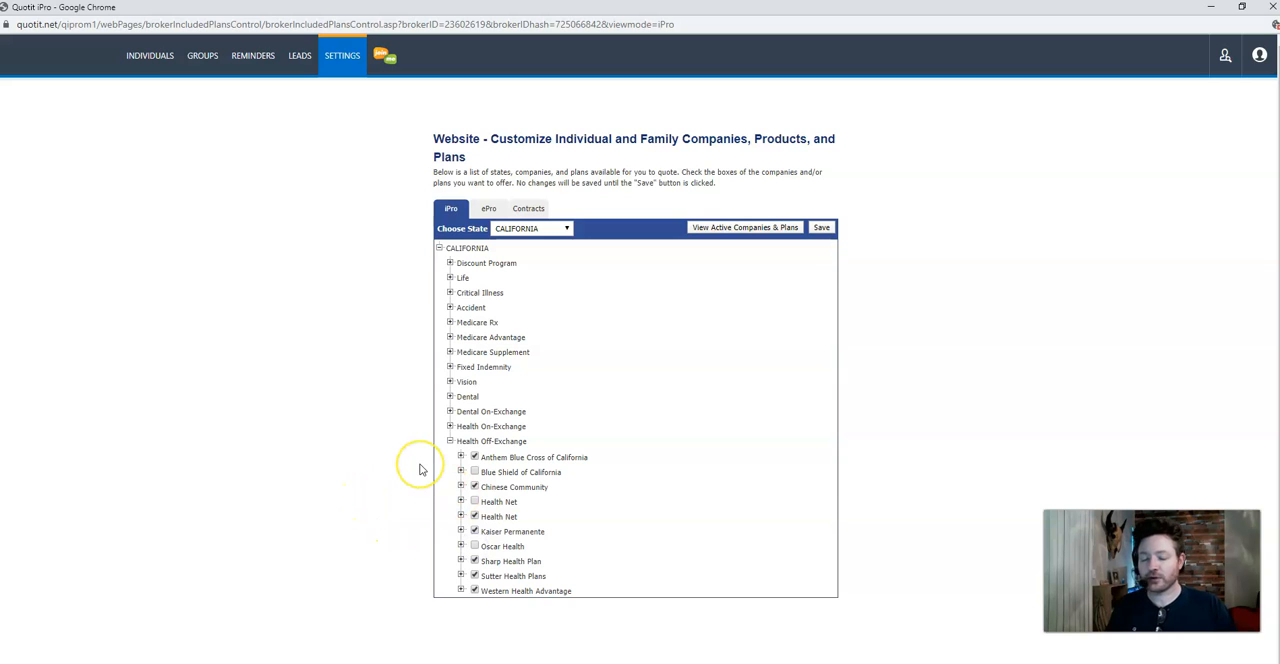
pyautogui.moveTo(420, 468)
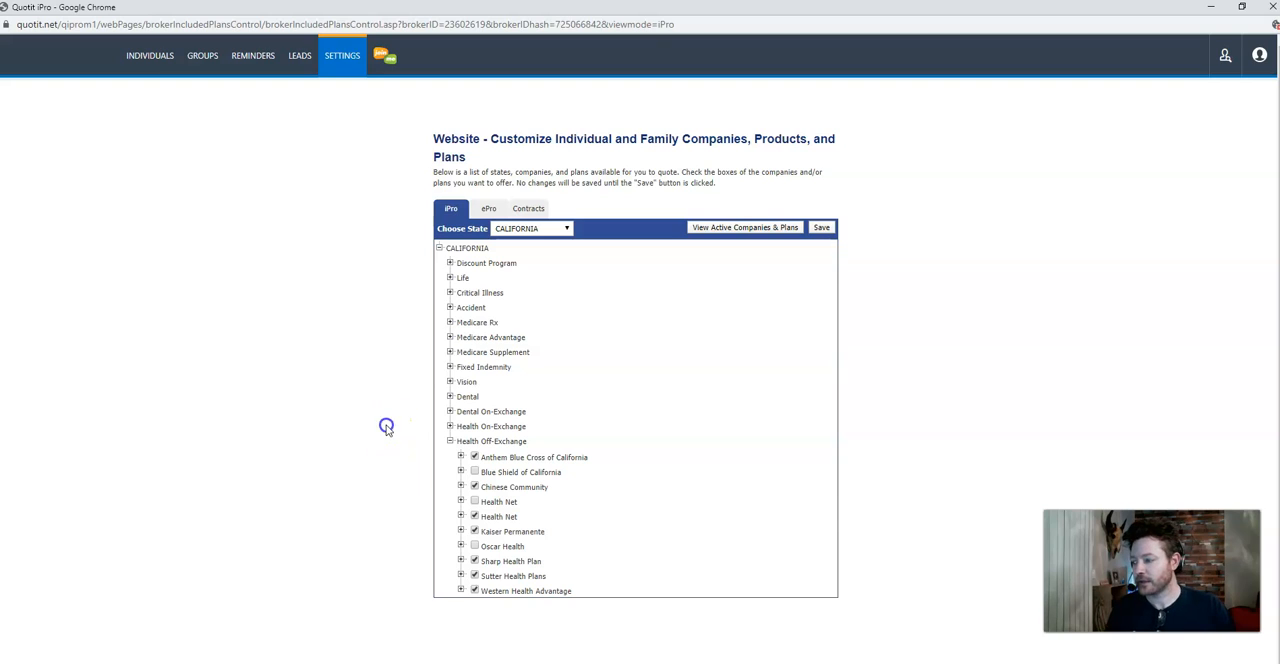
pyautogui.moveTo(340, 384)
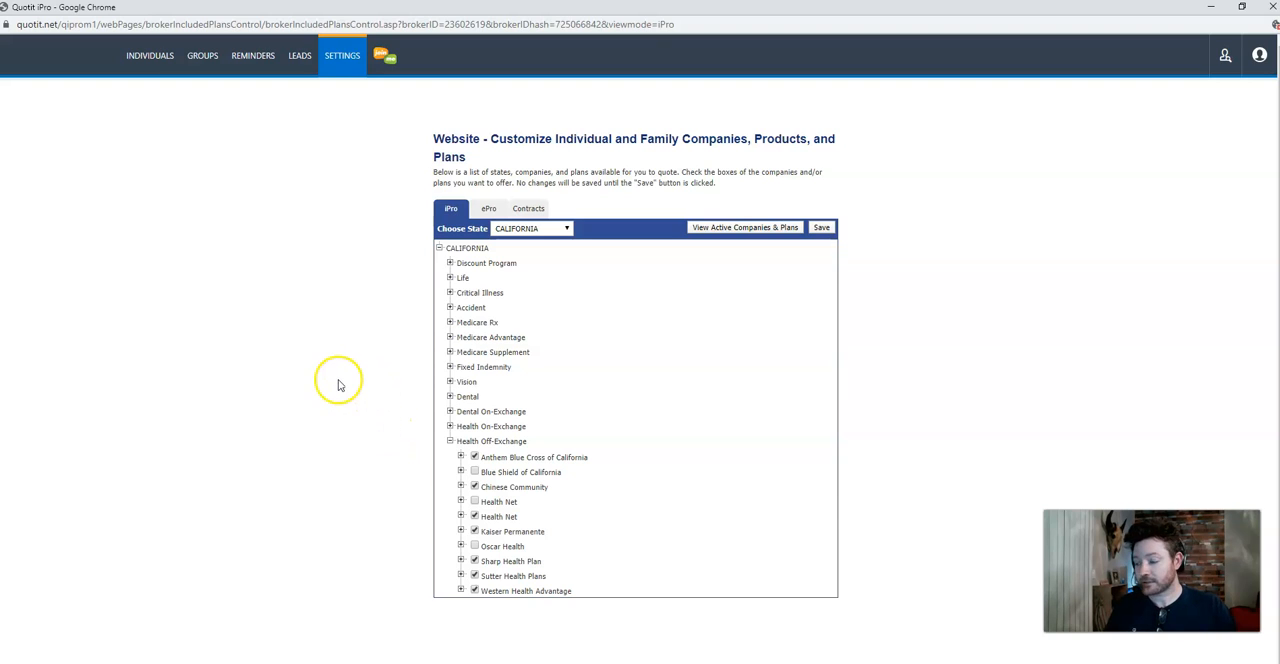
pyautogui.moveTo(484, 530)
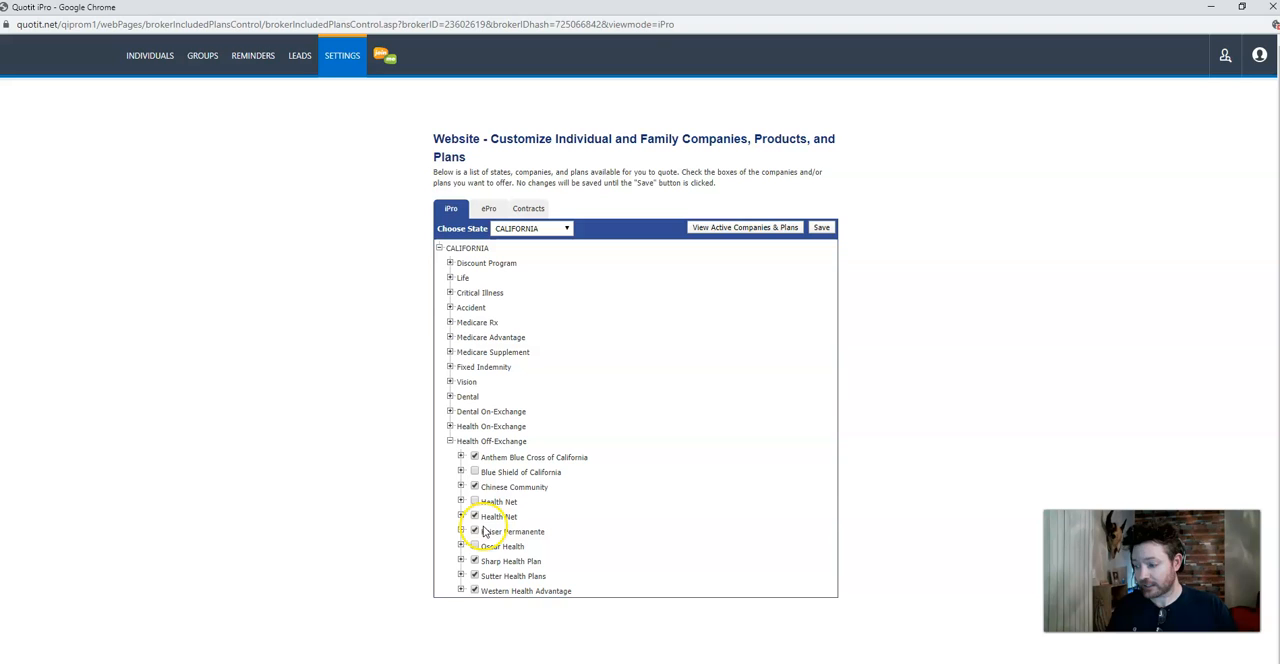
pyautogui.click(474, 486)
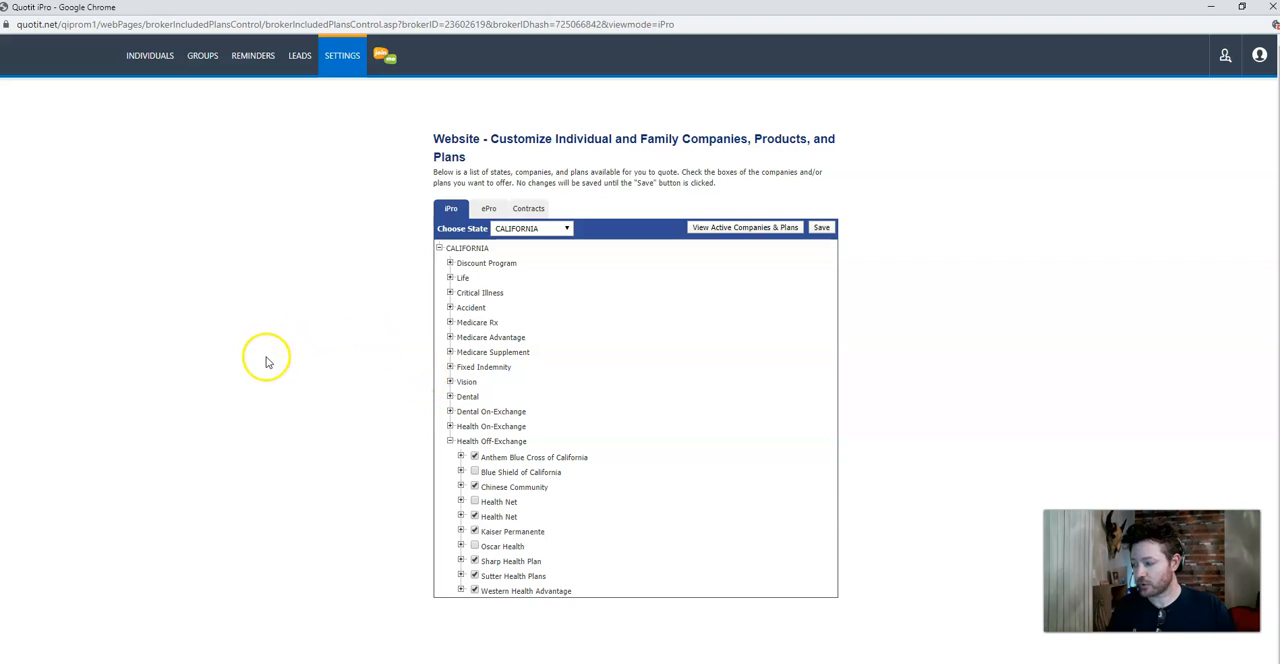
pyautogui.moveTo(312, 112)
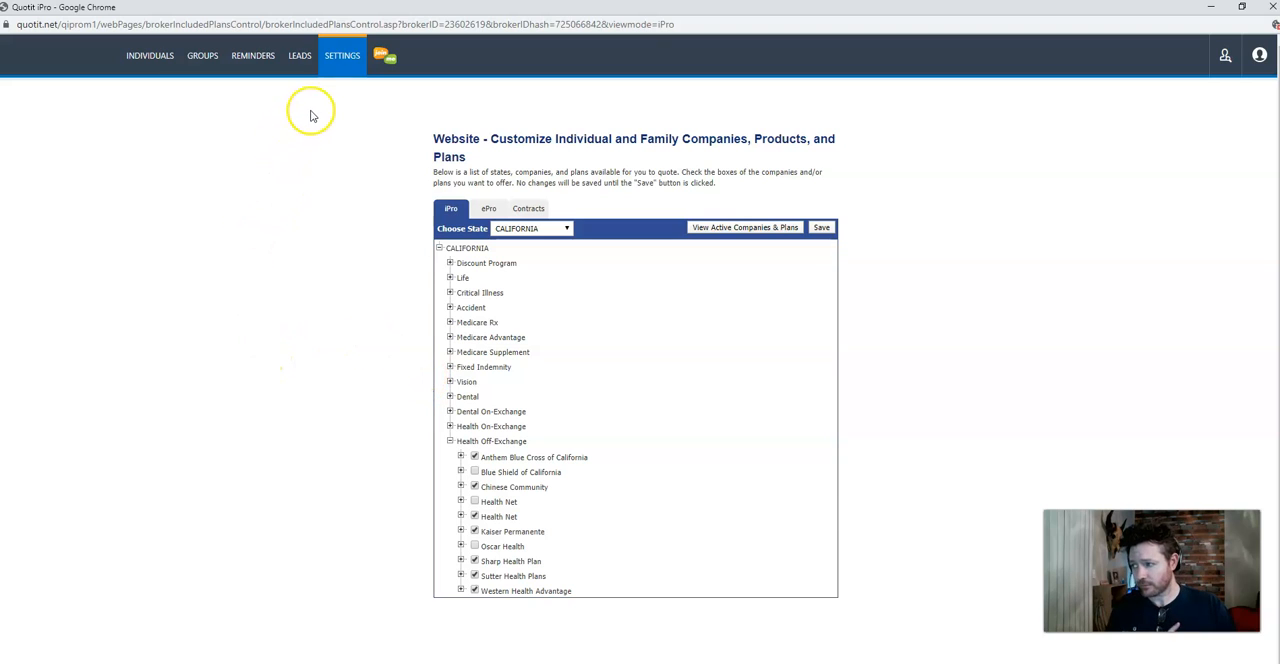
pyautogui.moveTo(342, 56)
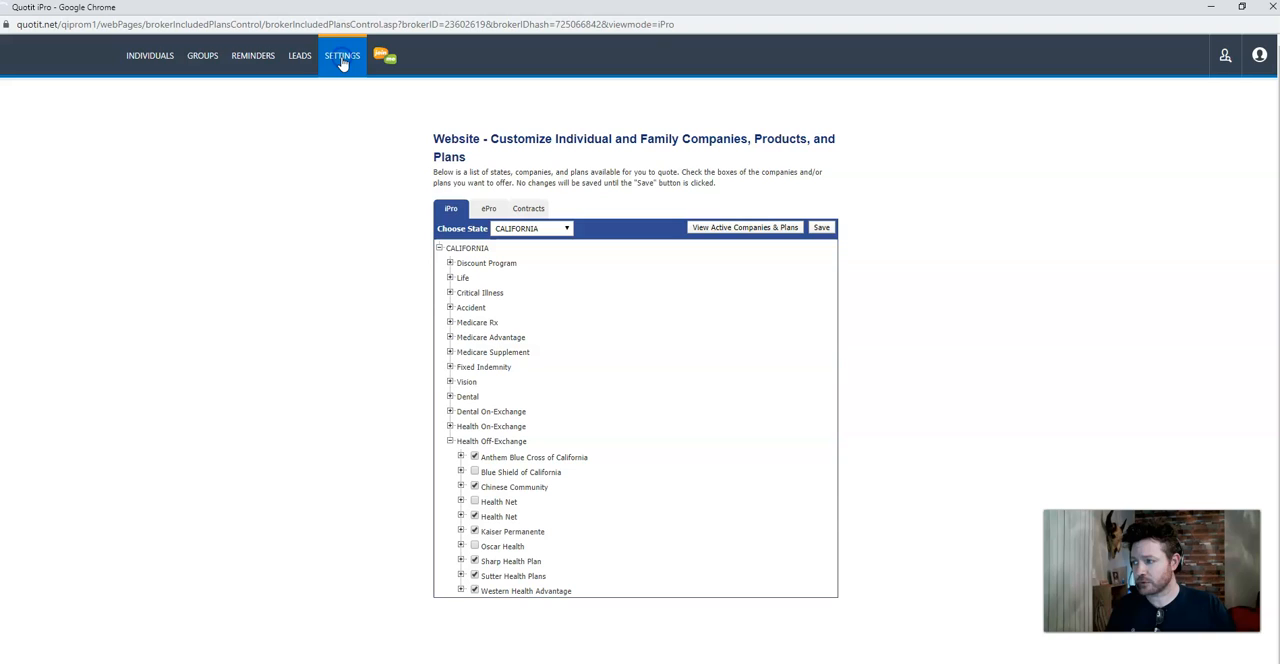
# - Return to the Settings & Preferences overview from the top navigation
pyautogui.click(342, 56)
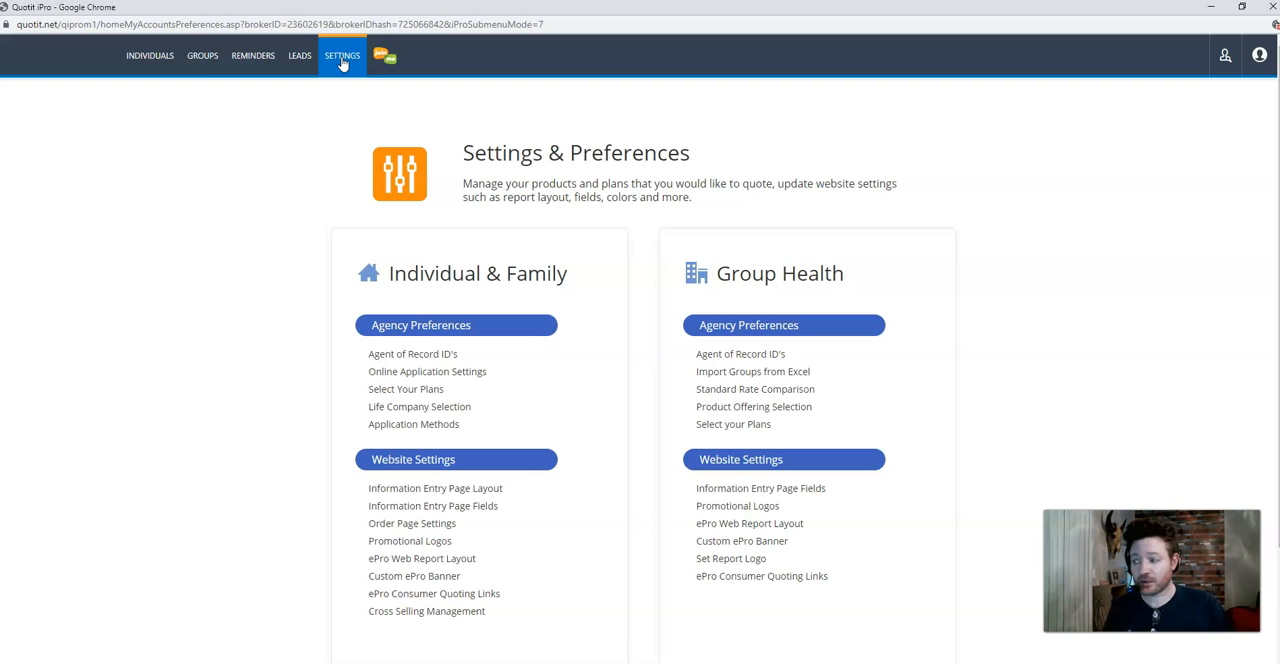
pyautogui.moveTo(252, 322)
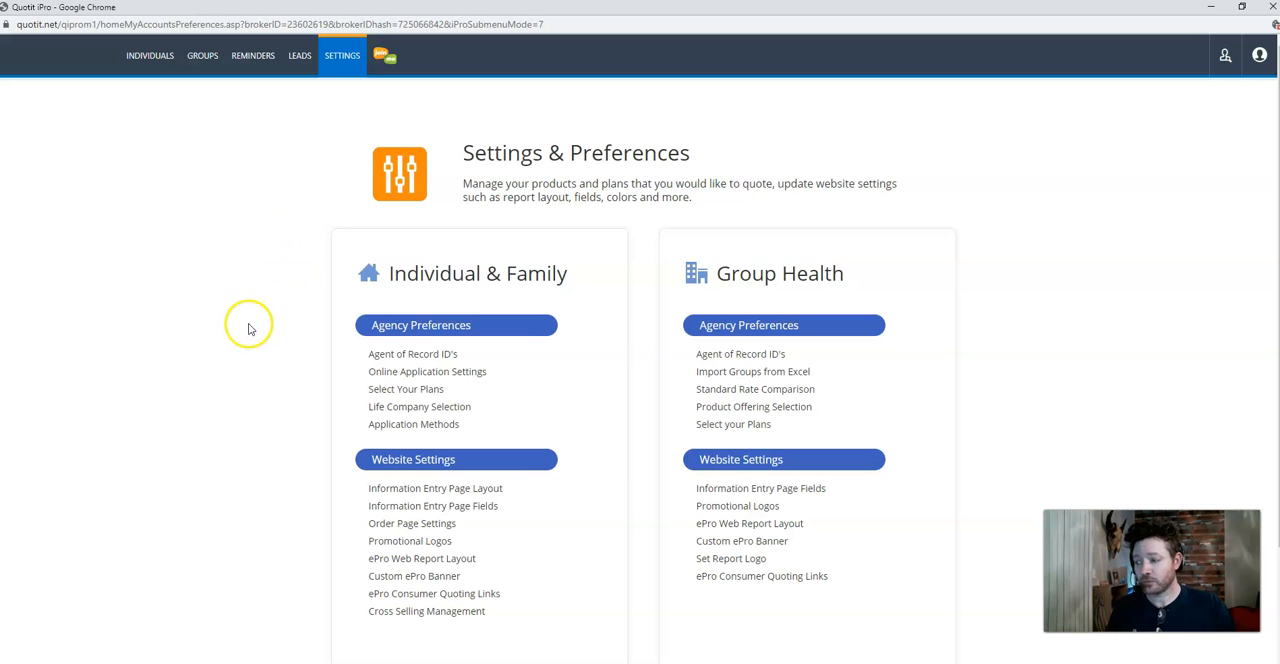
pyautogui.moveTo(256, 380)
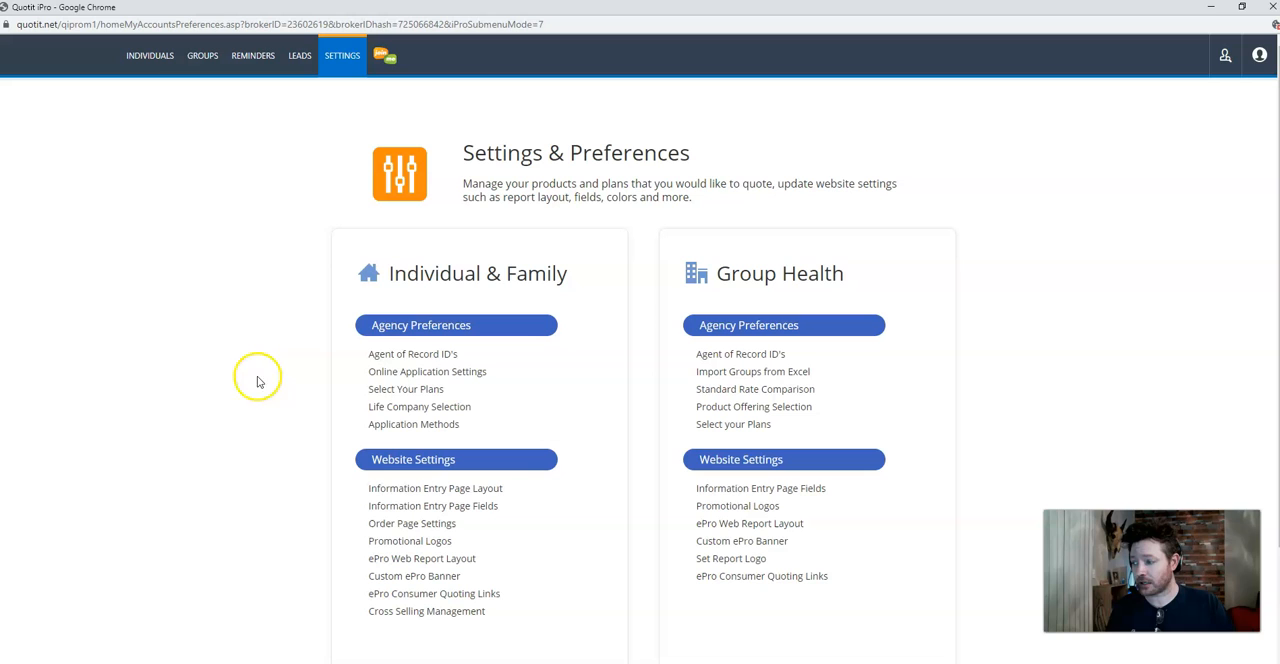
pyautogui.moveTo(344, 172)
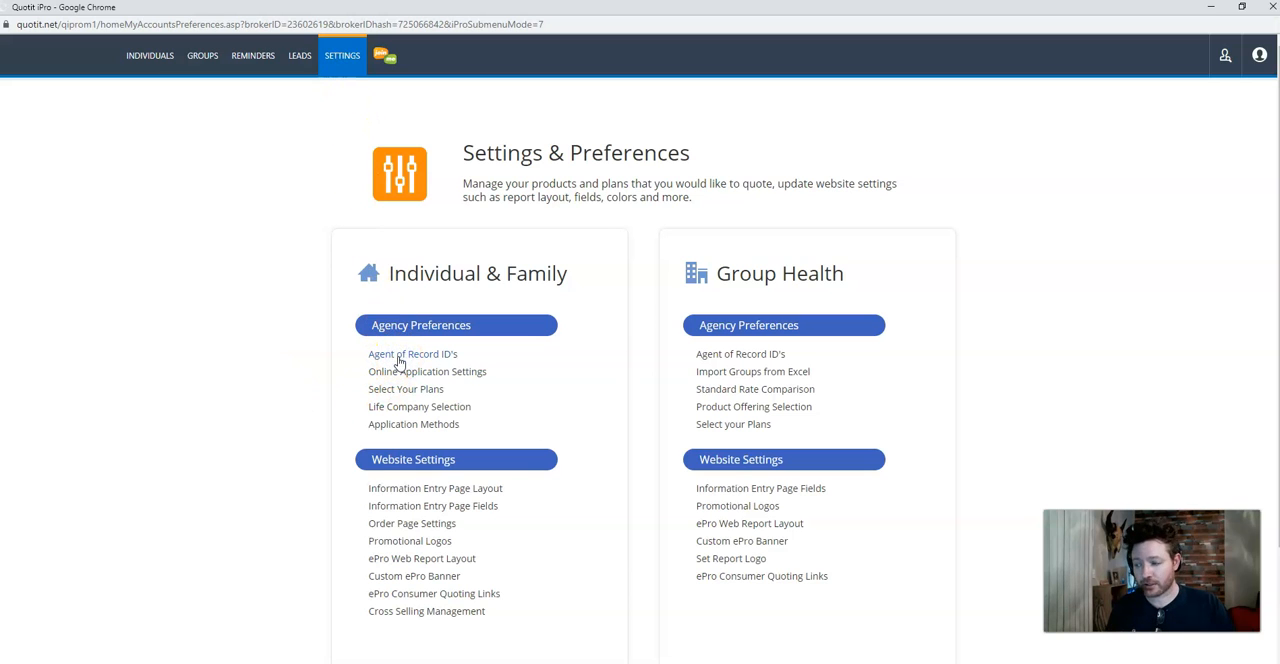
# - Review the individual Agent of Record IDs and AHF number types, then return to Settings & Preferences
pyautogui.click(412, 352)
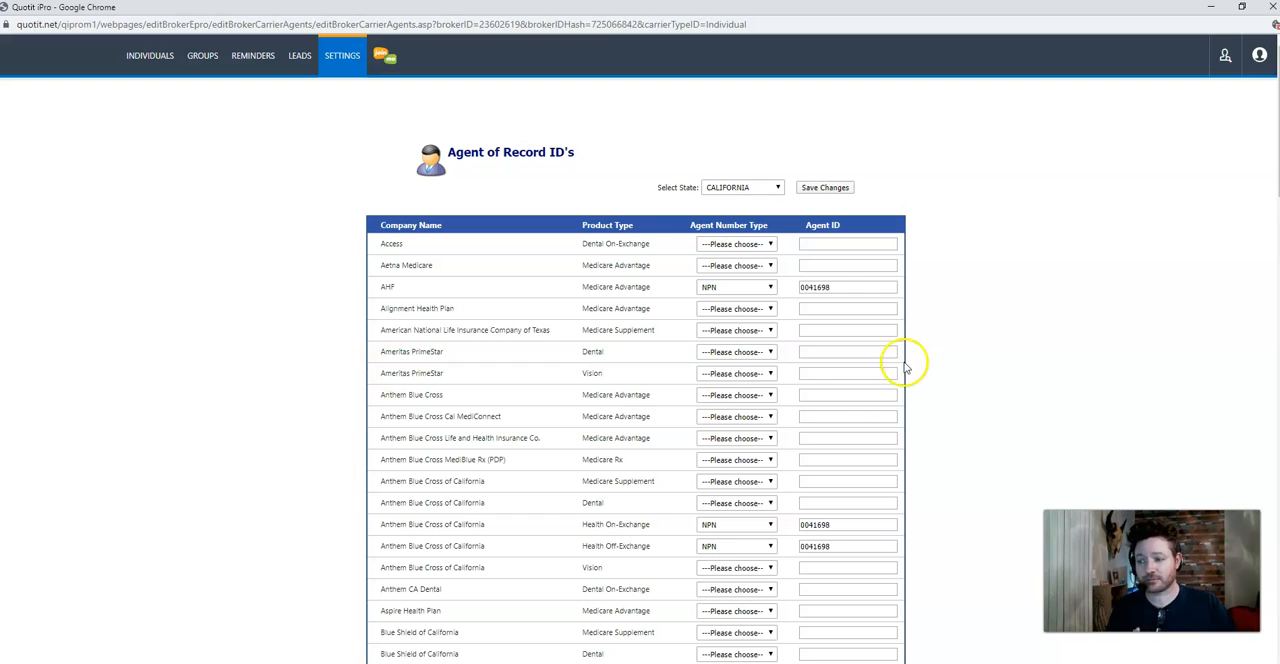
pyautogui.moveTo(696, 480)
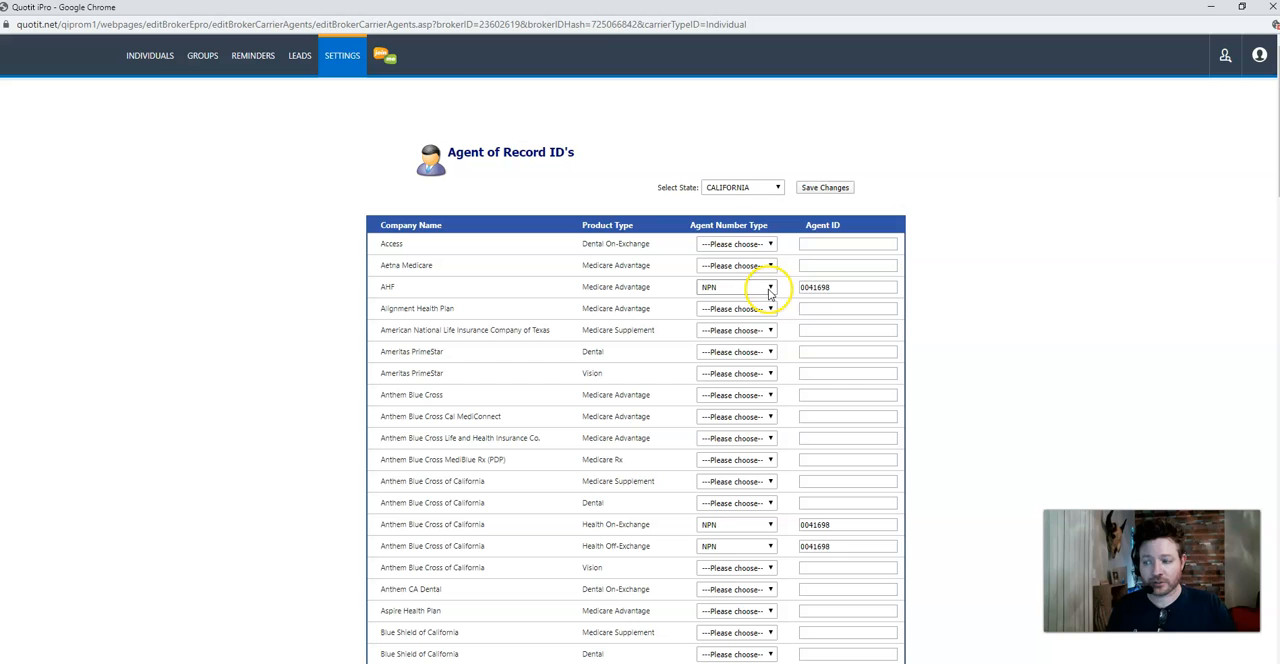
pyautogui.click(736, 288)
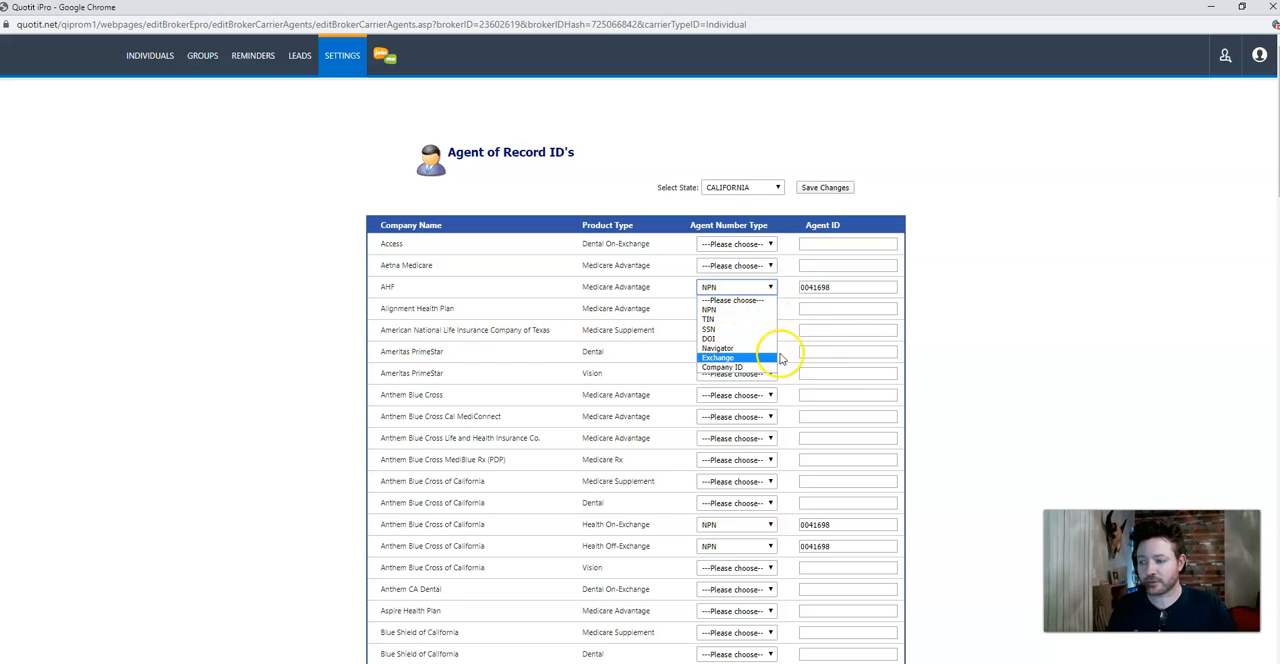
pyautogui.moveTo(718, 340)
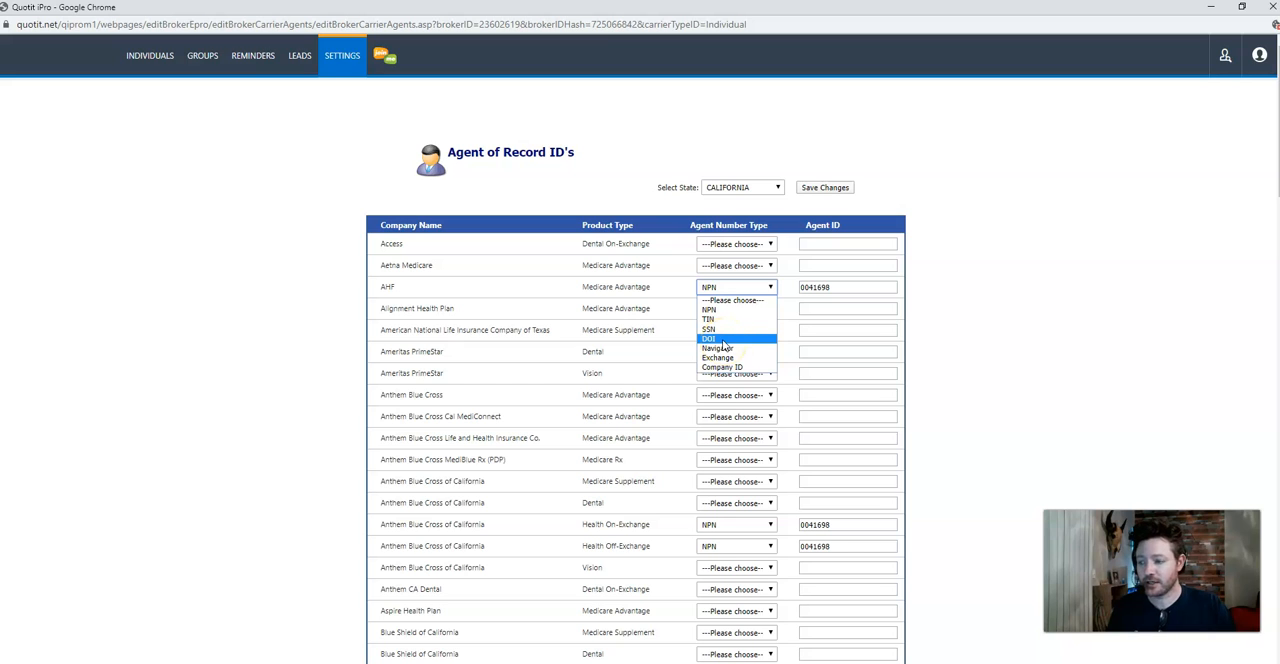
pyautogui.moveTo(718, 348)
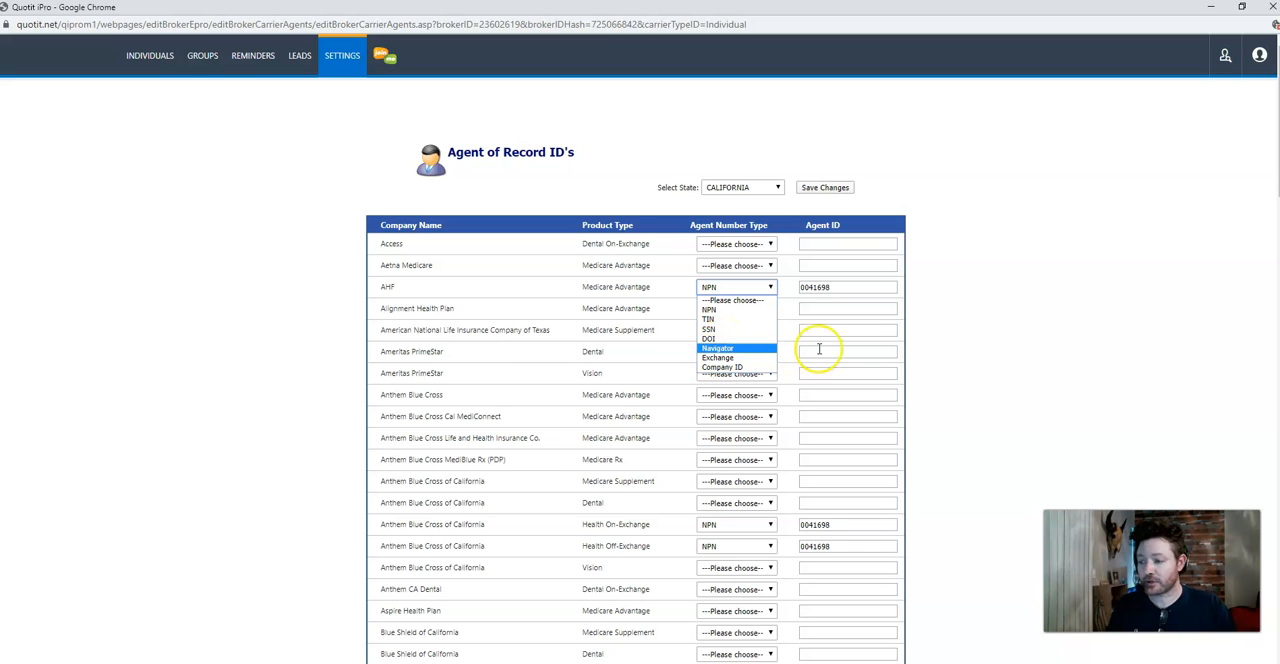
pyautogui.scroll(-3)
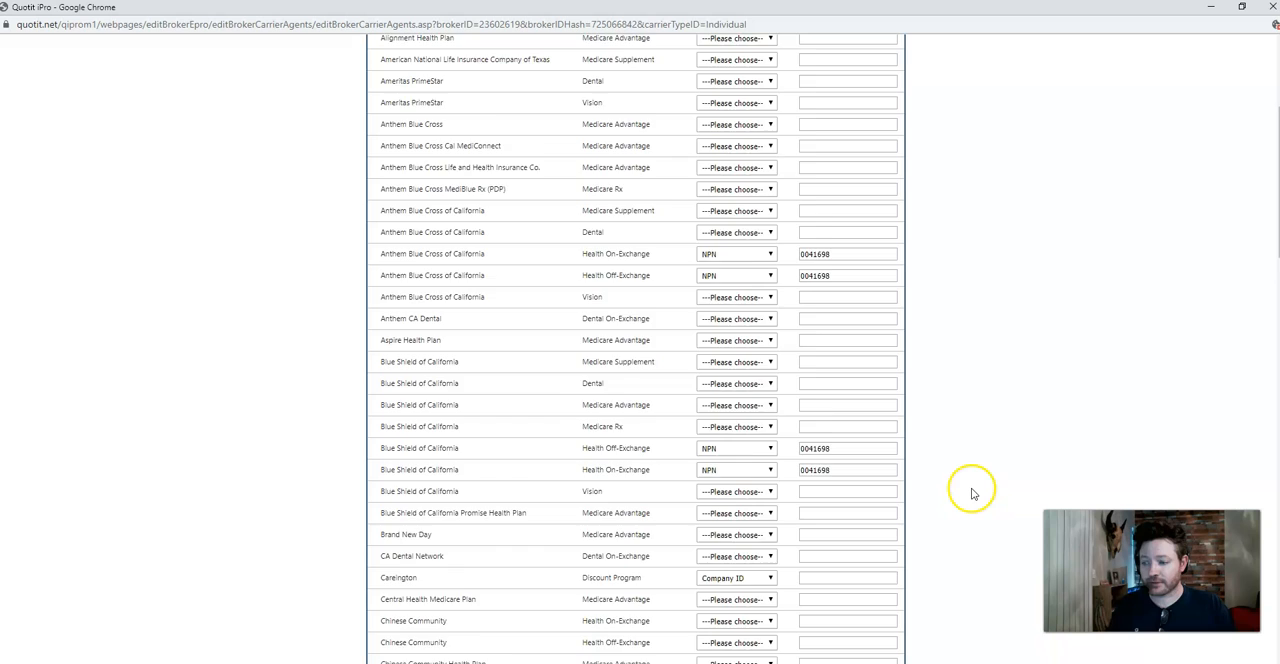
pyautogui.scroll(3)
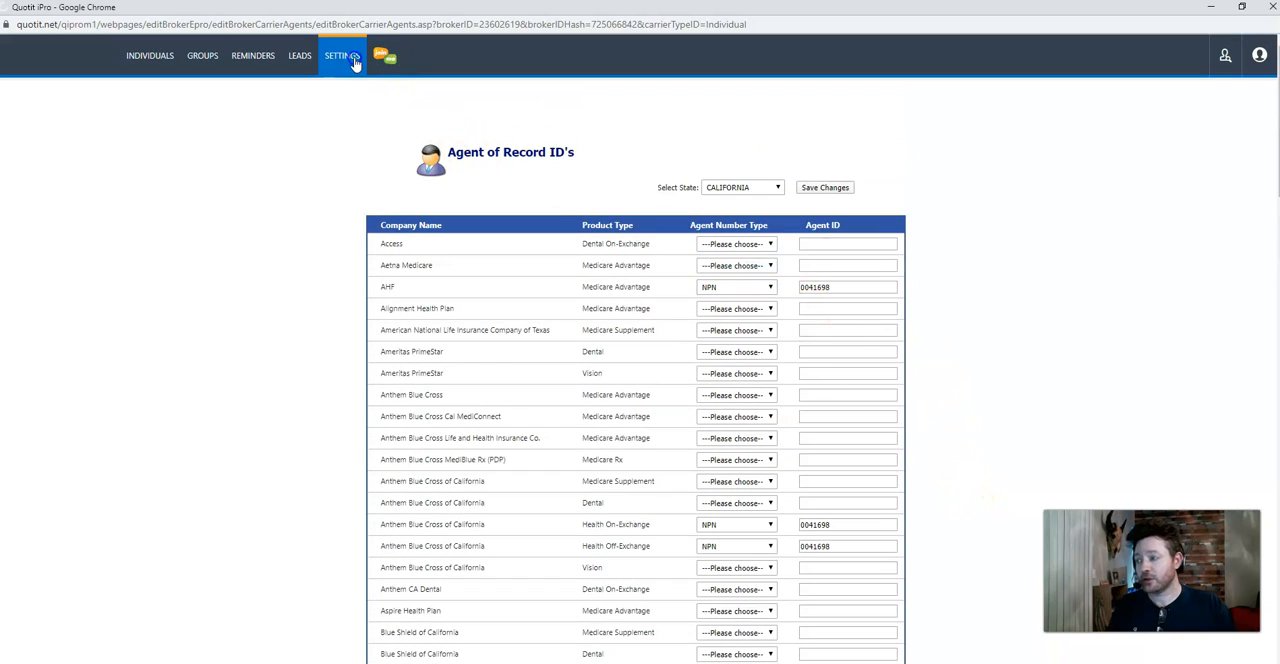
pyautogui.click(342, 56)
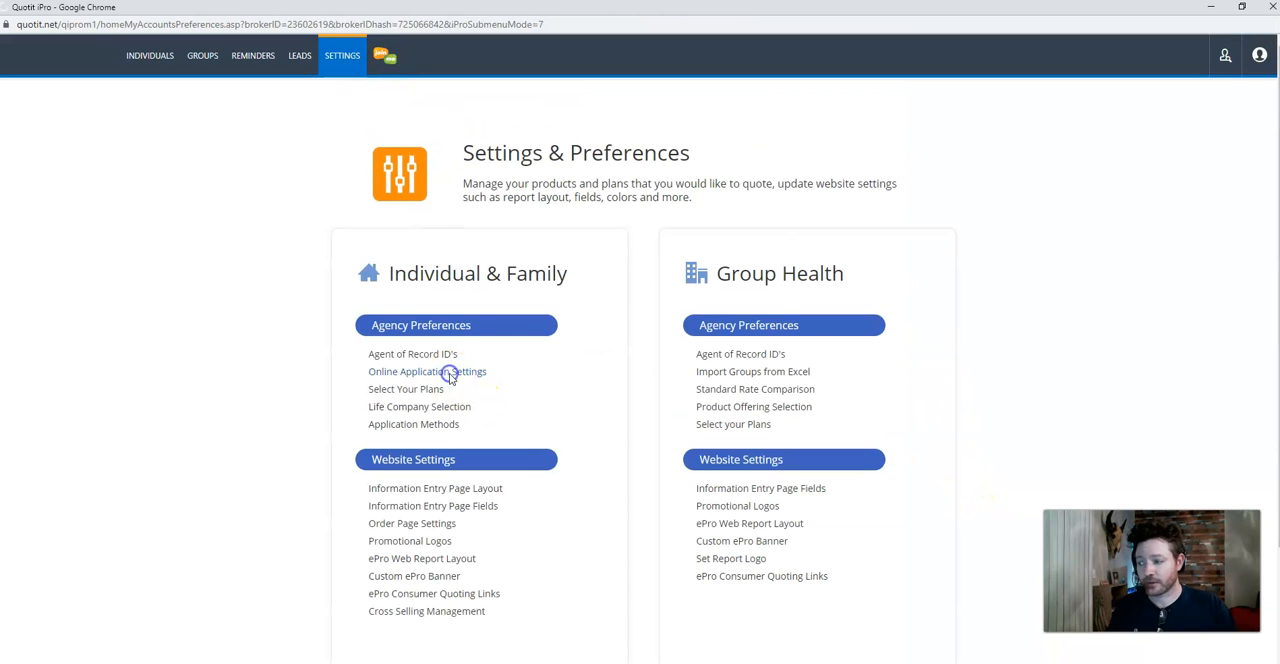
pyautogui.click(428, 370)
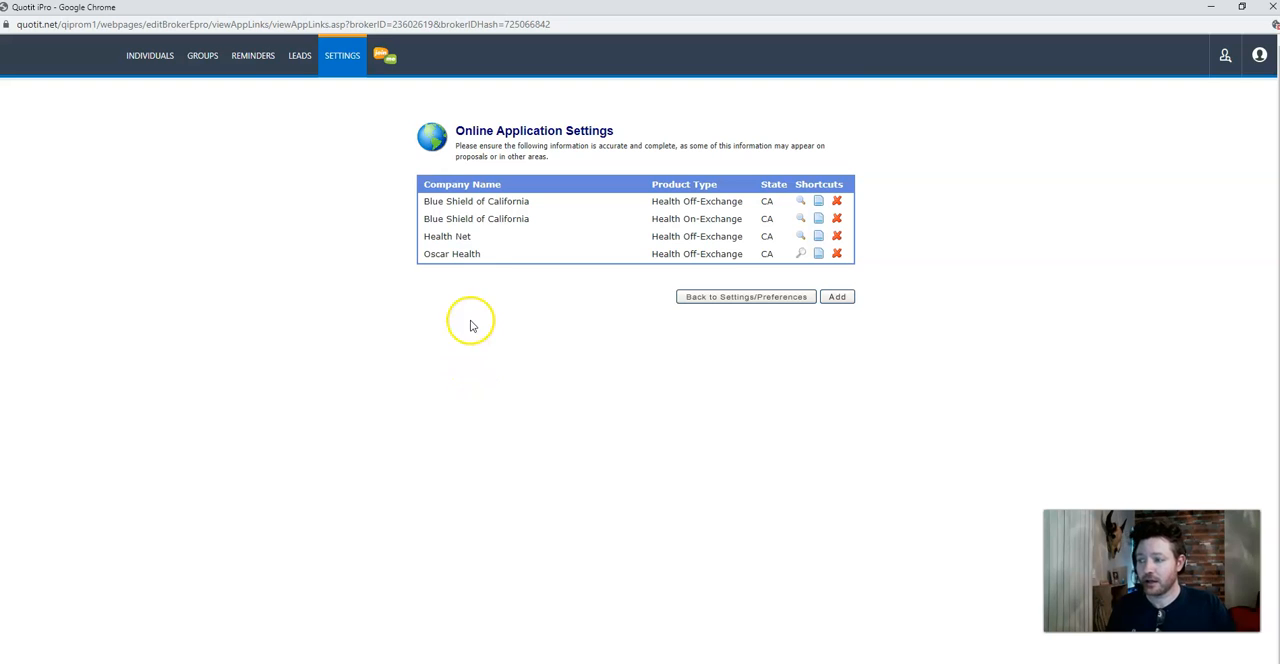
pyautogui.moveTo(520, 296)
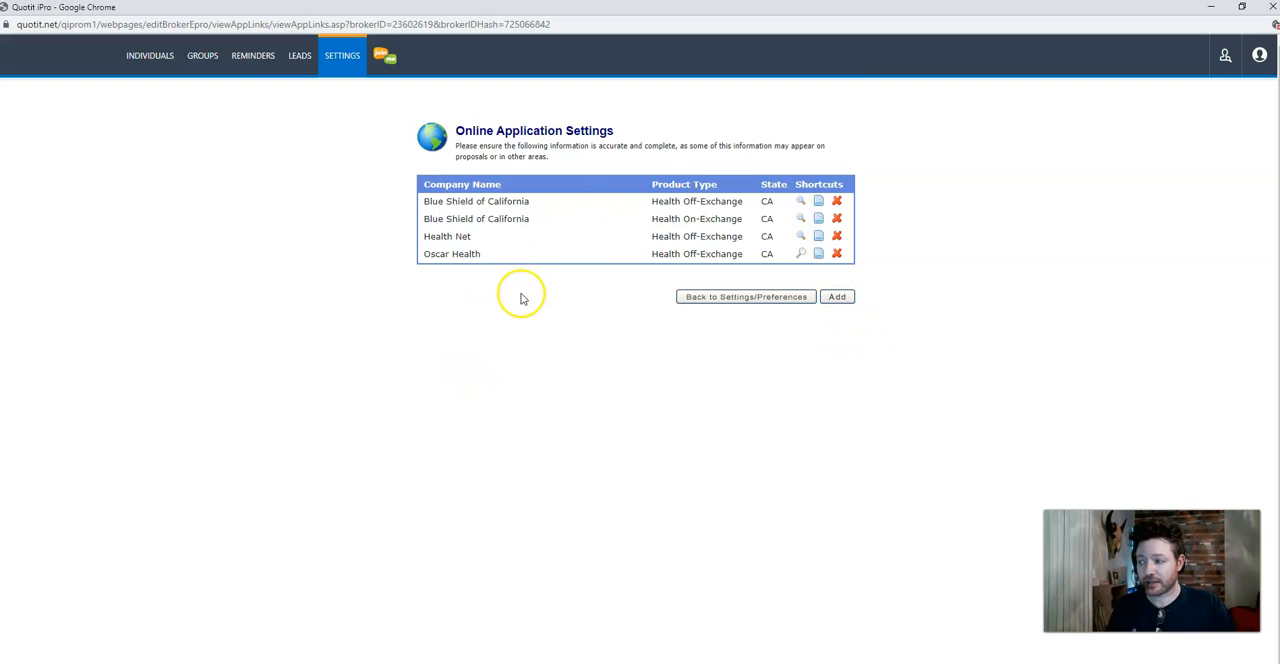
pyautogui.moveTo(518, 330)
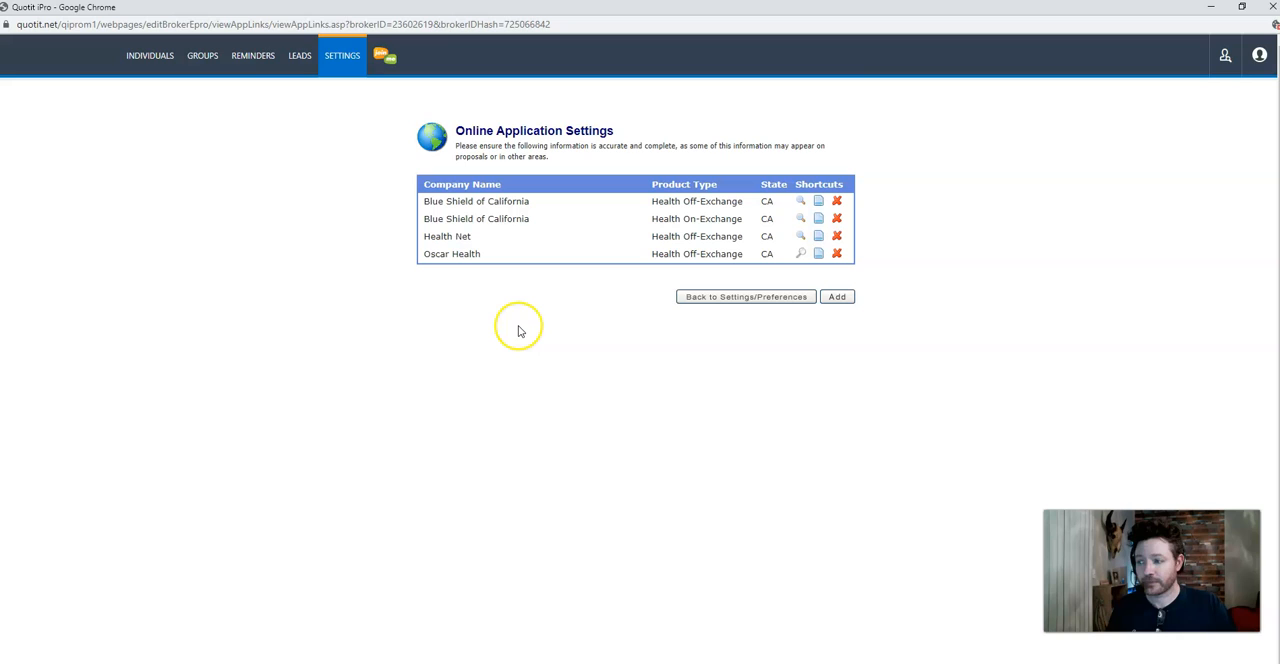
pyautogui.moveTo(512, 324)
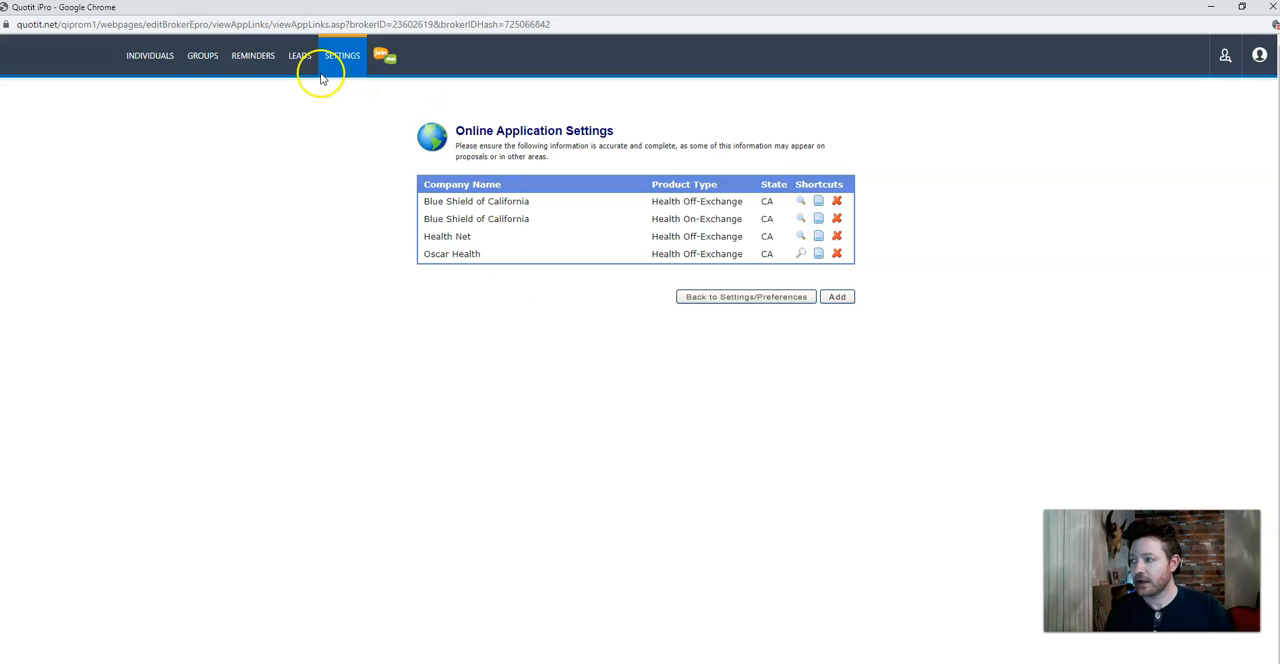
pyautogui.click(744, 296)
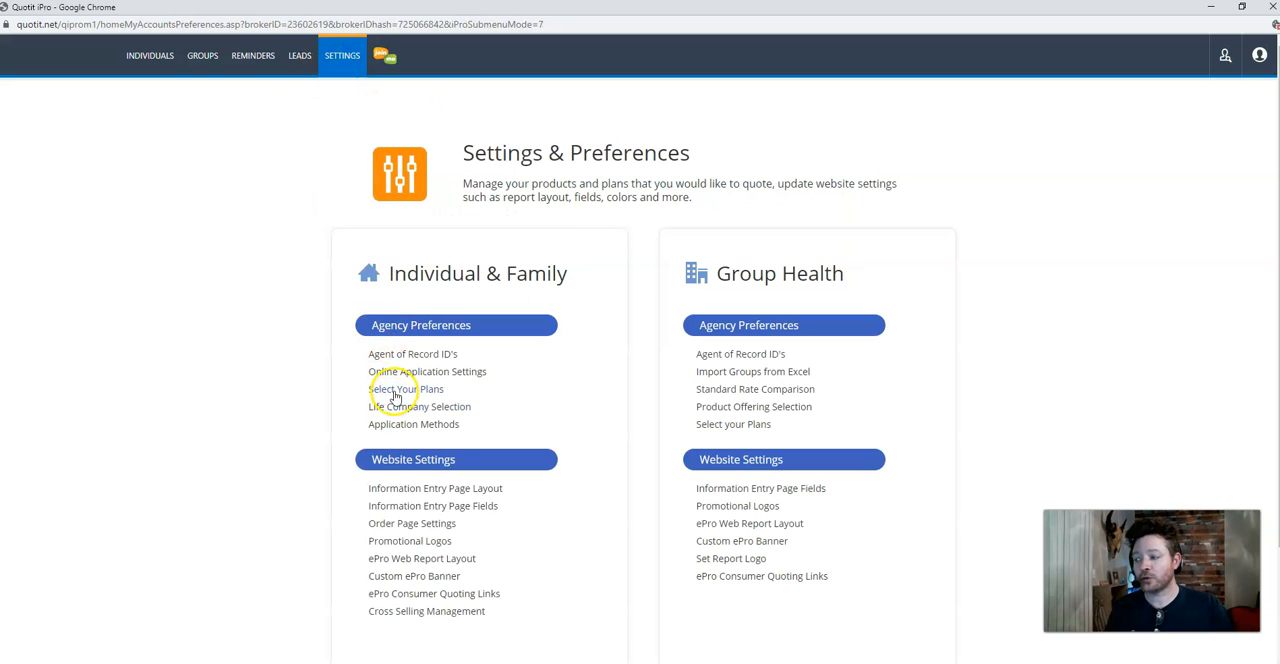
pyautogui.click(404, 388)
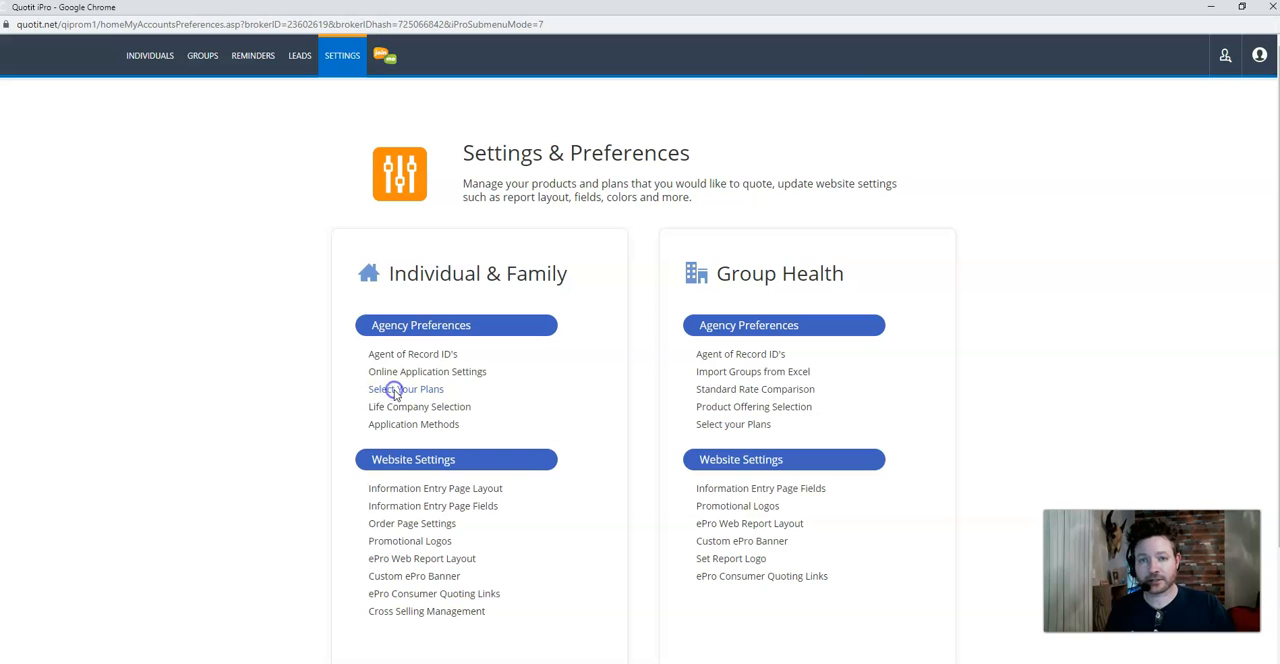
pyautogui.moveTo(344, 404)
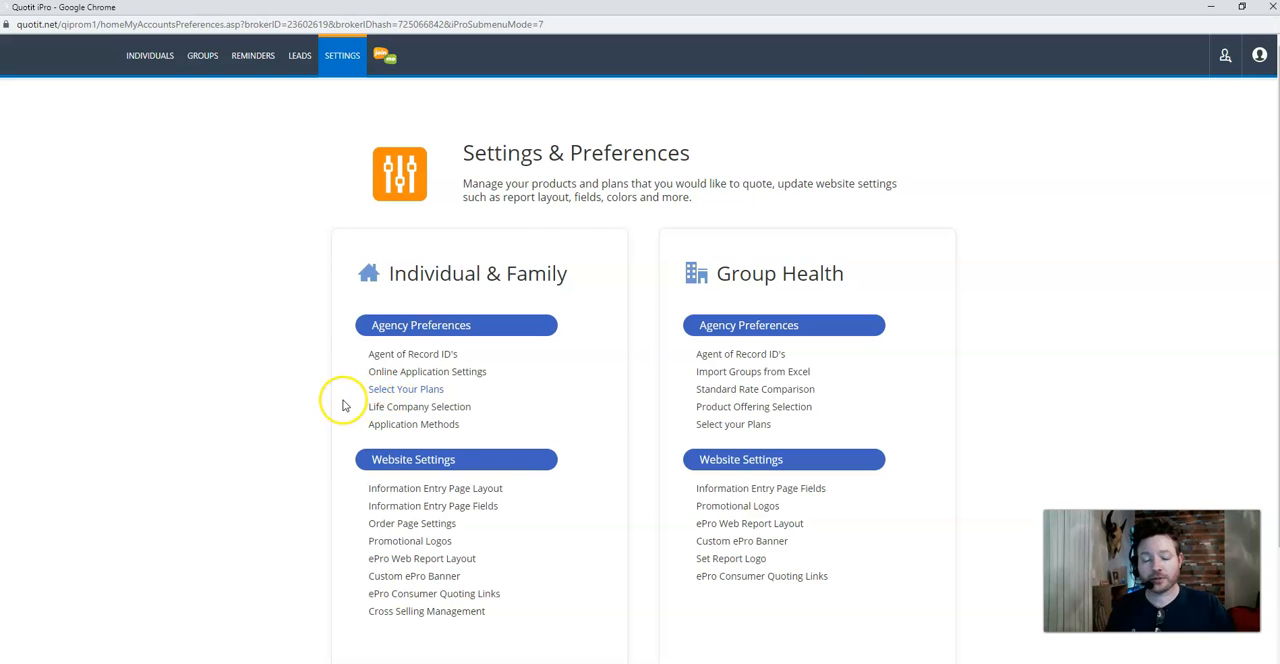
pyautogui.click(406, 388)
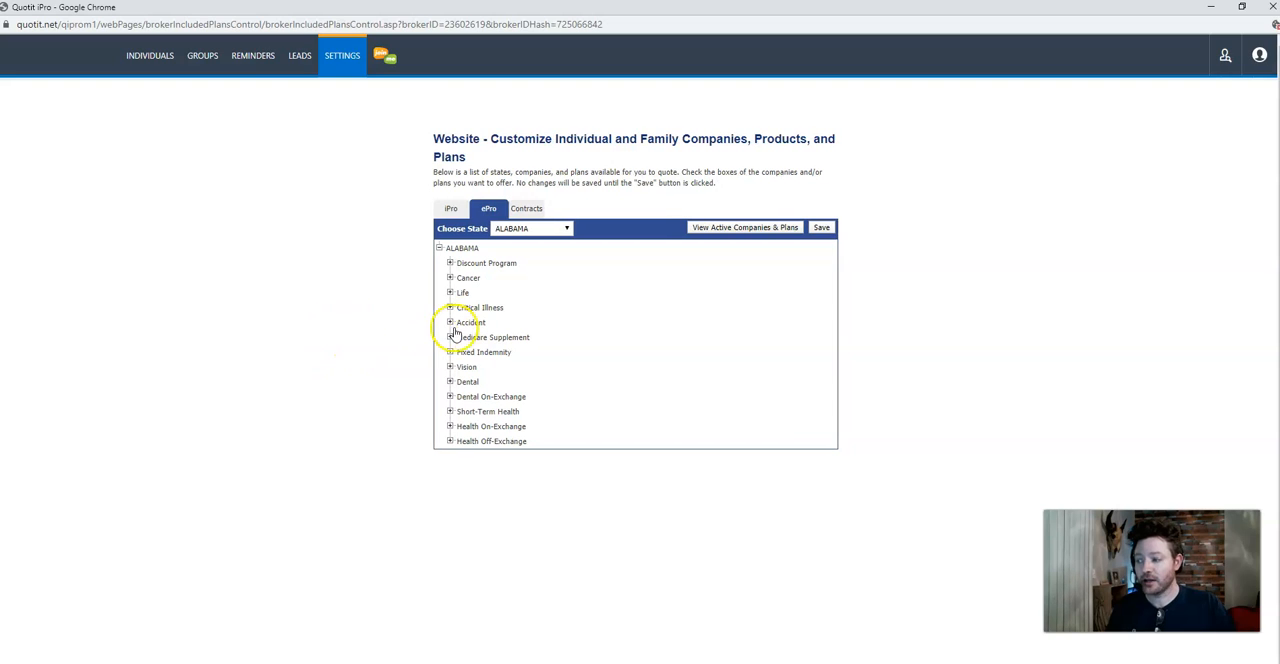
pyautogui.moveTo(288, 340)
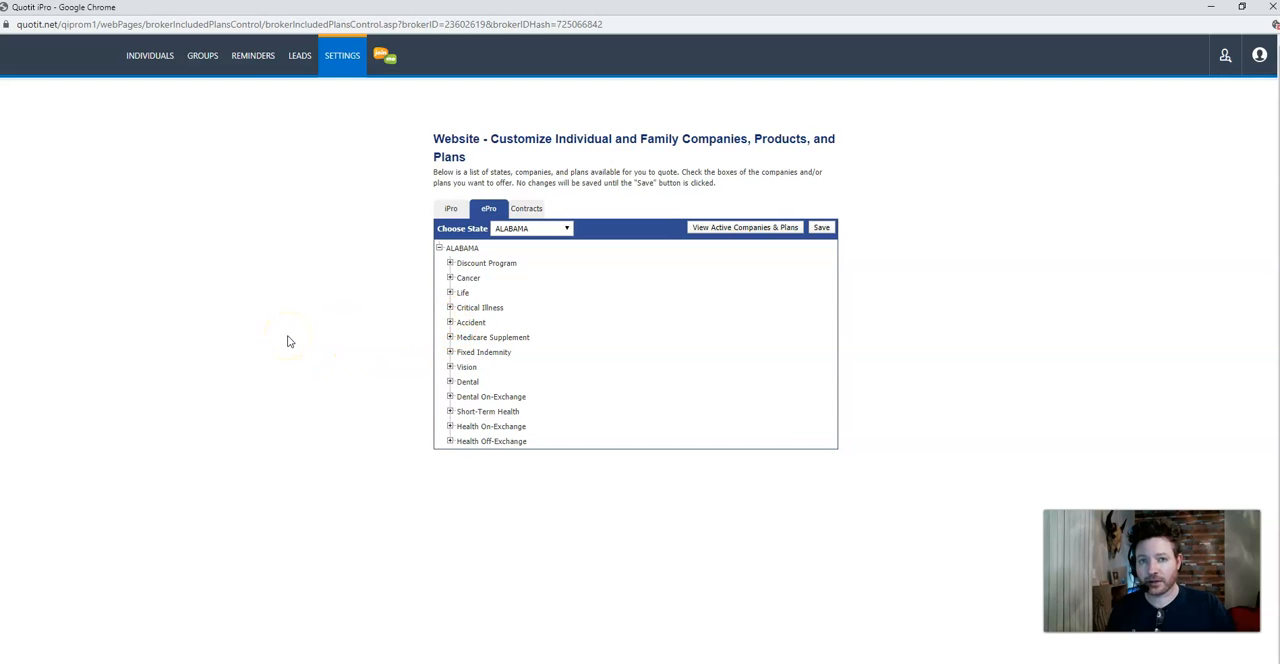
pyautogui.moveTo(312, 334)
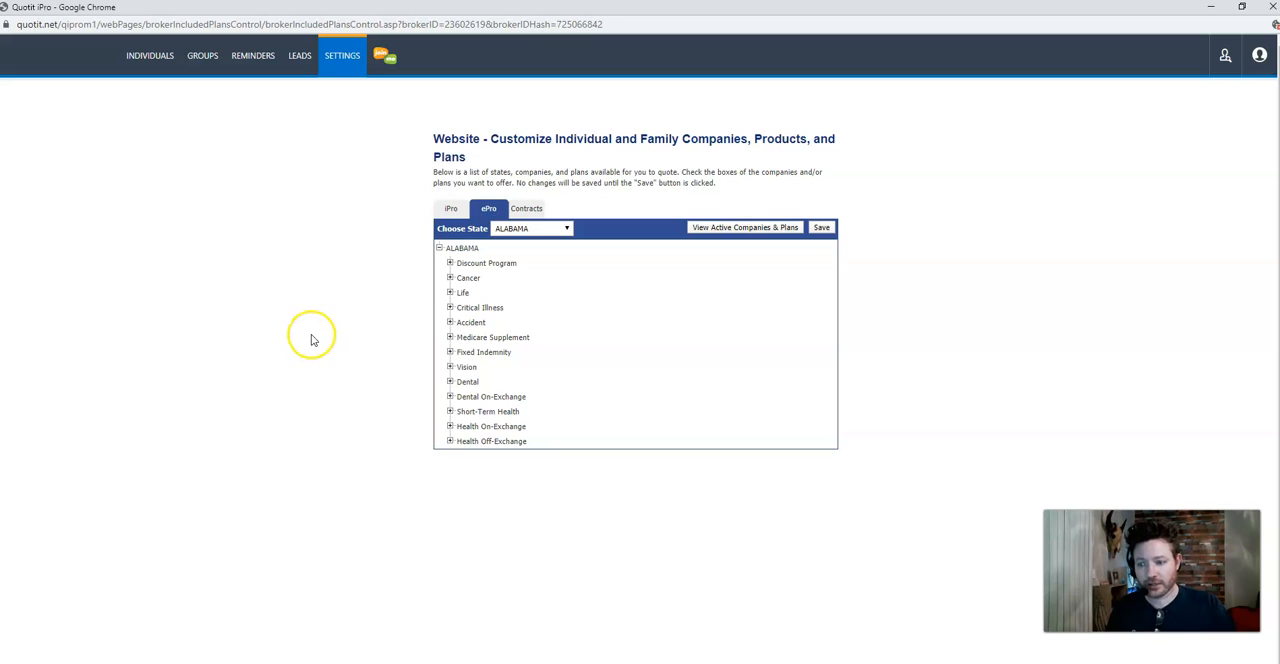
pyautogui.moveTo(312, 340)
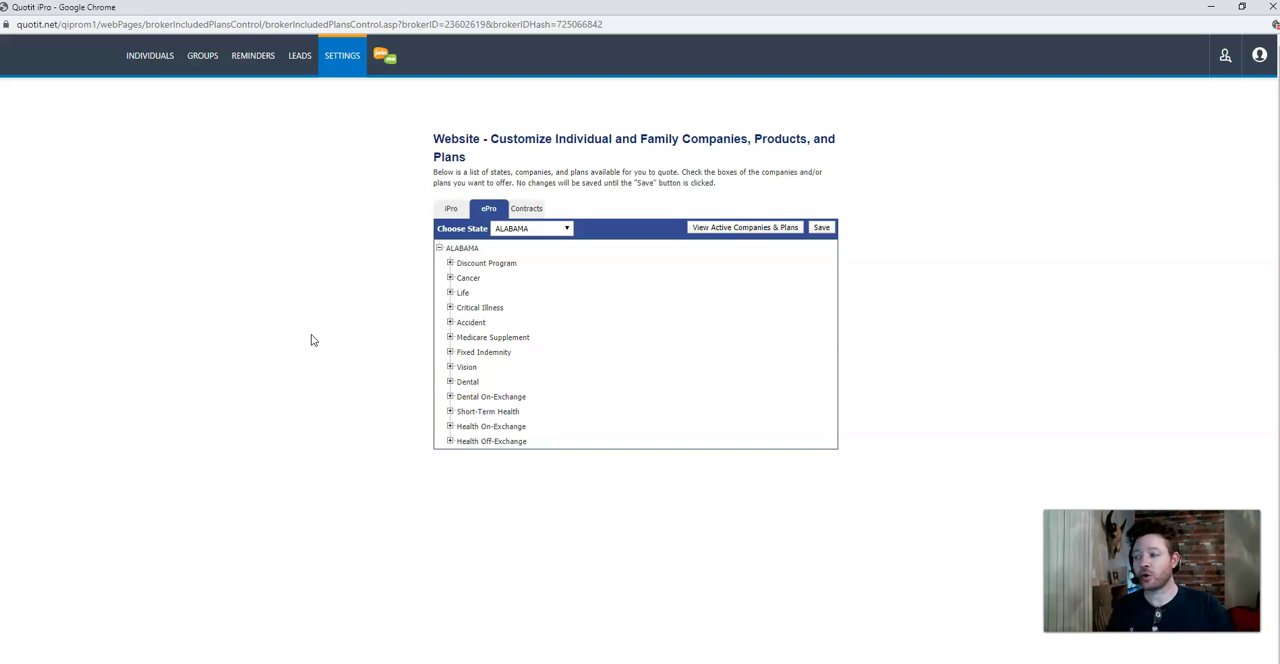
pyautogui.moveTo(388, 300)
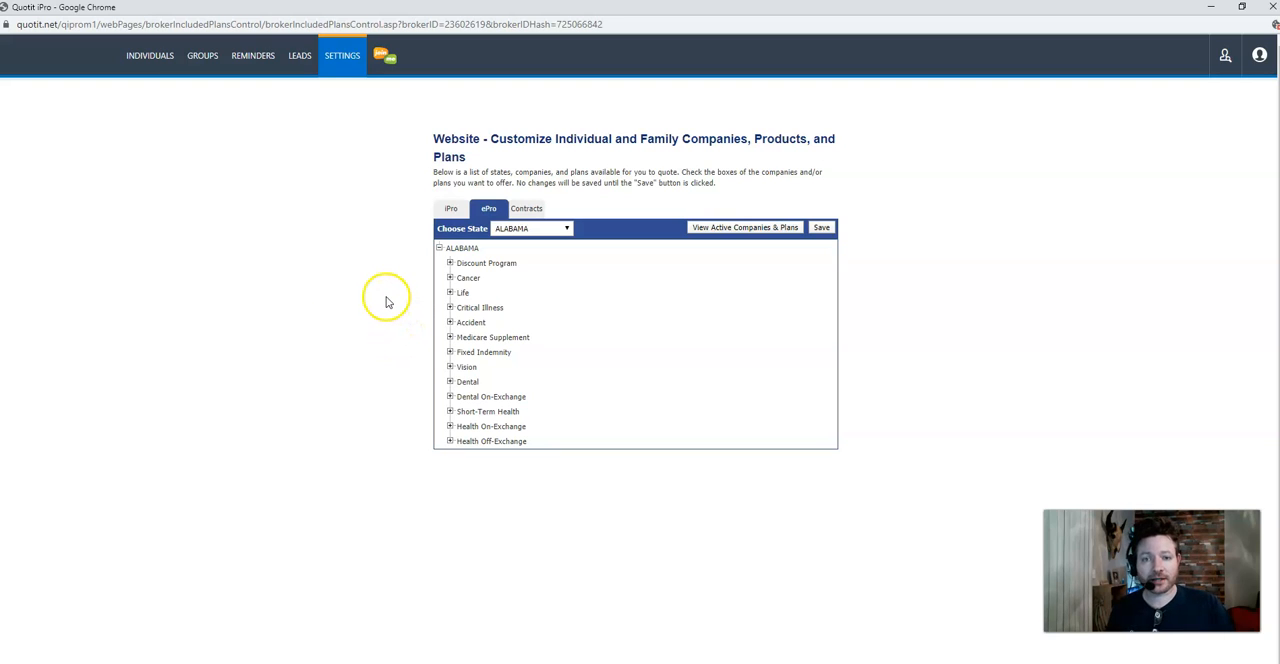
pyautogui.moveTo(504, 364)
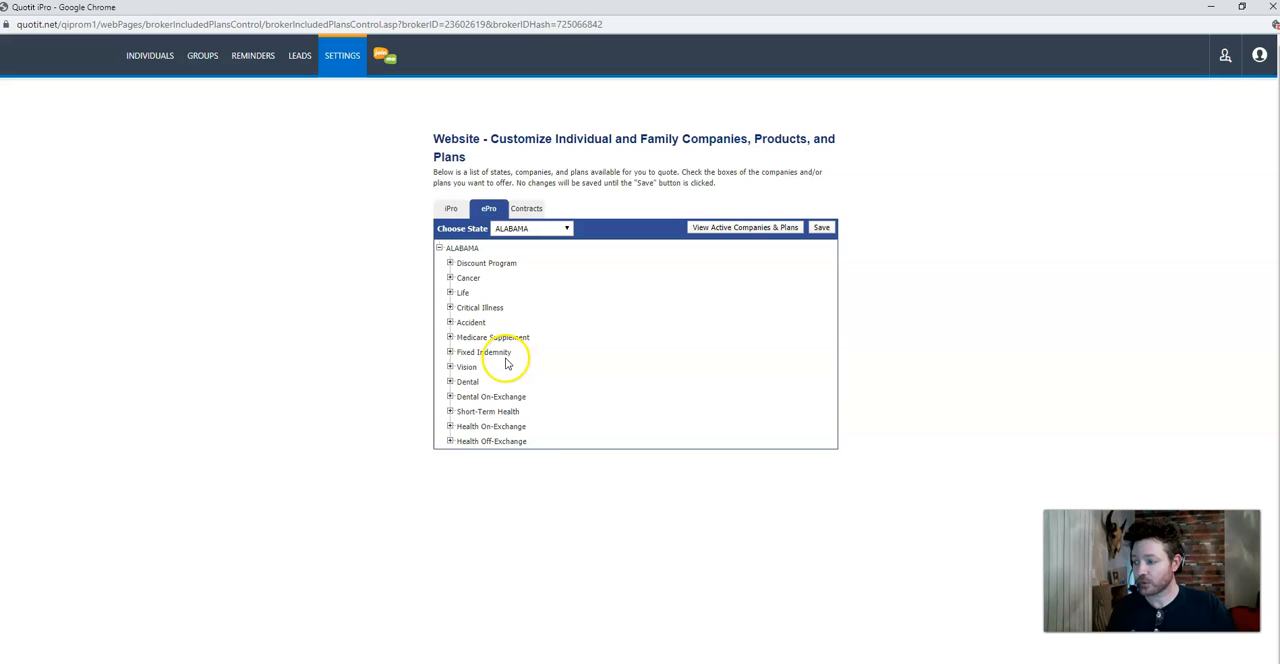
pyautogui.moveTo(470, 424)
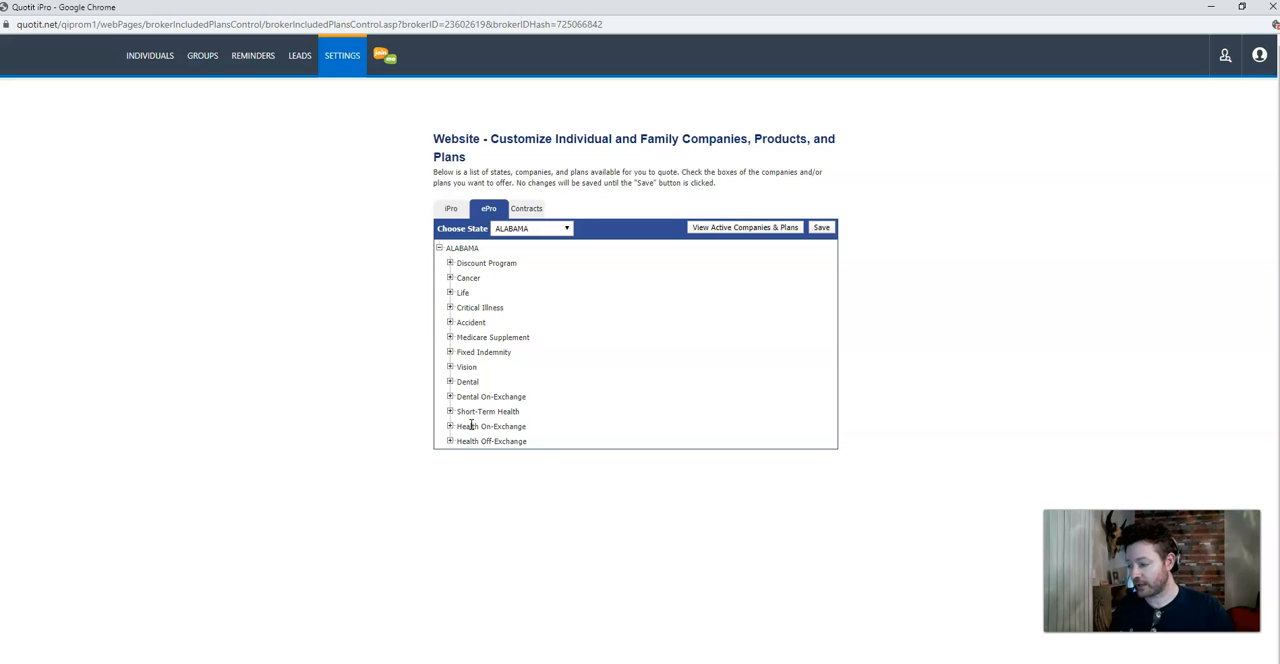
pyautogui.moveTo(192, 560)
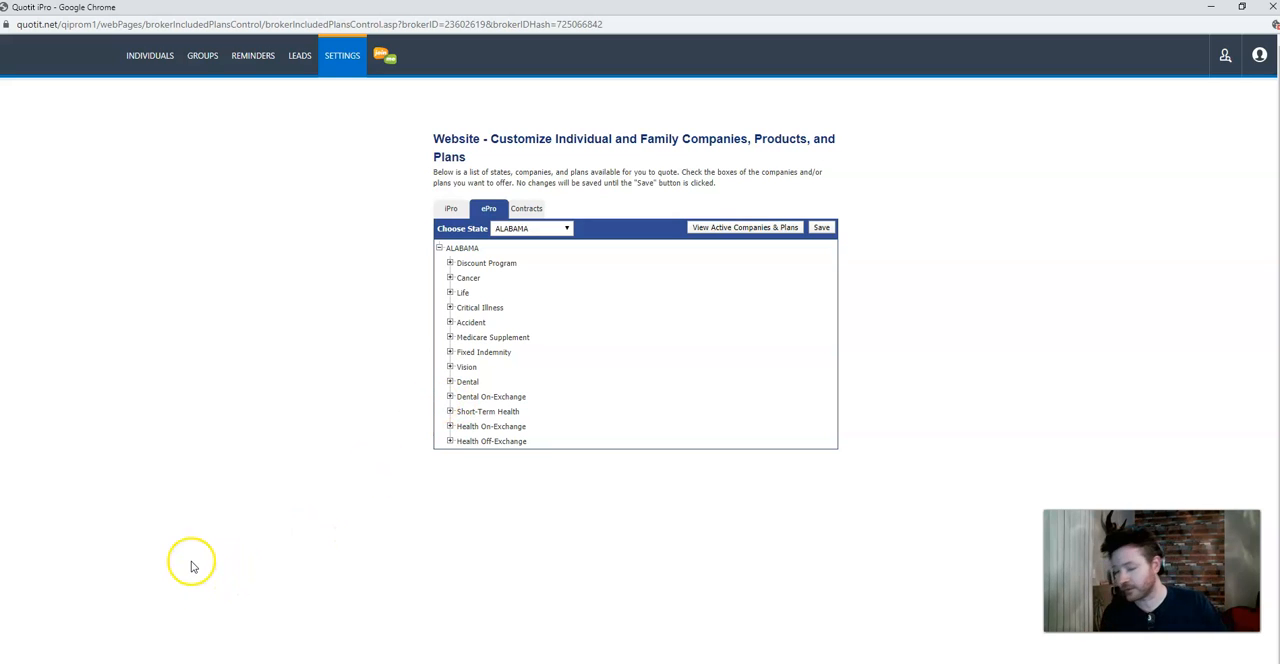
pyautogui.moveTo(358, 270)
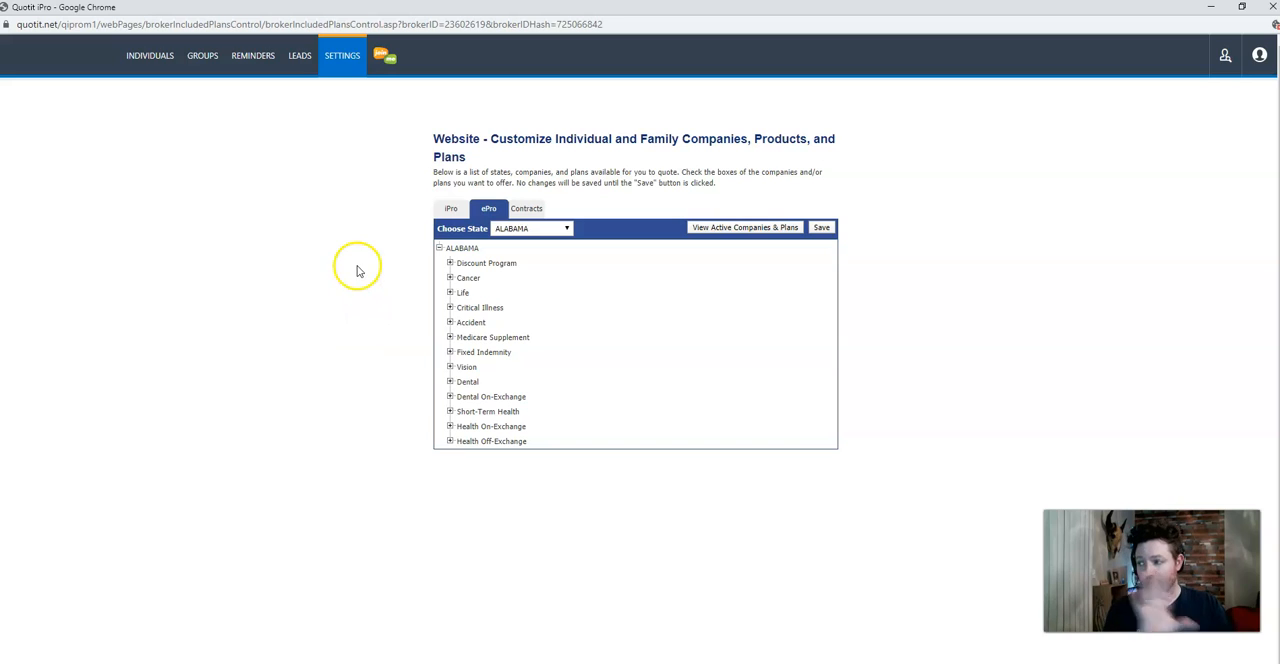
pyautogui.moveTo(316, 312)
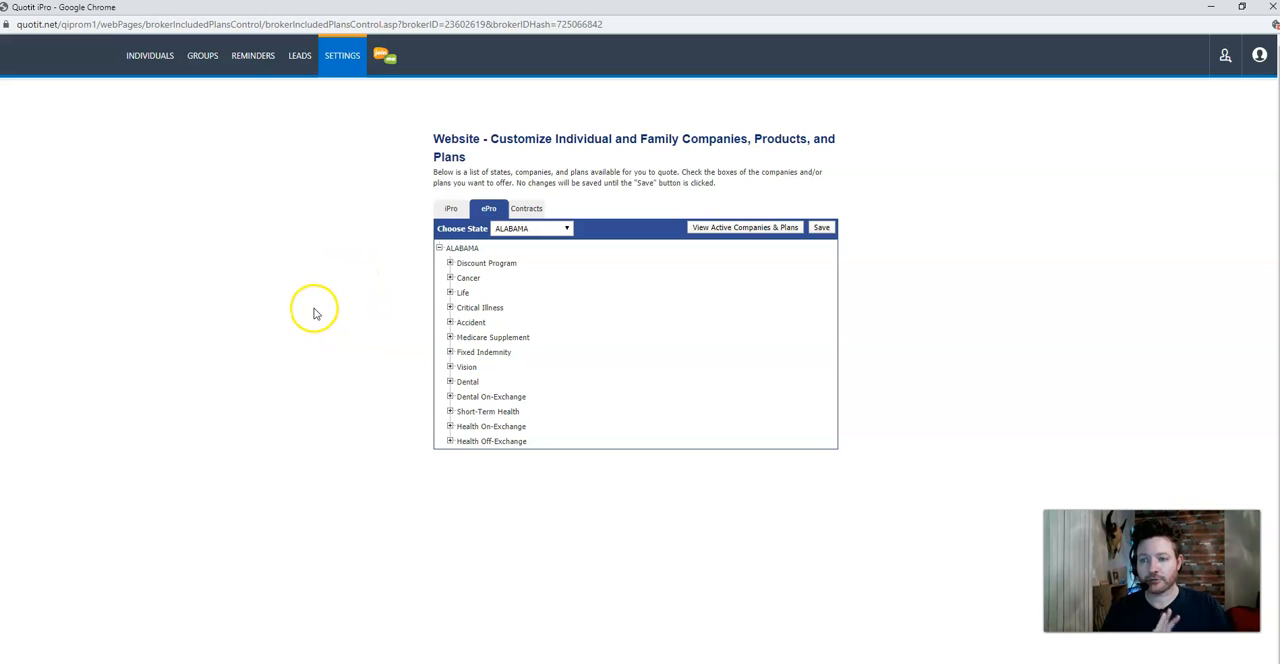
pyautogui.moveTo(302, 294)
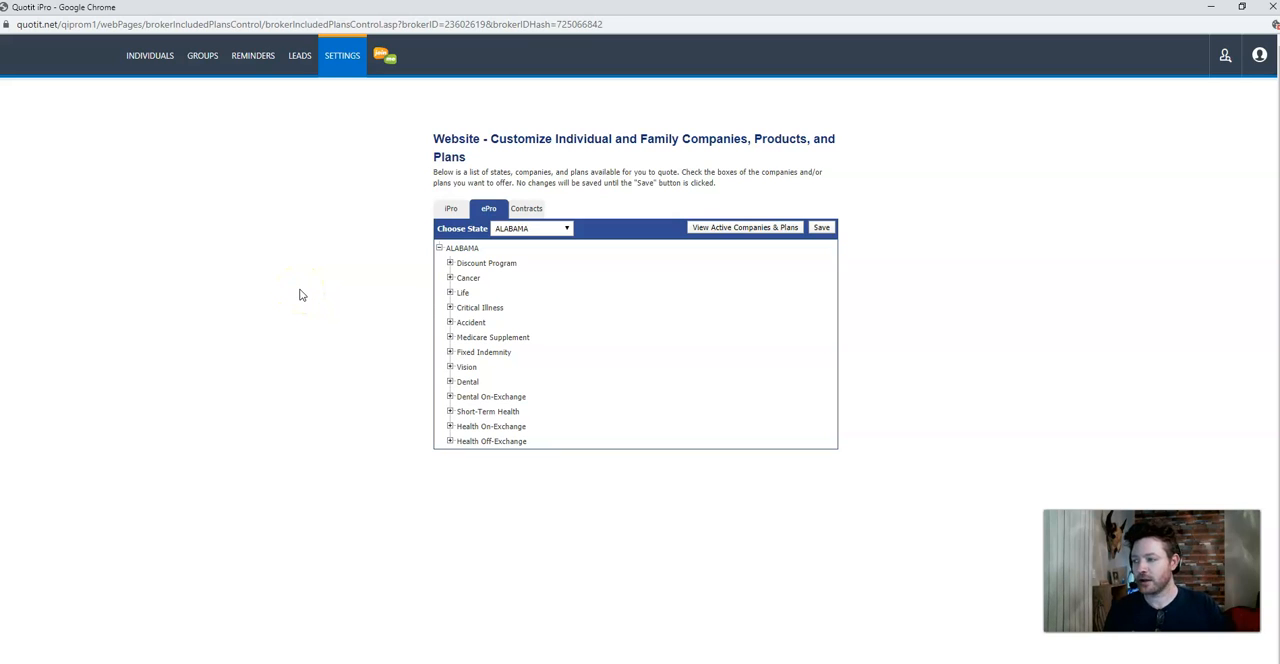
pyautogui.moveTo(280, 280)
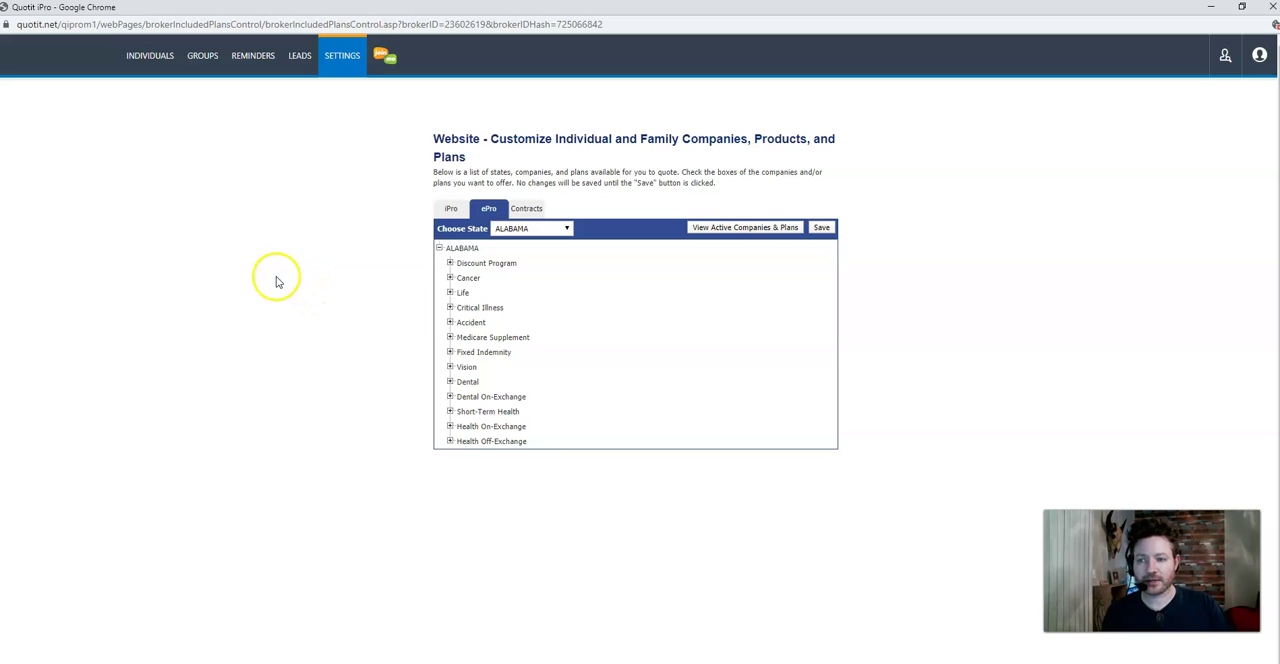
pyautogui.moveTo(196, 380)
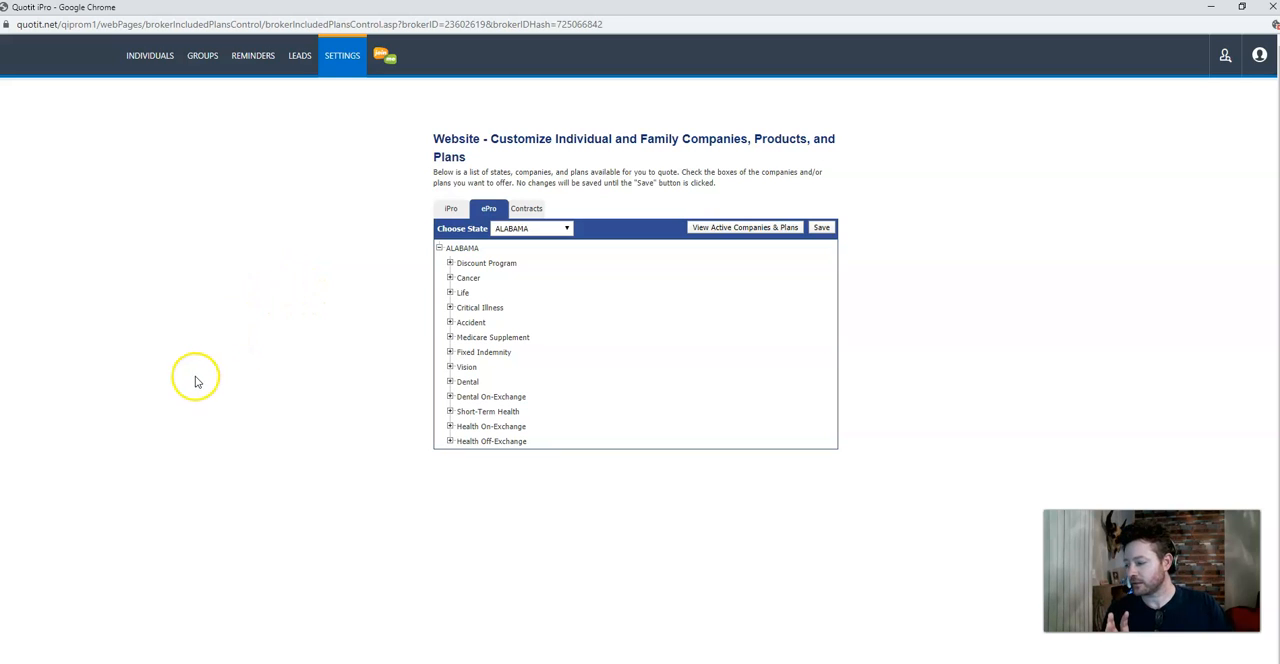
pyautogui.moveTo(184, 444)
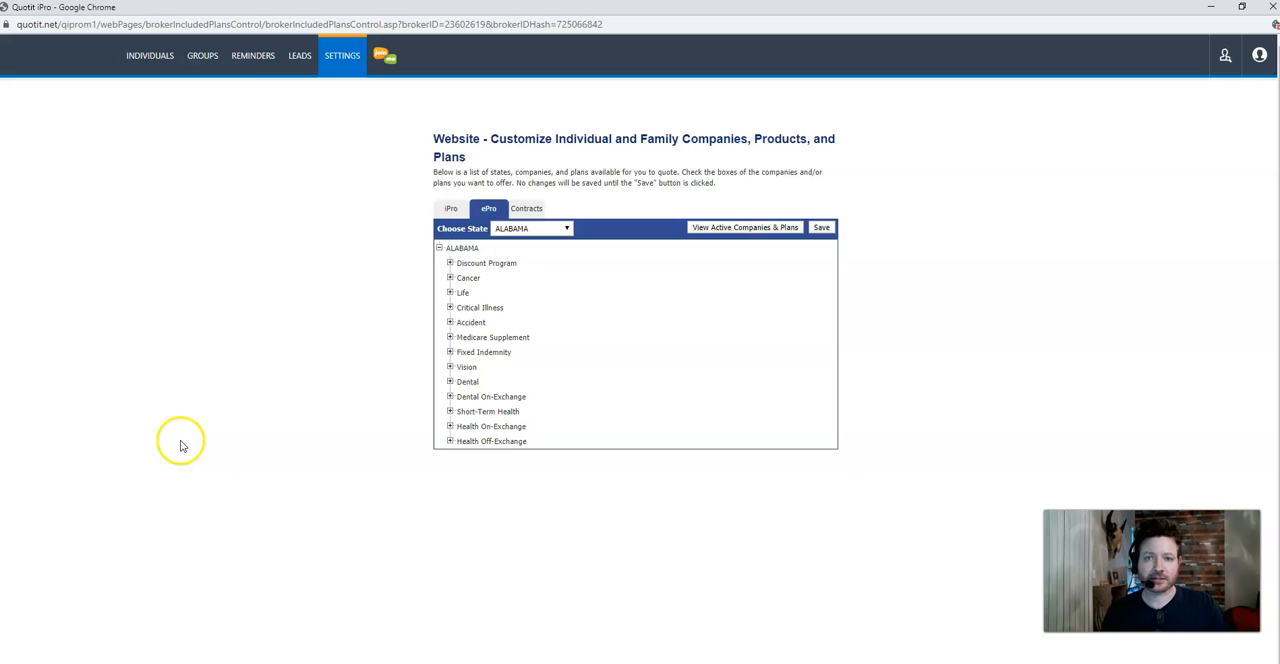
pyautogui.moveTo(180, 444)
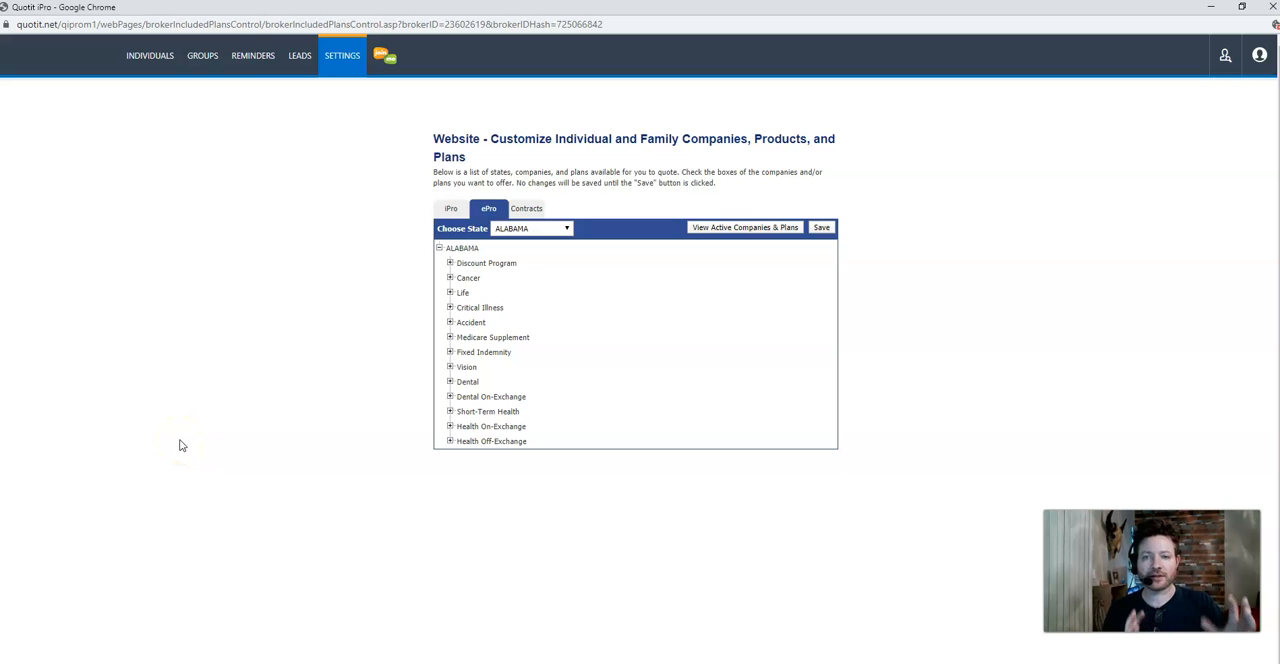